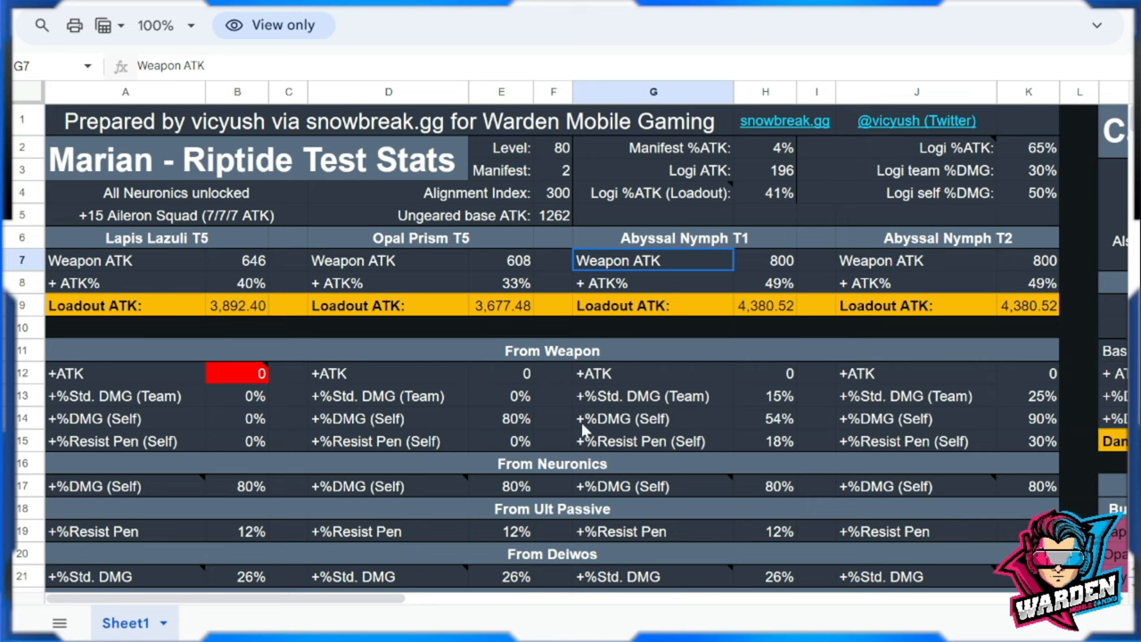
mouse_move(538, 380)
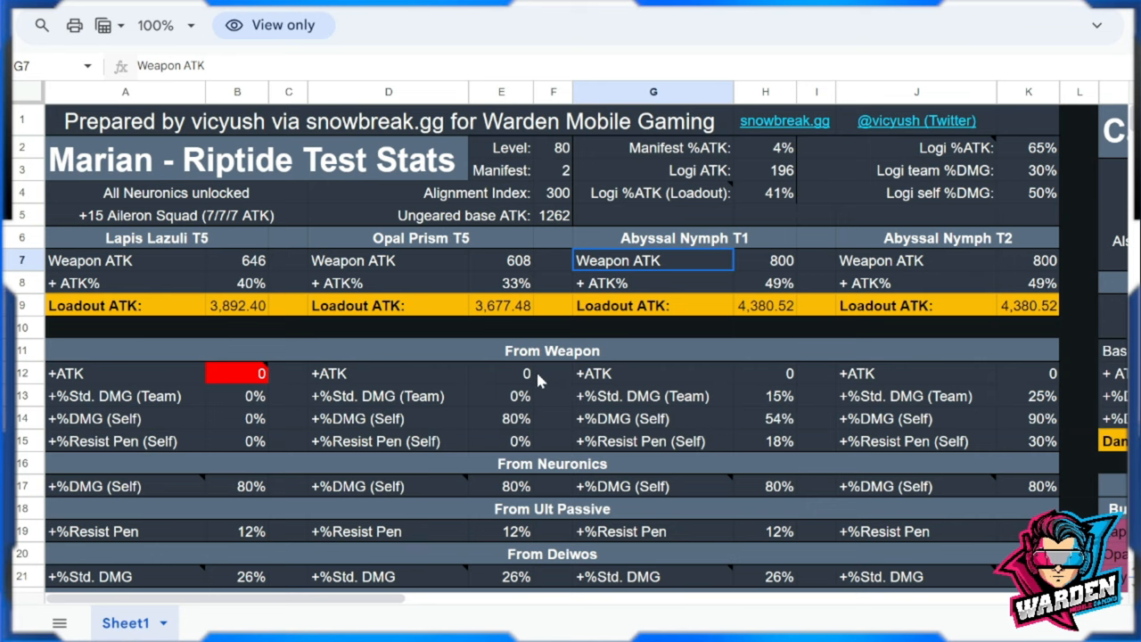
Point out the Abyssal Nymph T1 and T2 weapon columns and Opal Prism's +ATK bonus.
scroll(down, 3)
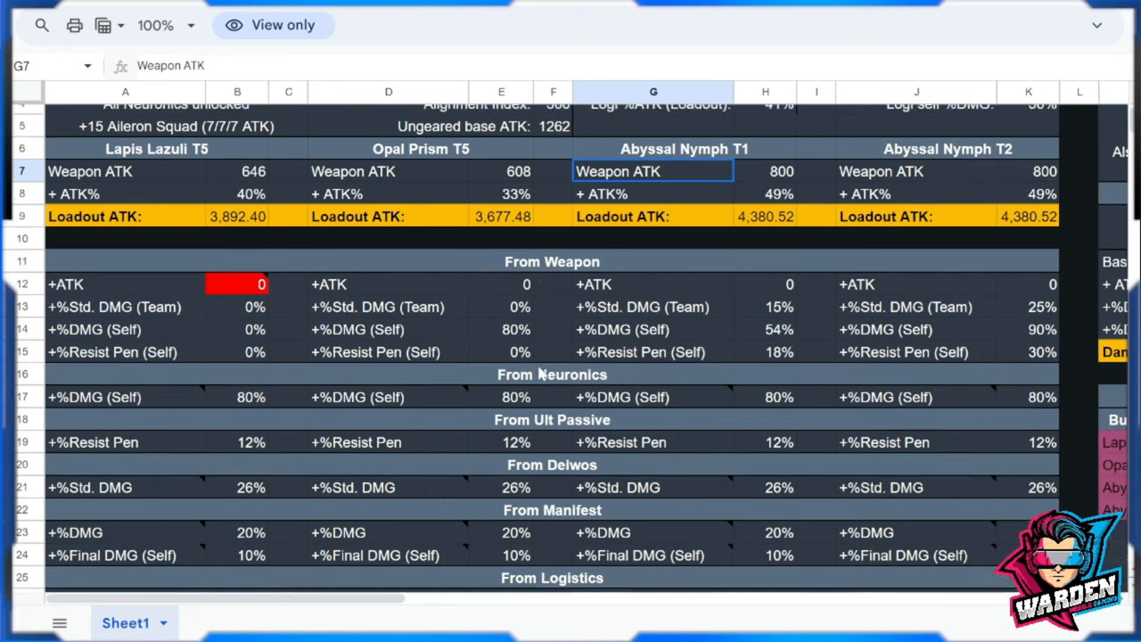
scroll(down, 3)
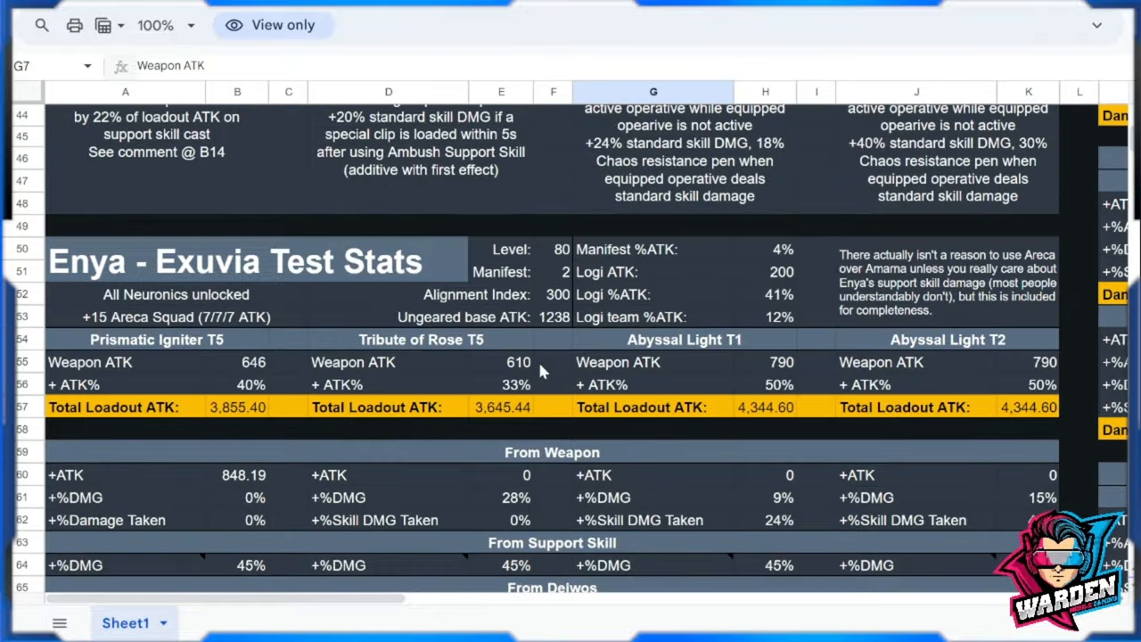
scroll(down, 3)
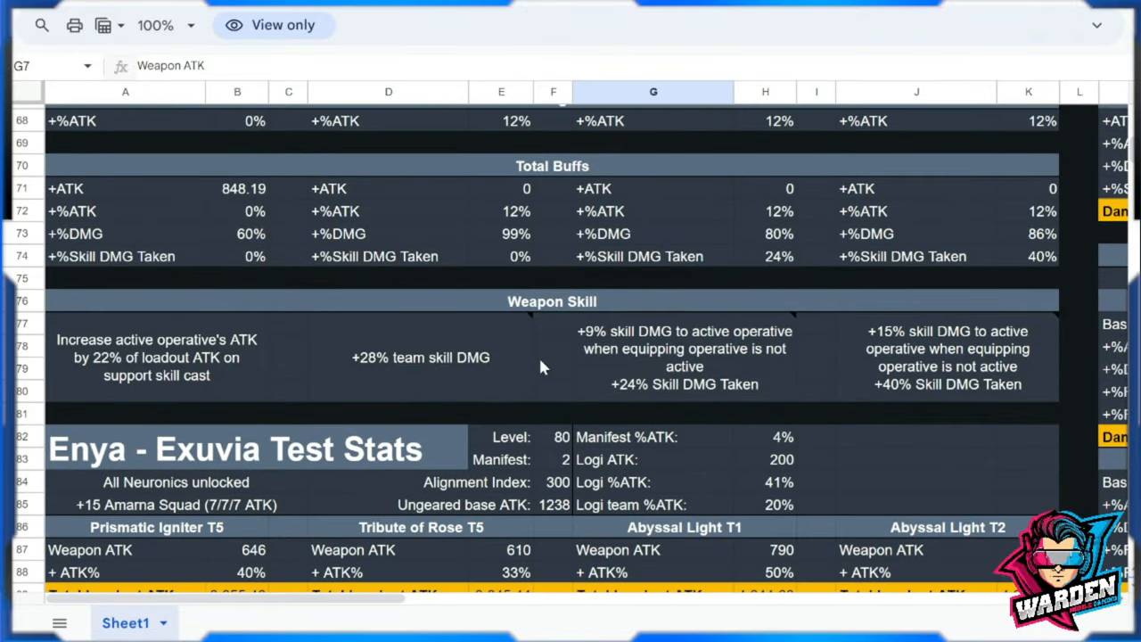
scroll(down, 3)
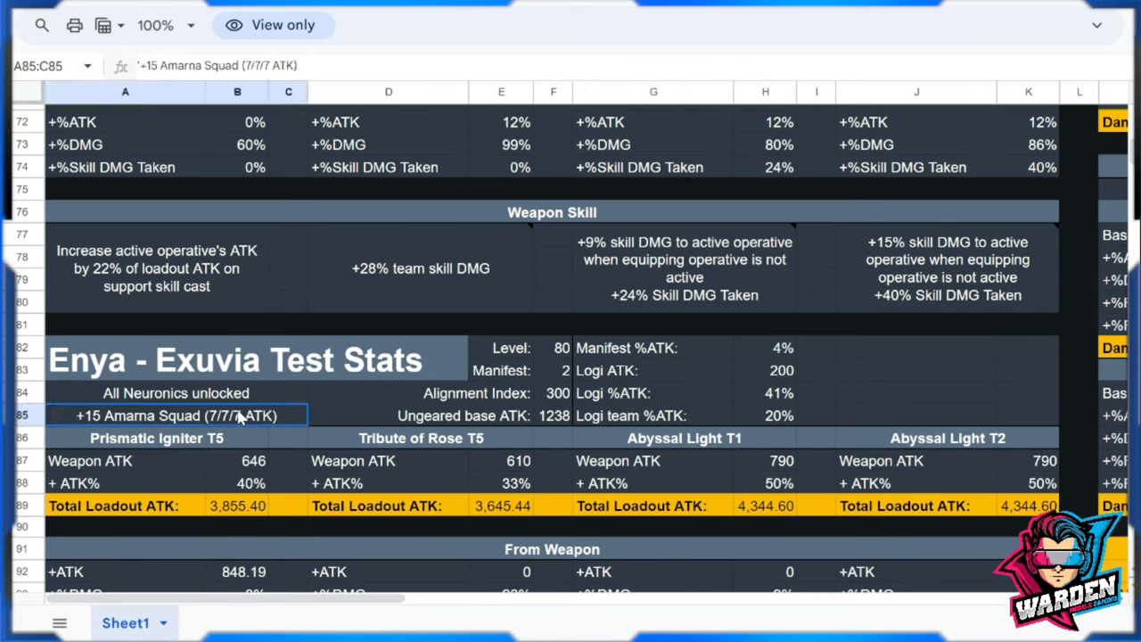
scroll(down, 3)
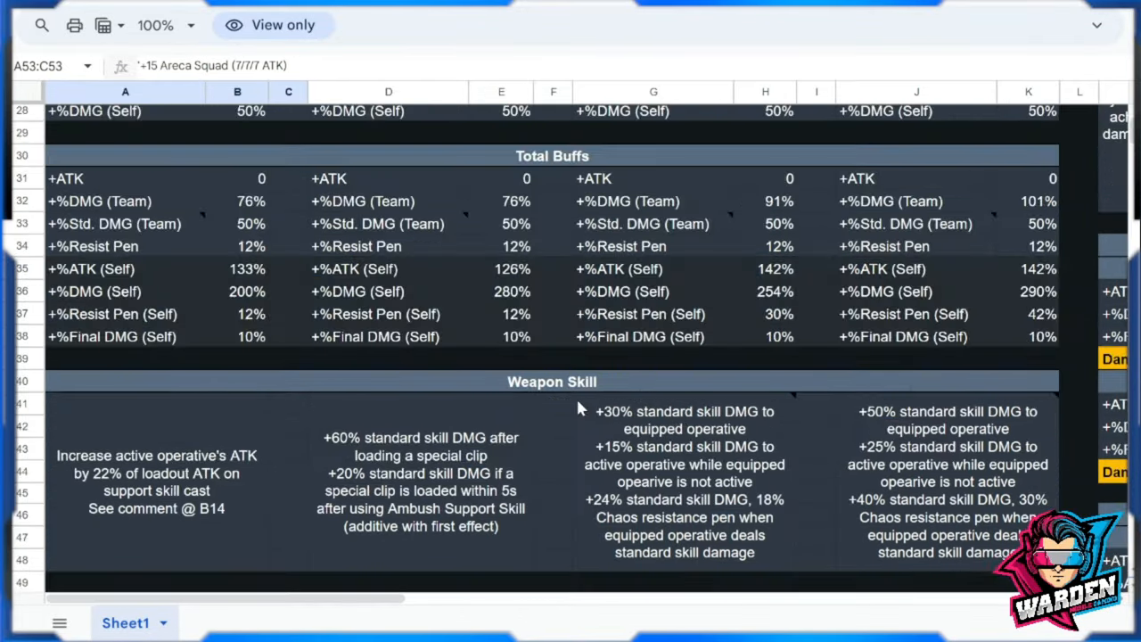
mouse_move(625, 412)
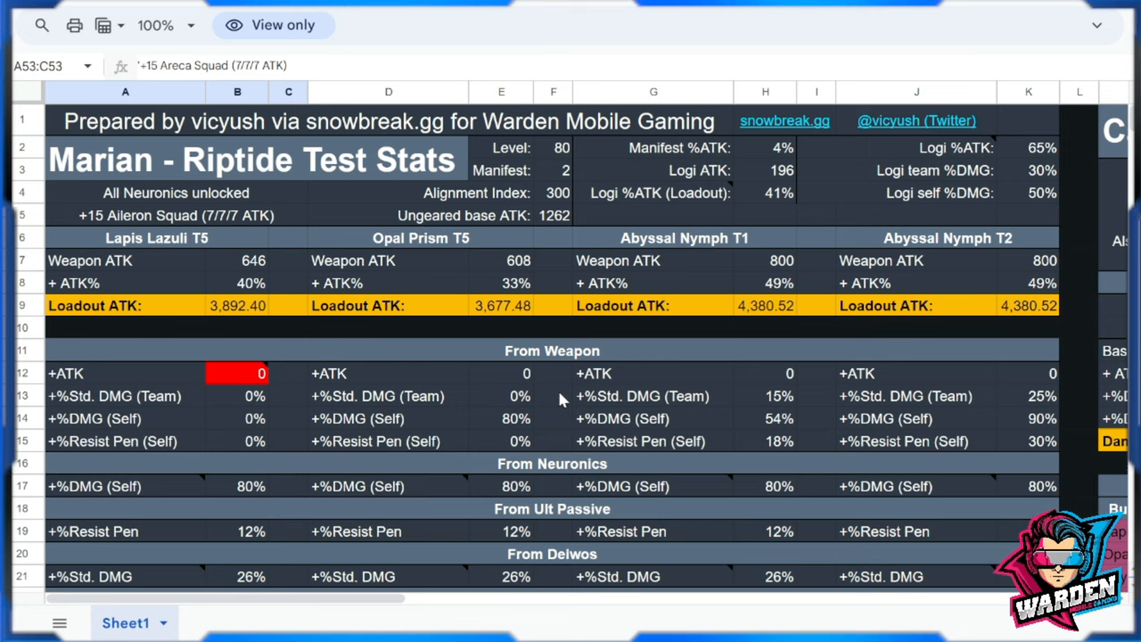
mouse_move(496, 391)
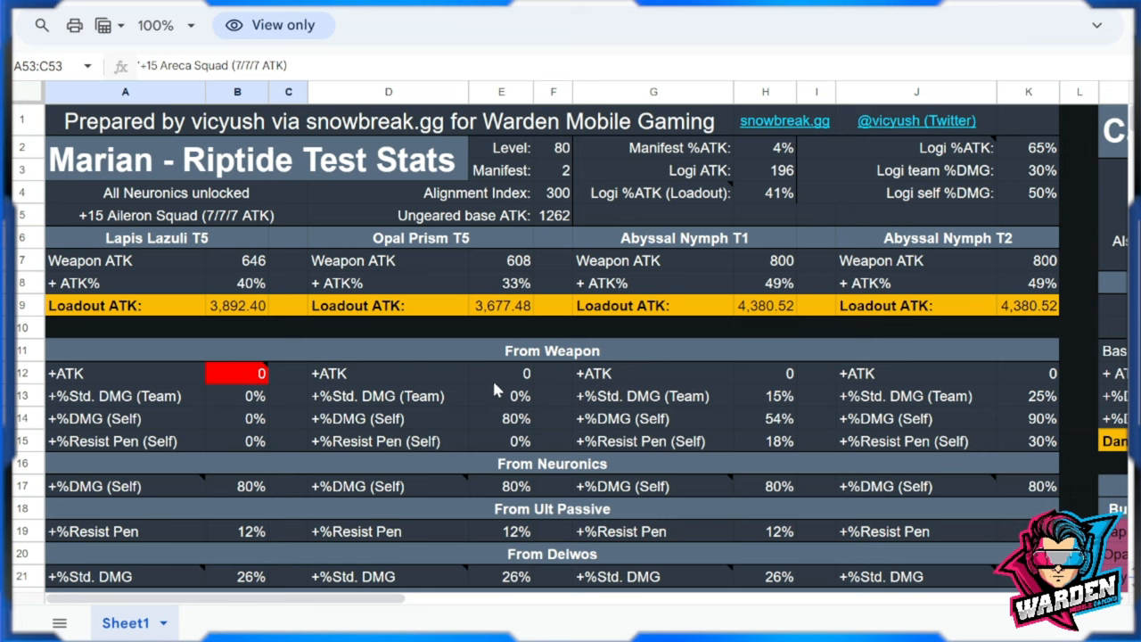
mouse_move(534, 408)
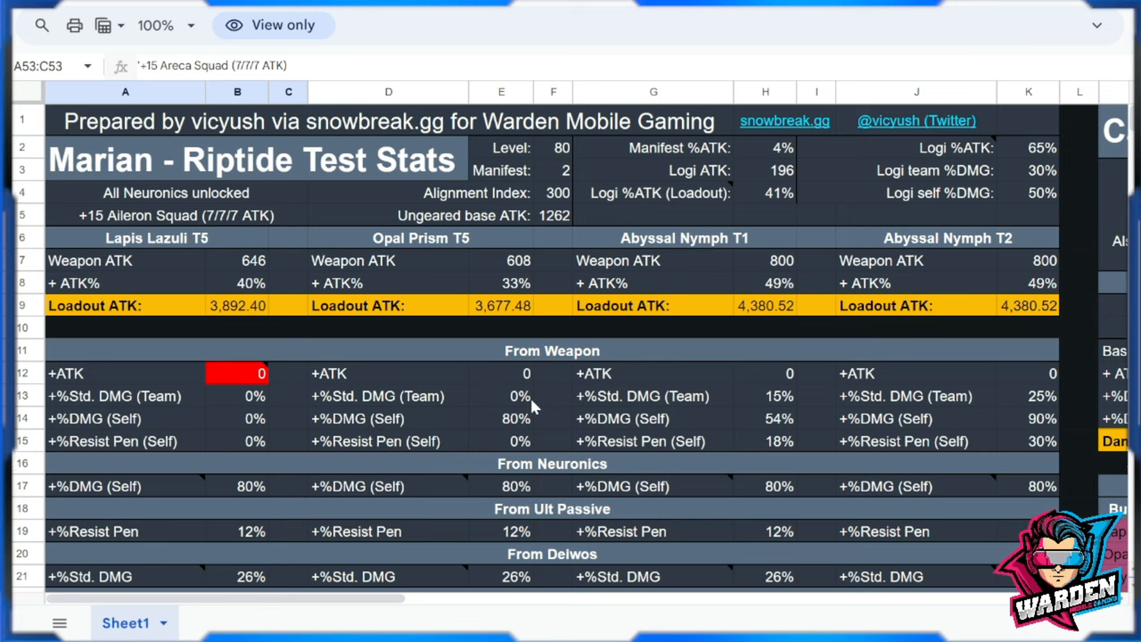
mouse_move(541, 452)
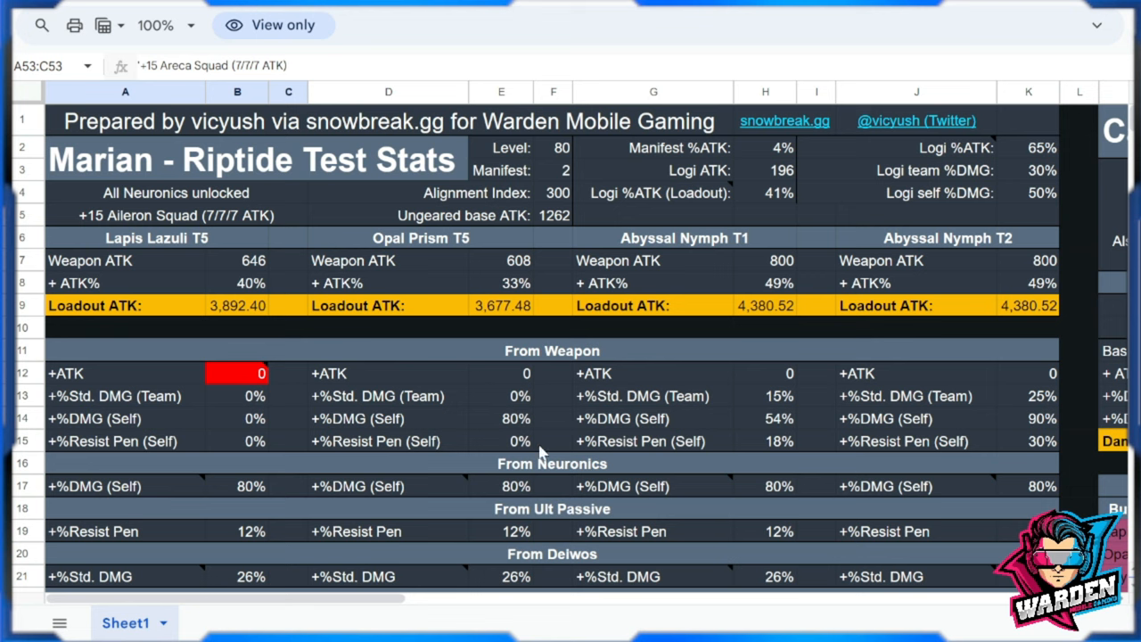
mouse_move(520, 442)
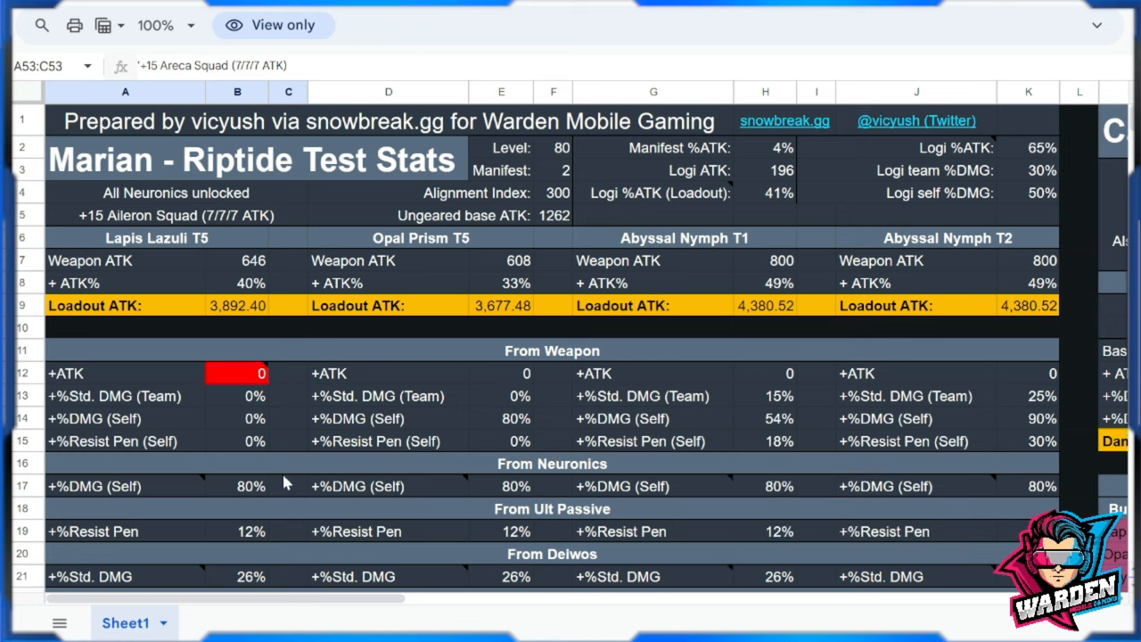
mouse_move(305, 406)
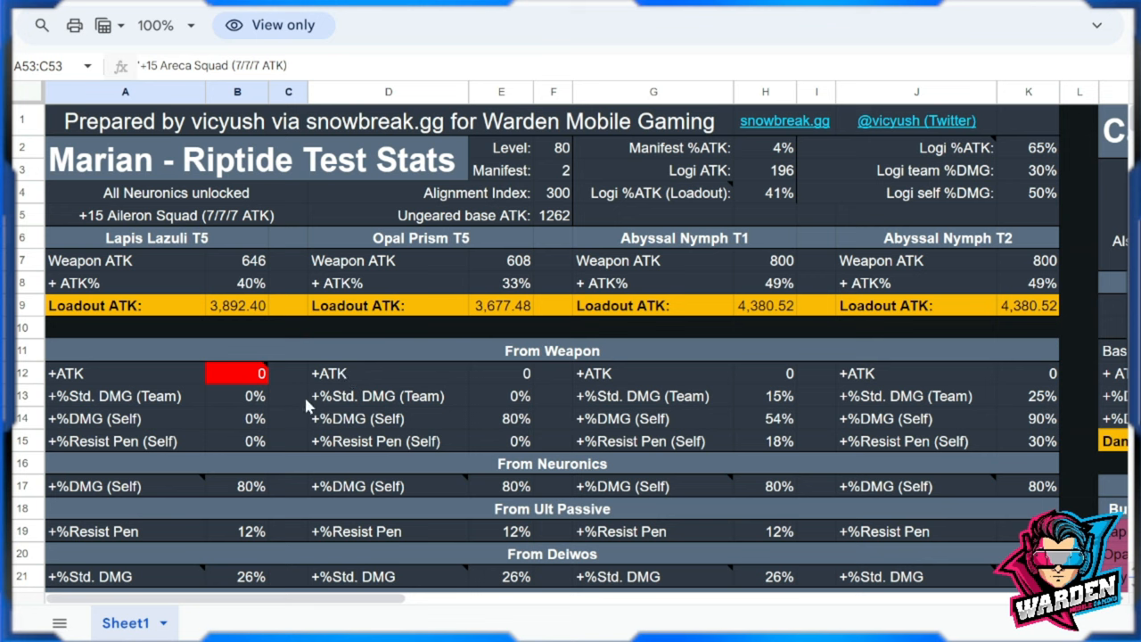
mouse_move(205, 302)
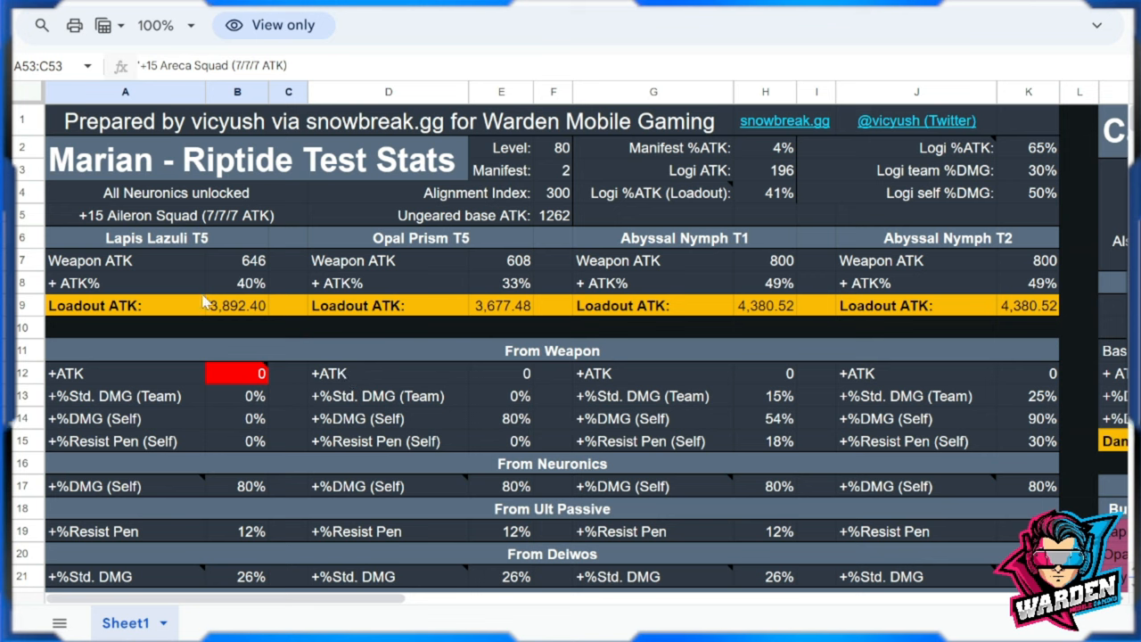
mouse_move(266, 227)
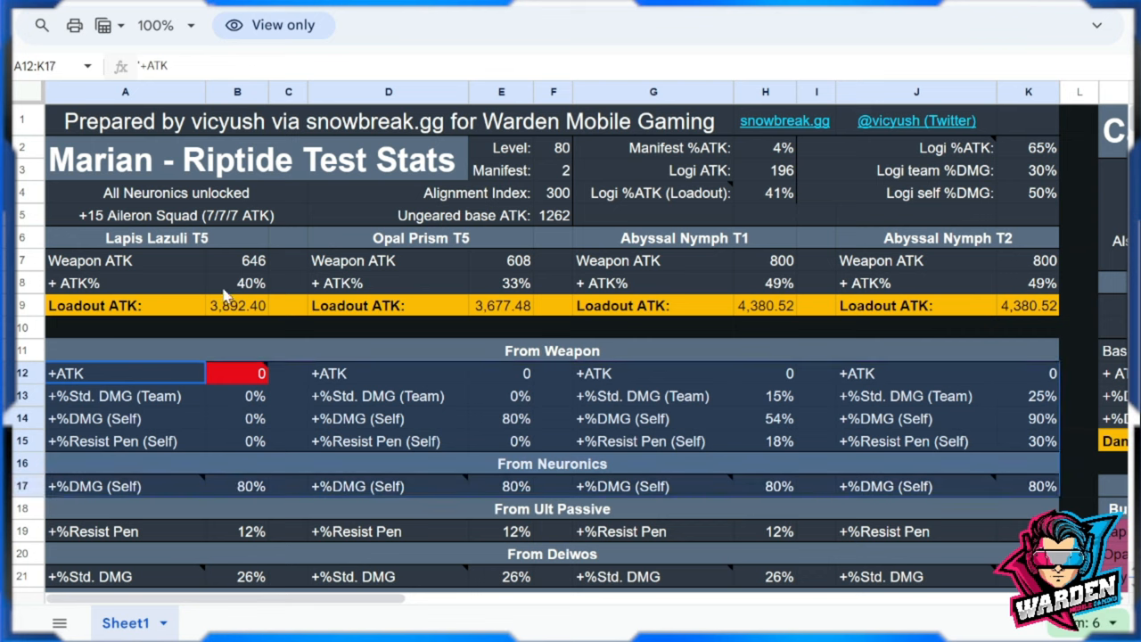
mouse_move(198, 301)
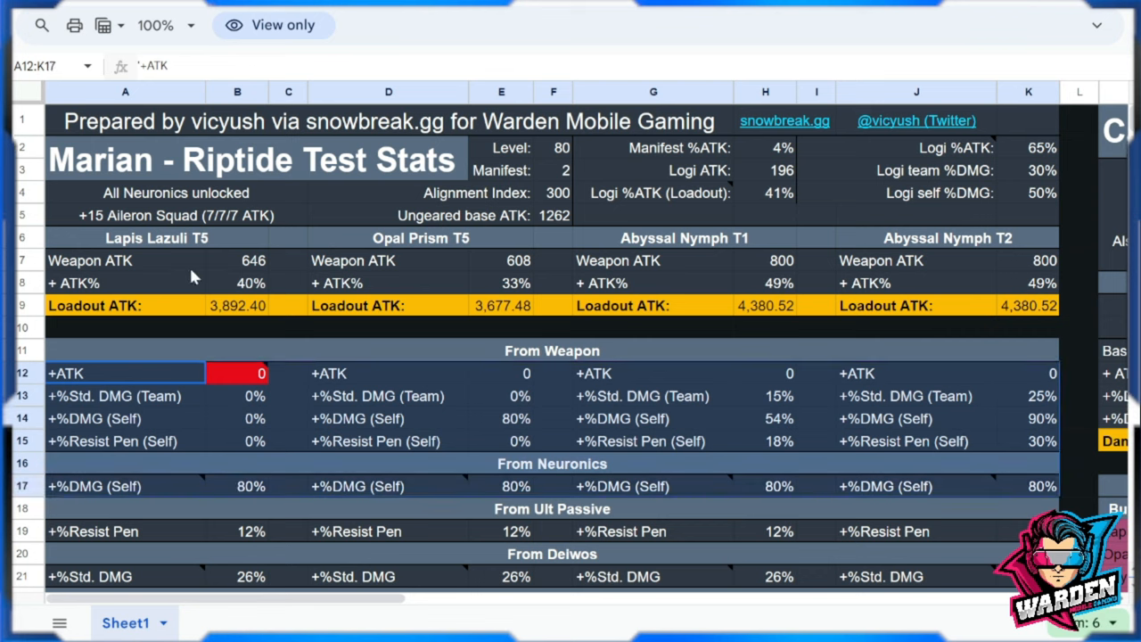
mouse_move(219, 558)
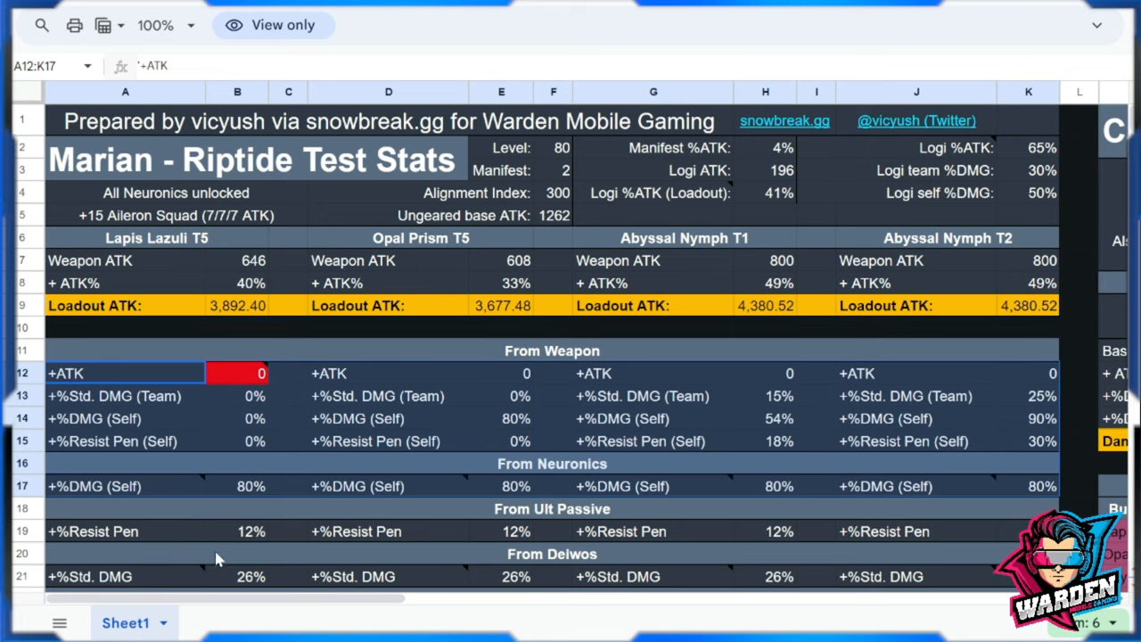
mouse_move(439, 245)
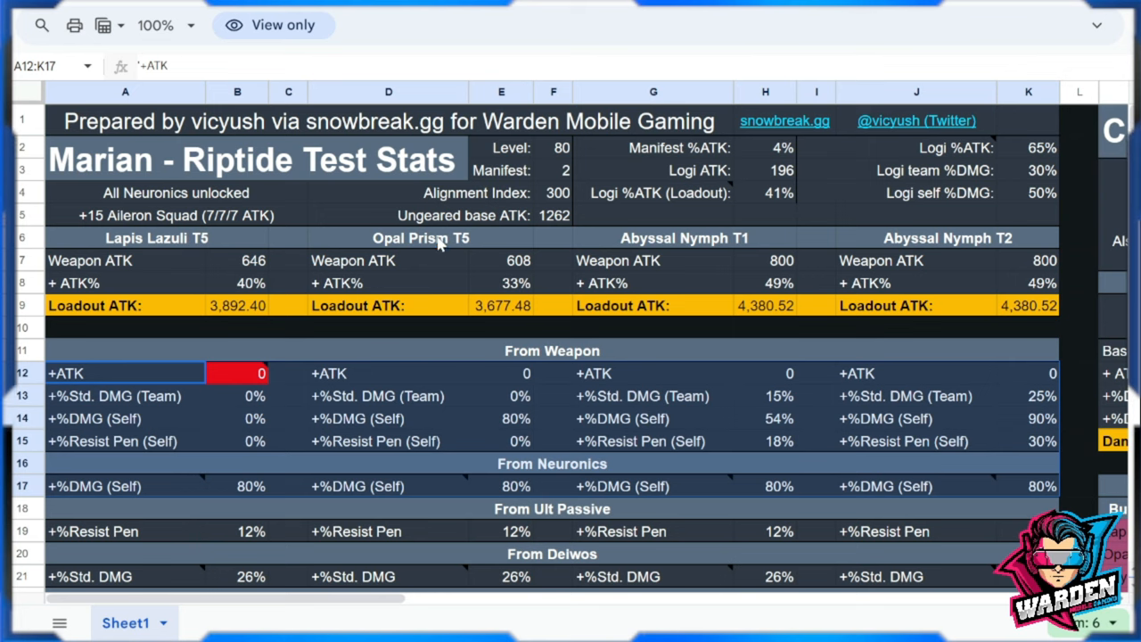
click(684, 237)
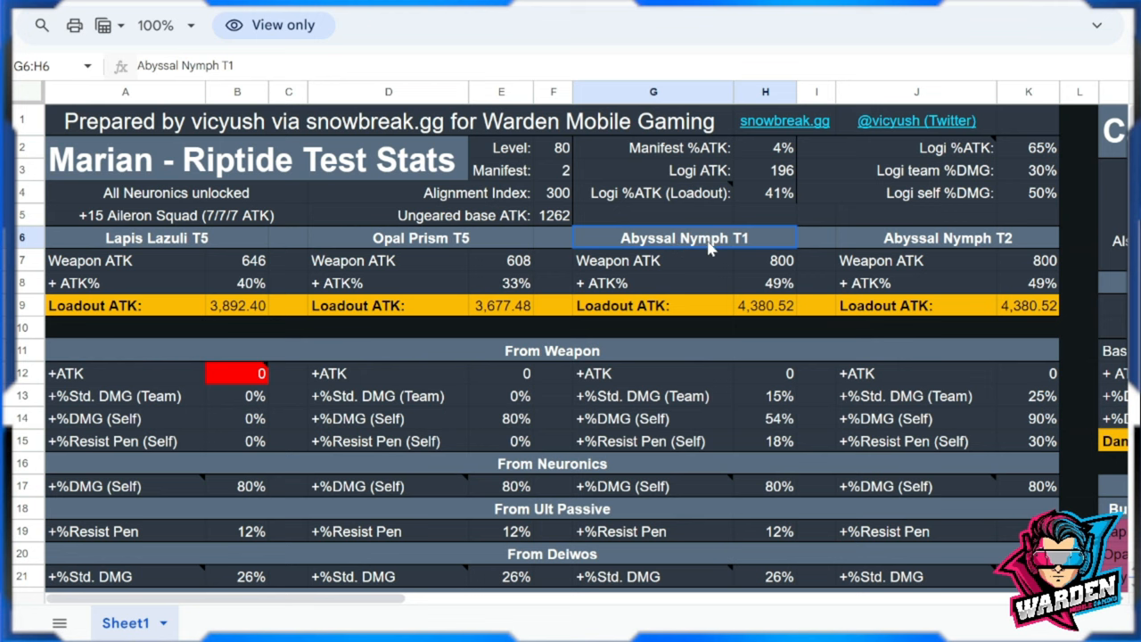
click(948, 237)
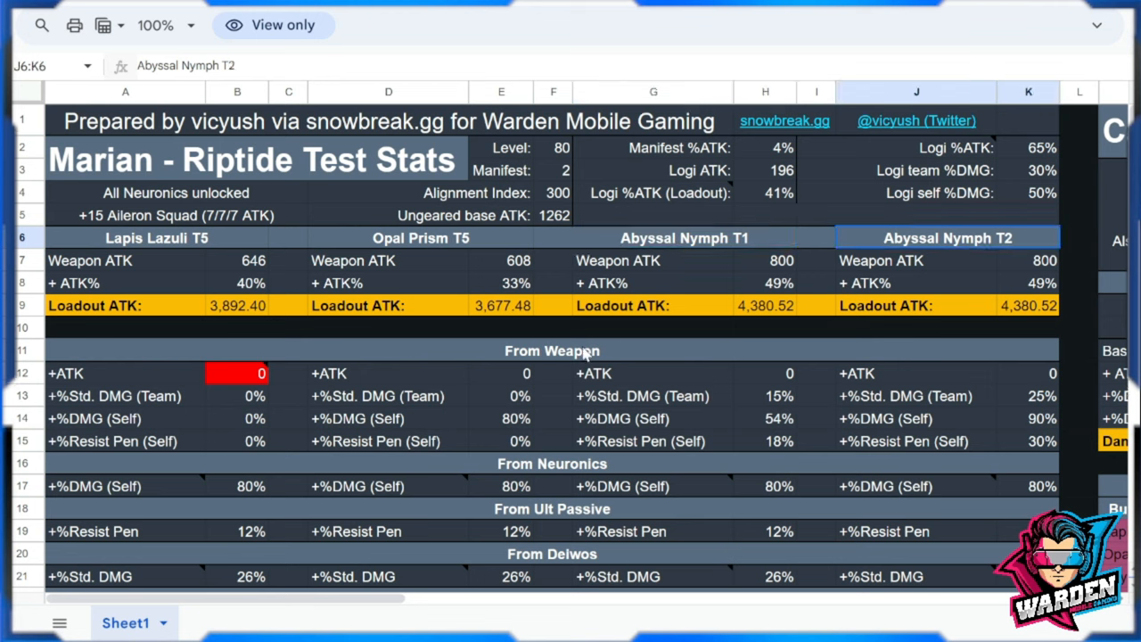
click(388, 373)
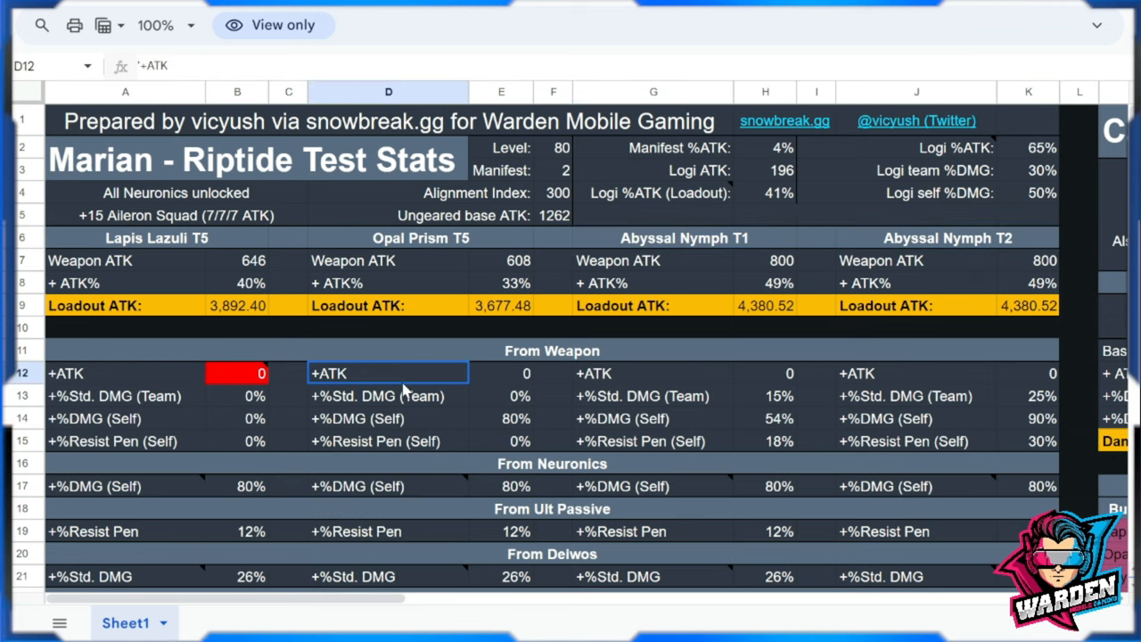
mouse_move(481, 417)
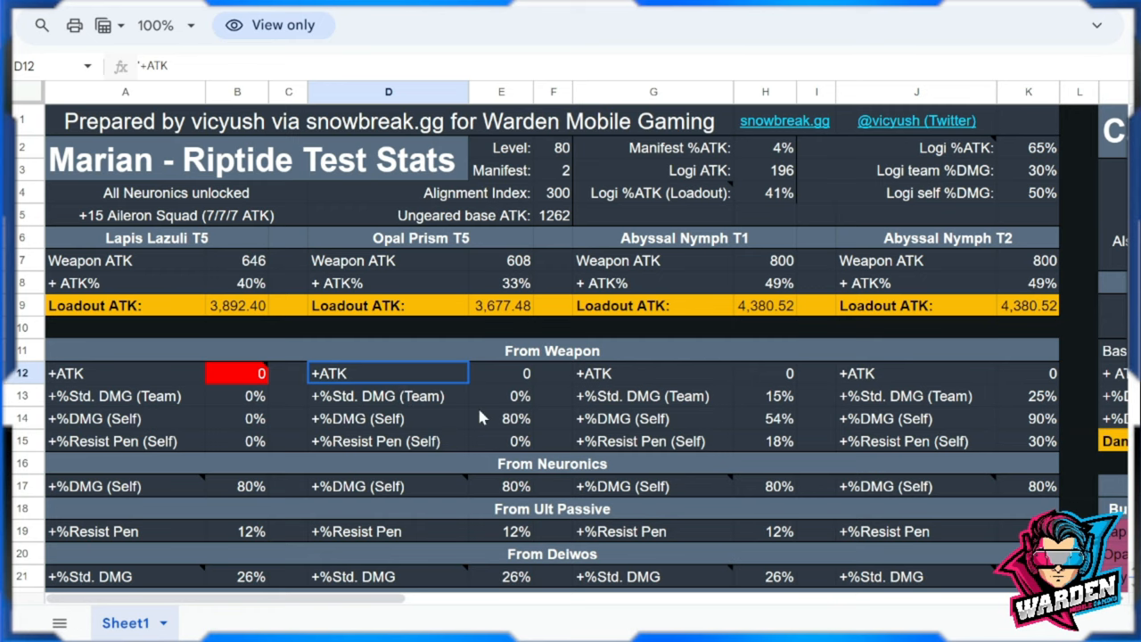
Scroll through the Areca and Amarna squad comparisons back to Total Buffs and Weapon Skill.
scroll(down, 3)
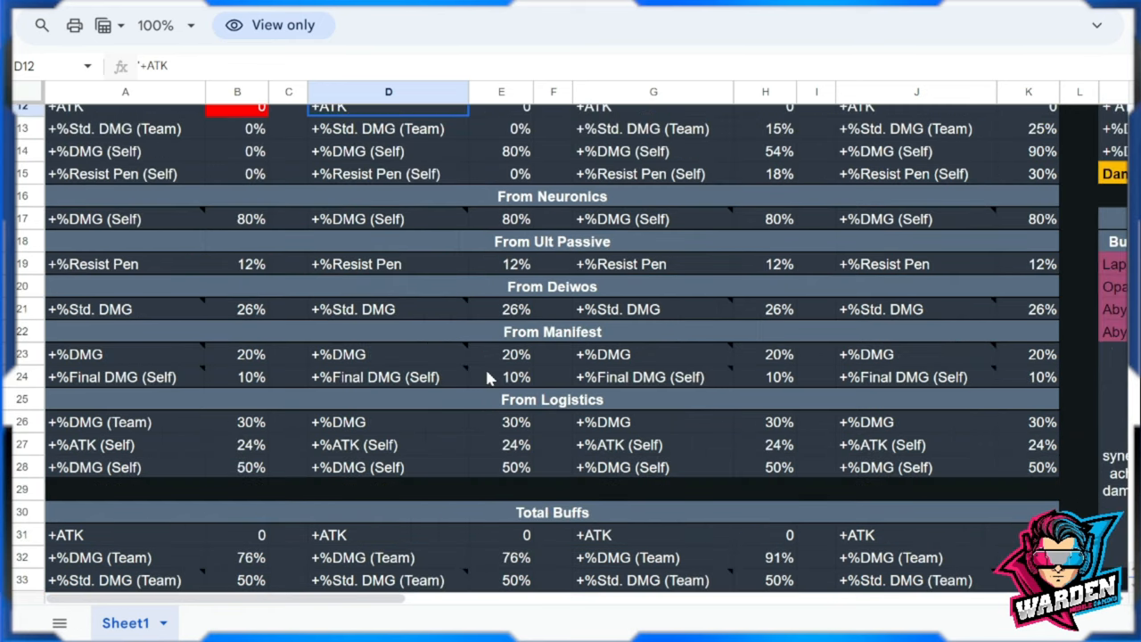
mouse_move(613, 433)
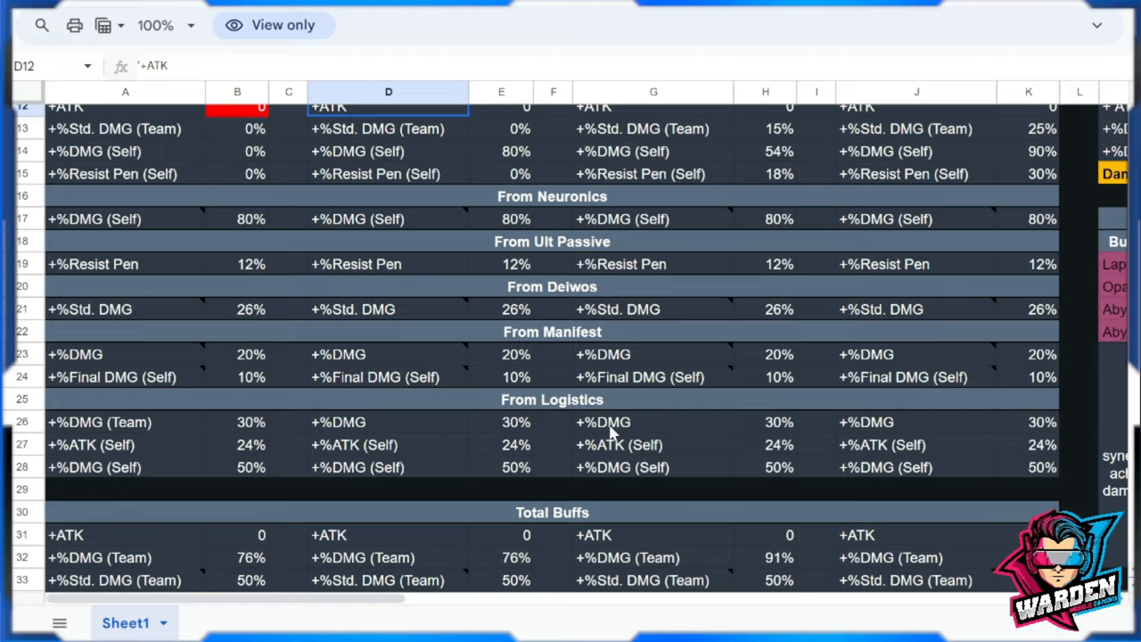
scroll(down, 3)
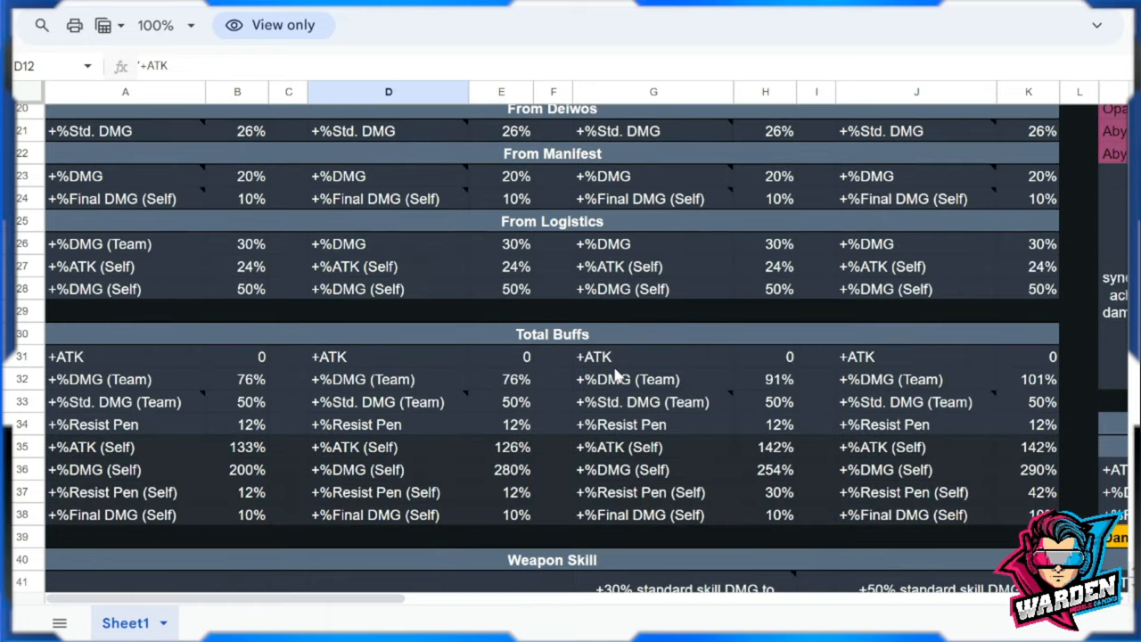
scroll(down, 3)
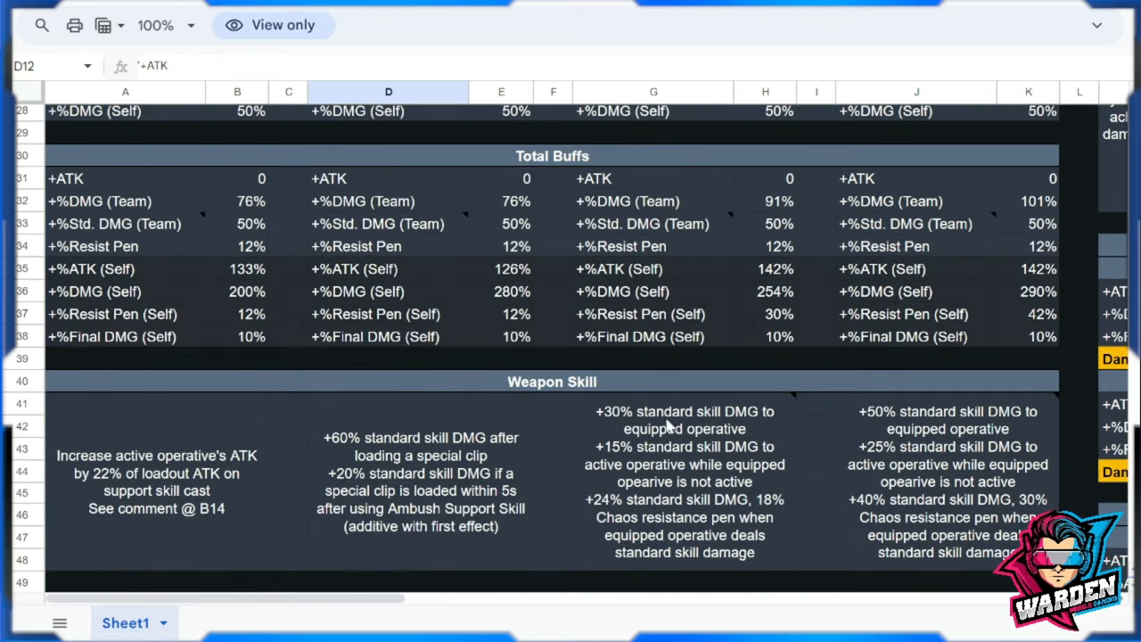
scroll(down, 3)
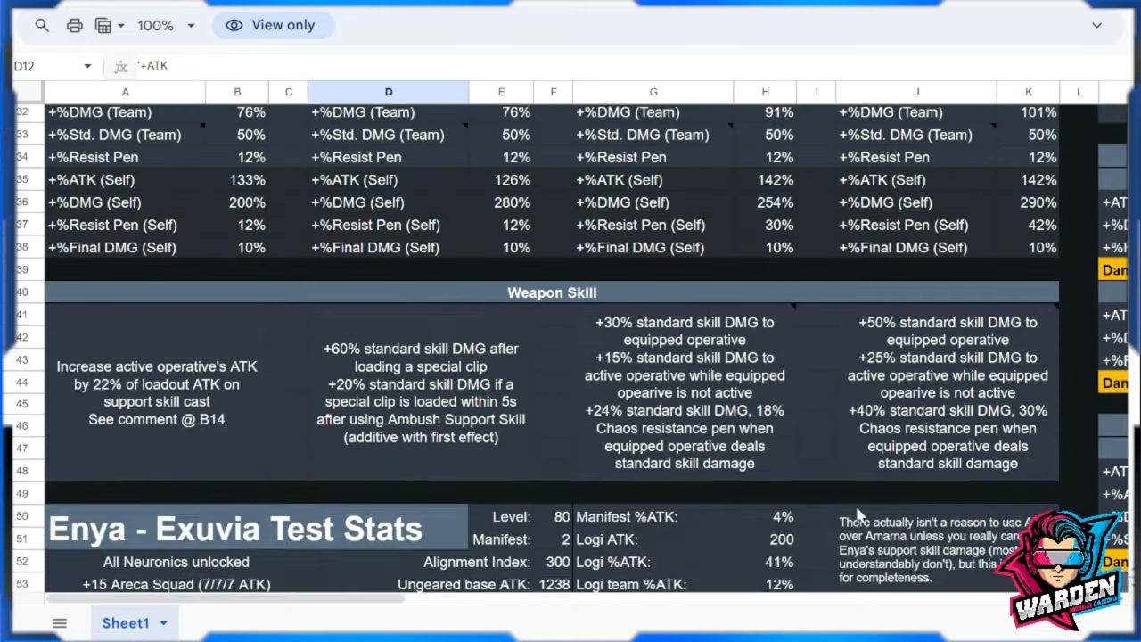
scroll(down, 3)
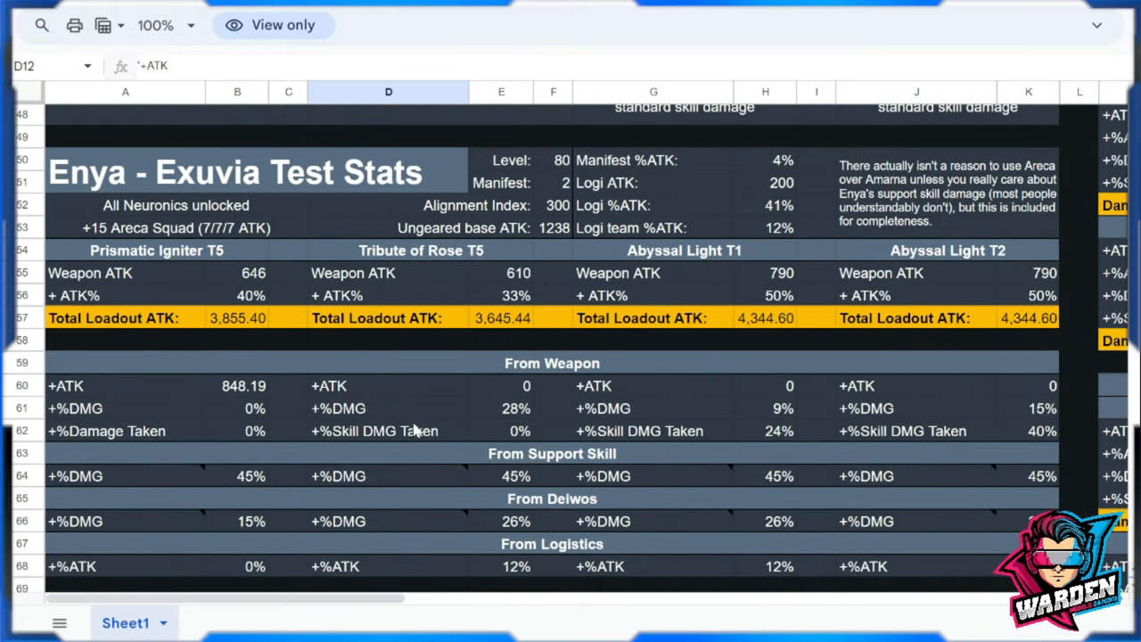
mouse_move(303, 275)
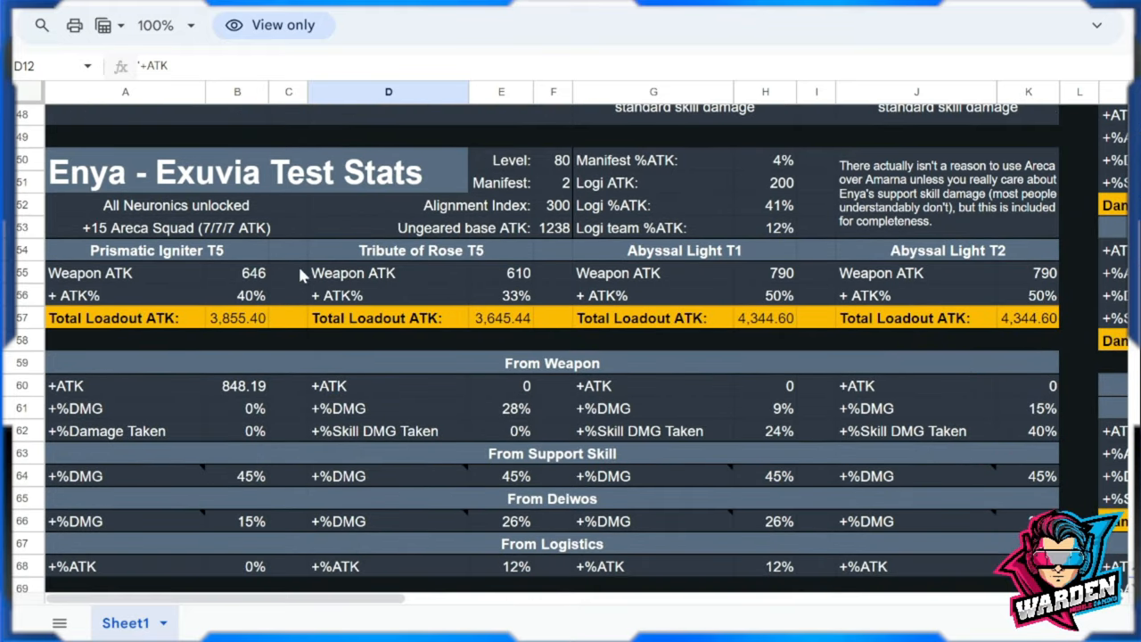
scroll(down, 3)
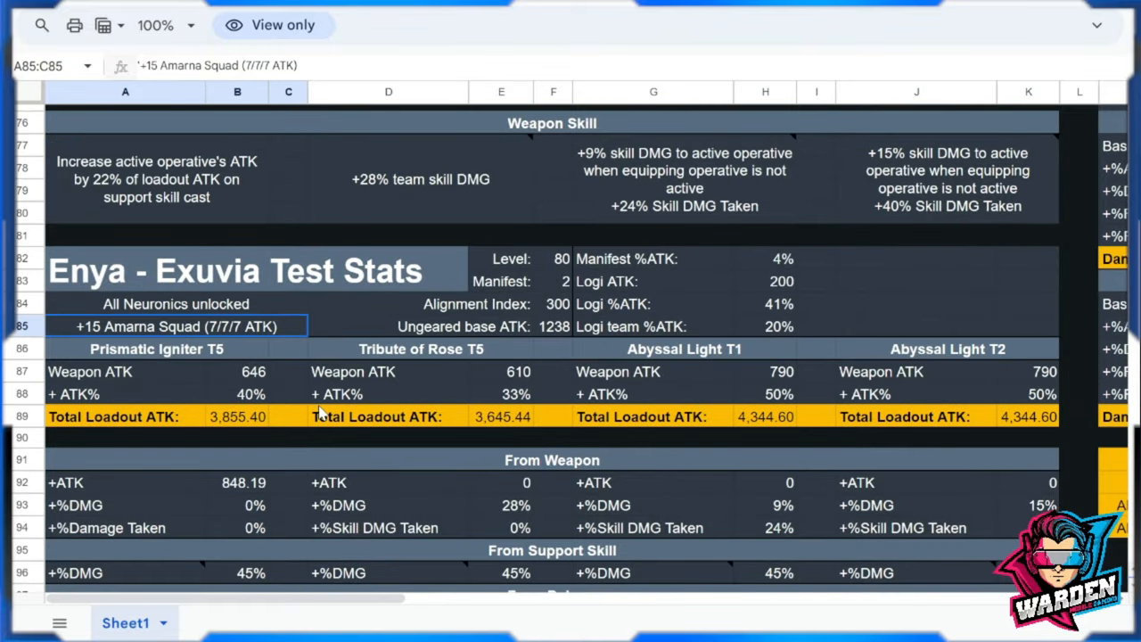
scroll(down, 3)
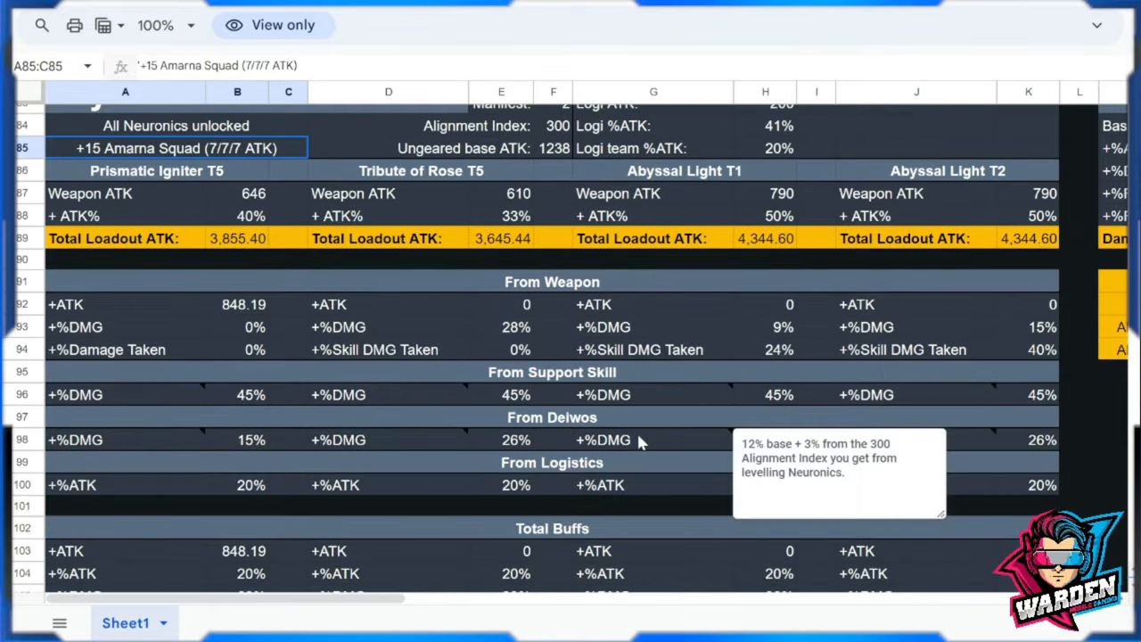
scroll(down, 3)
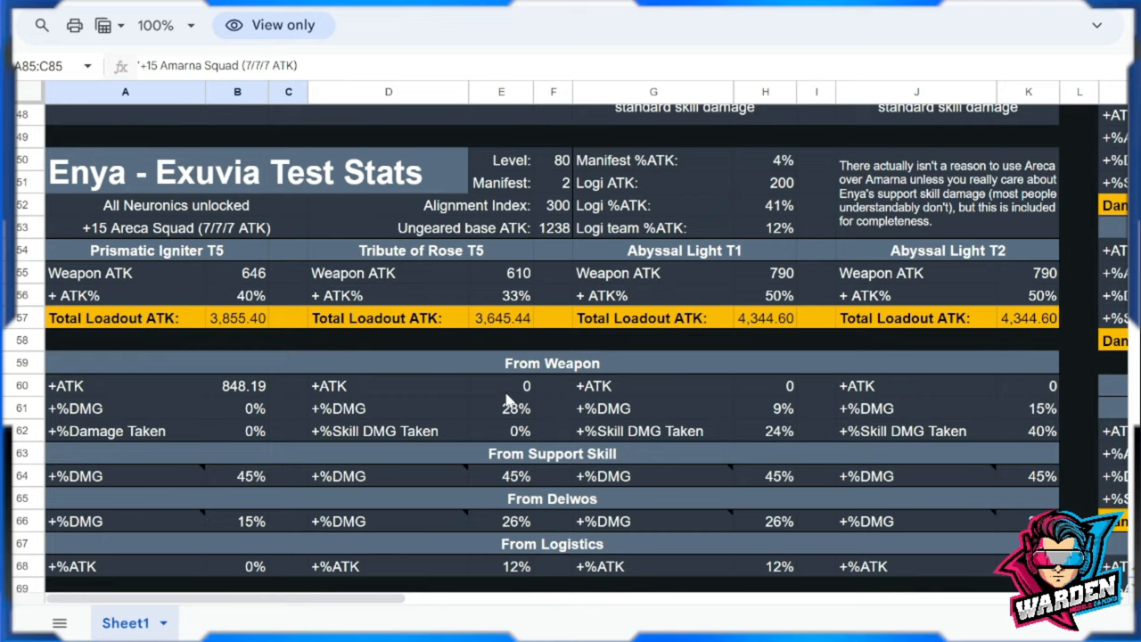
scroll(up, 3)
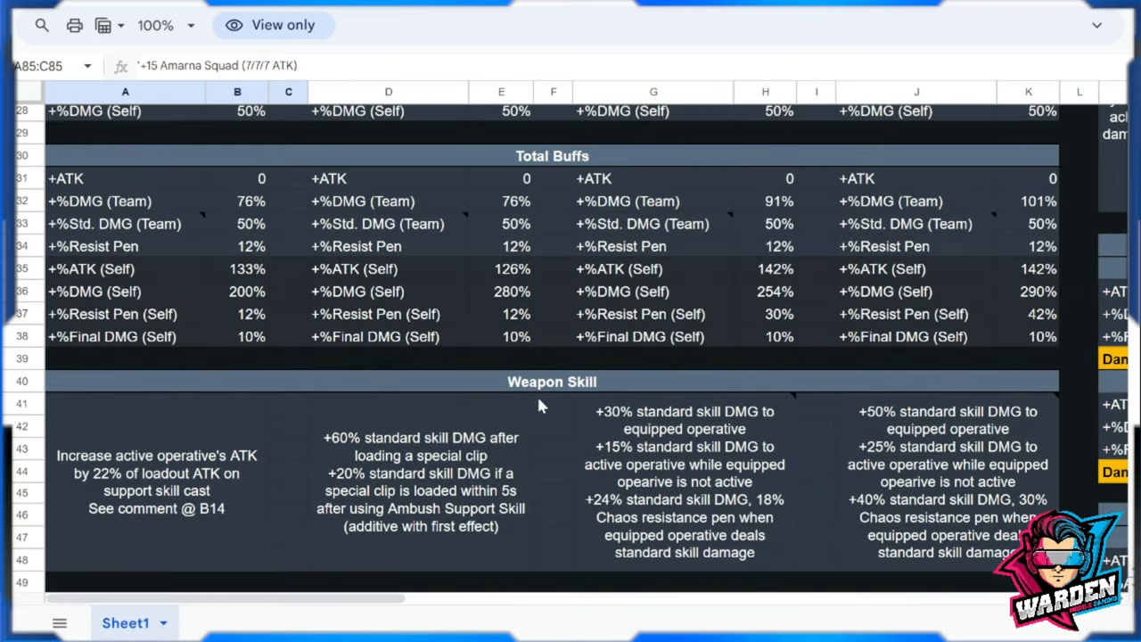
mouse_move(533, 422)
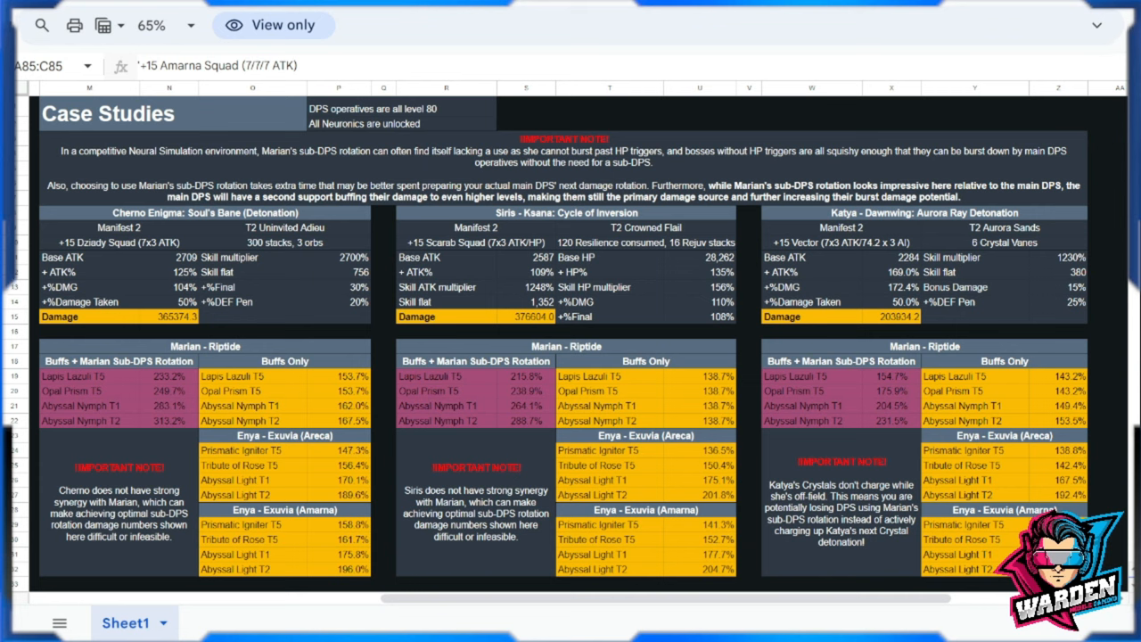
mouse_move(396, 326)
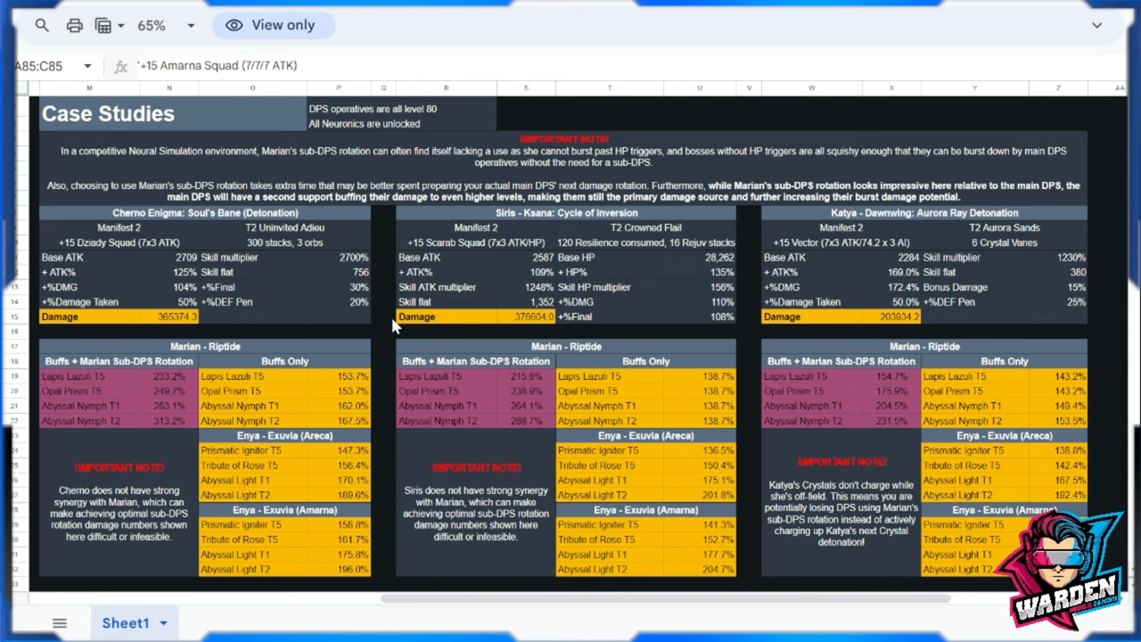
mouse_move(232, 258)
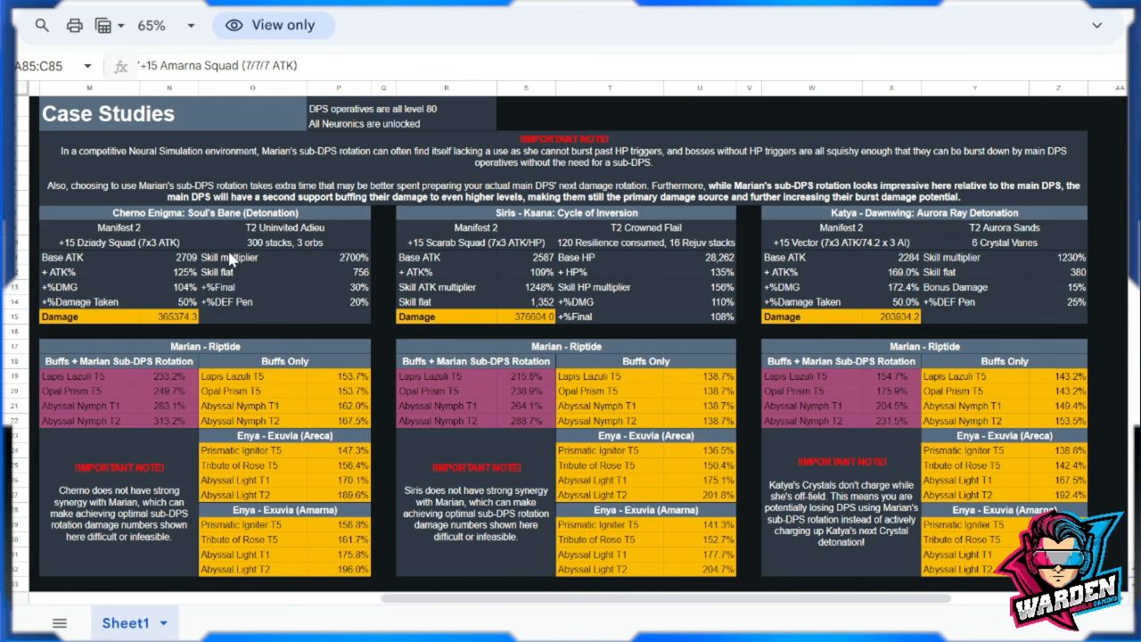
Select the Katya - Dawnwing case study heading and scroll right across the Case Studies.
click(205, 213)
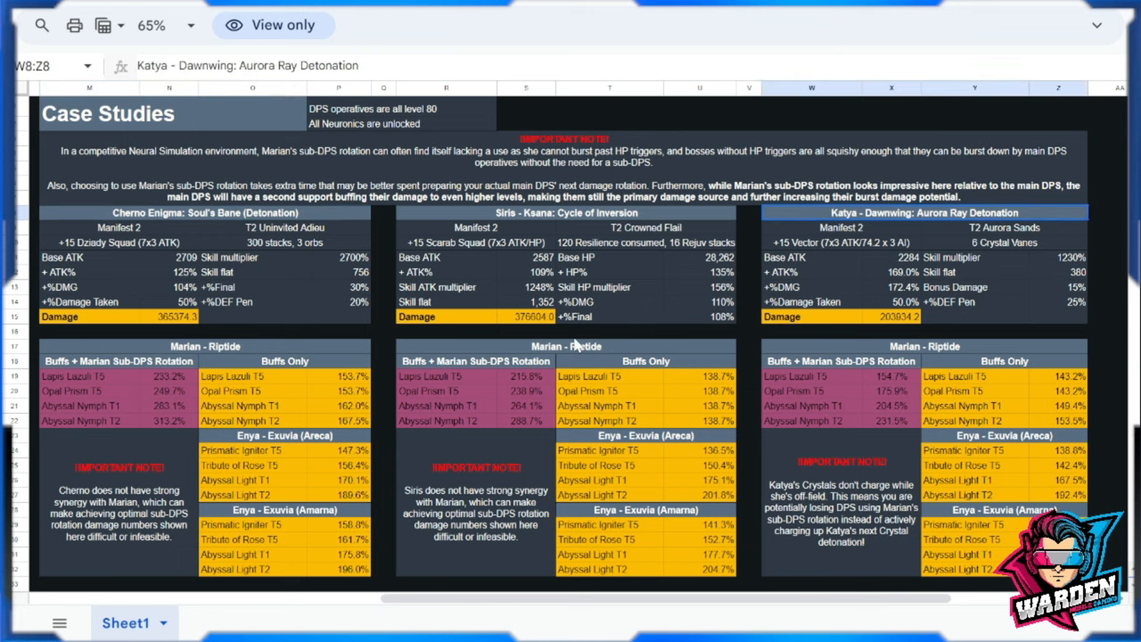
mouse_move(285, 310)
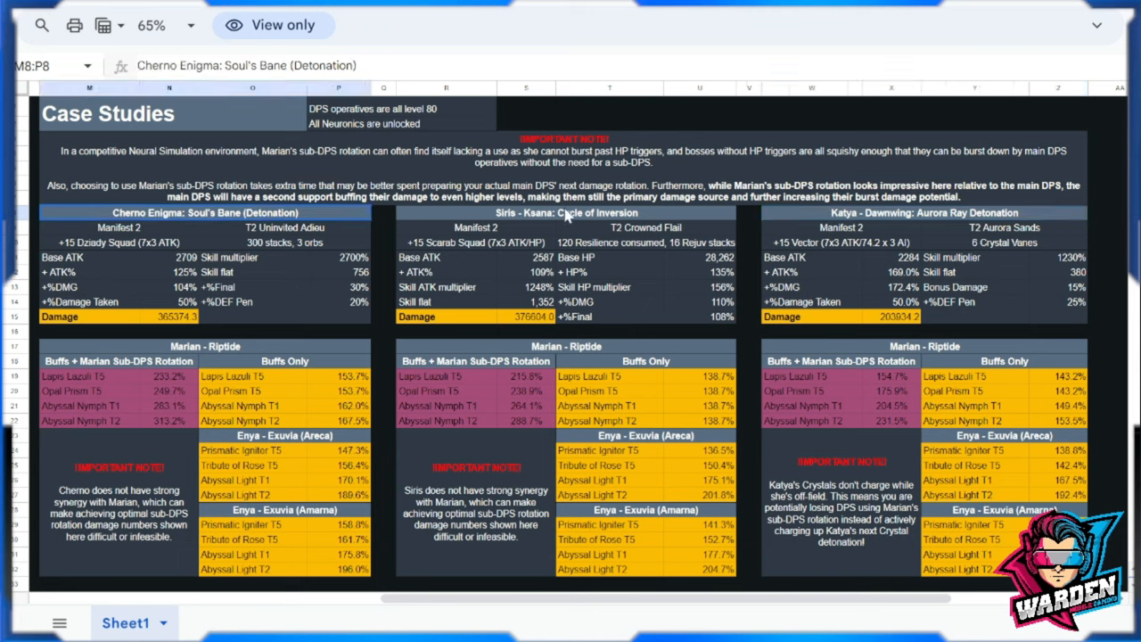
mouse_move(224, 239)
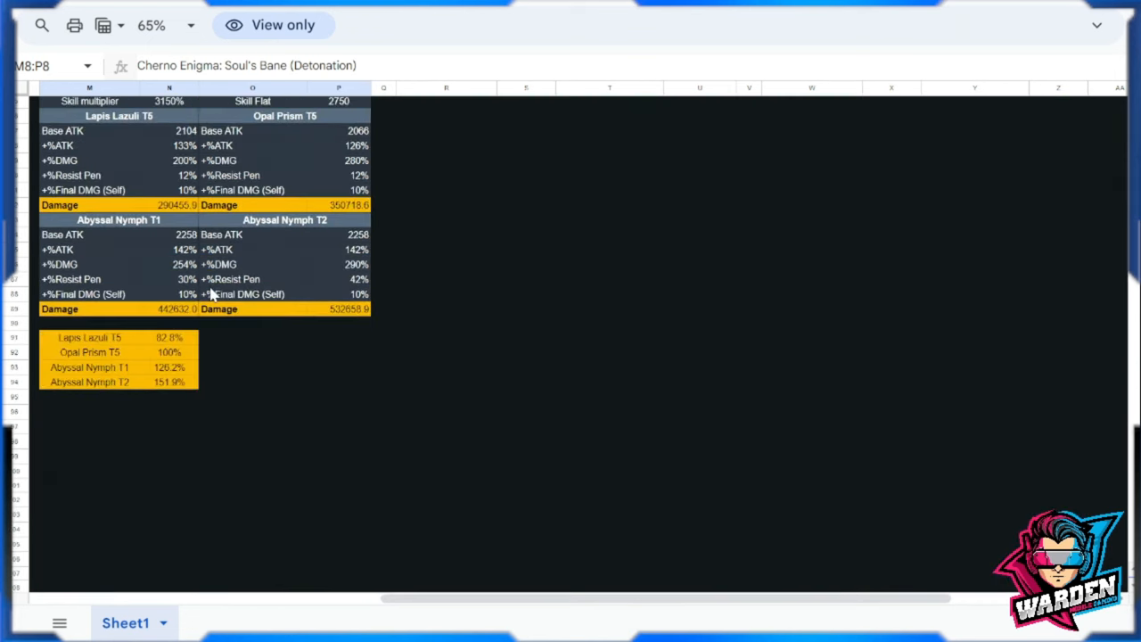
scroll(right, 3)
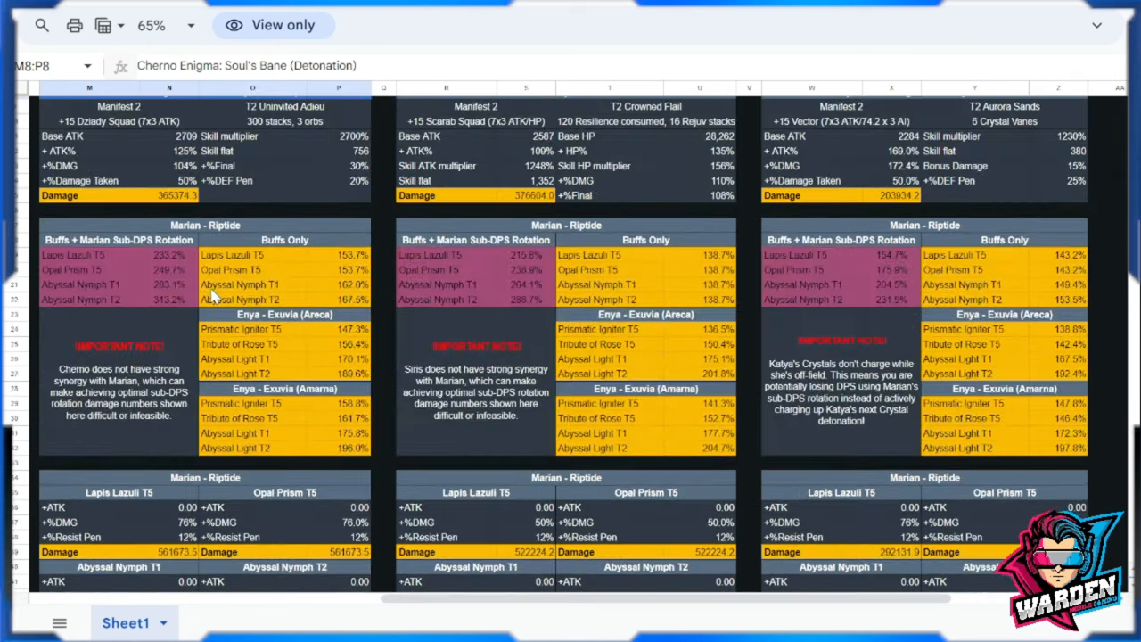
scroll(up, 3)
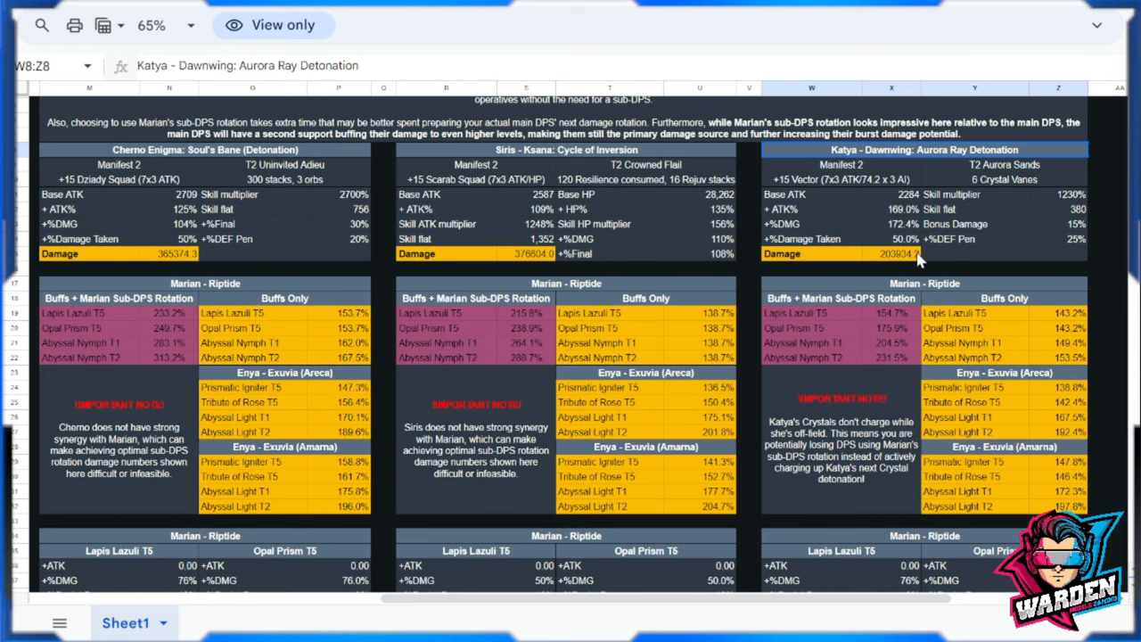
mouse_move(251, 259)
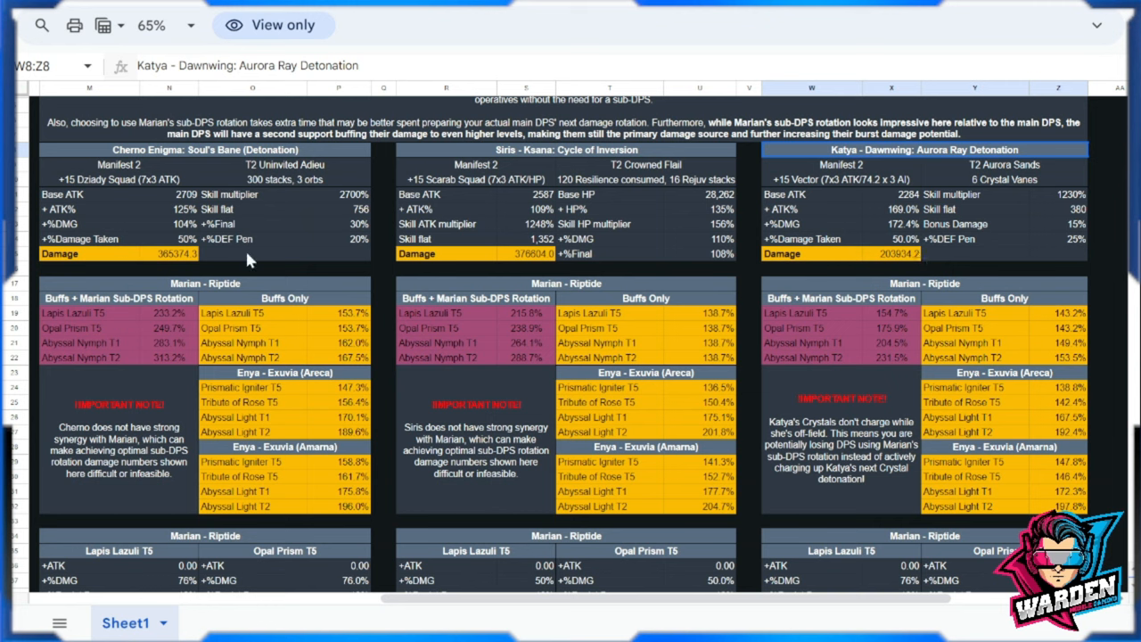
mouse_move(462, 186)
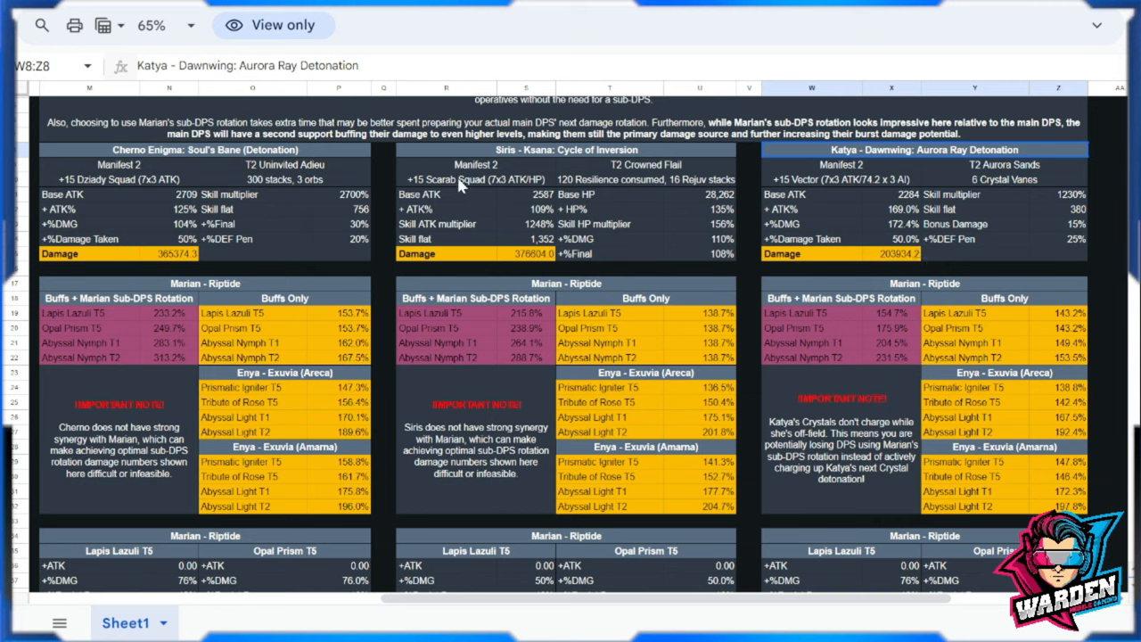
mouse_move(928, 306)
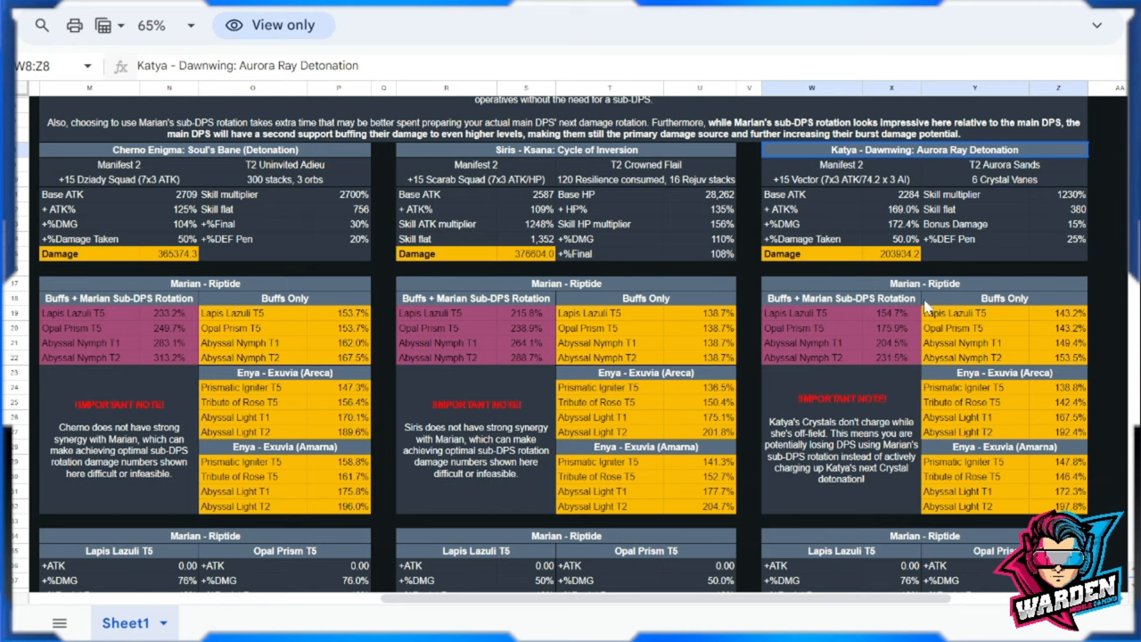
mouse_move(923, 306)
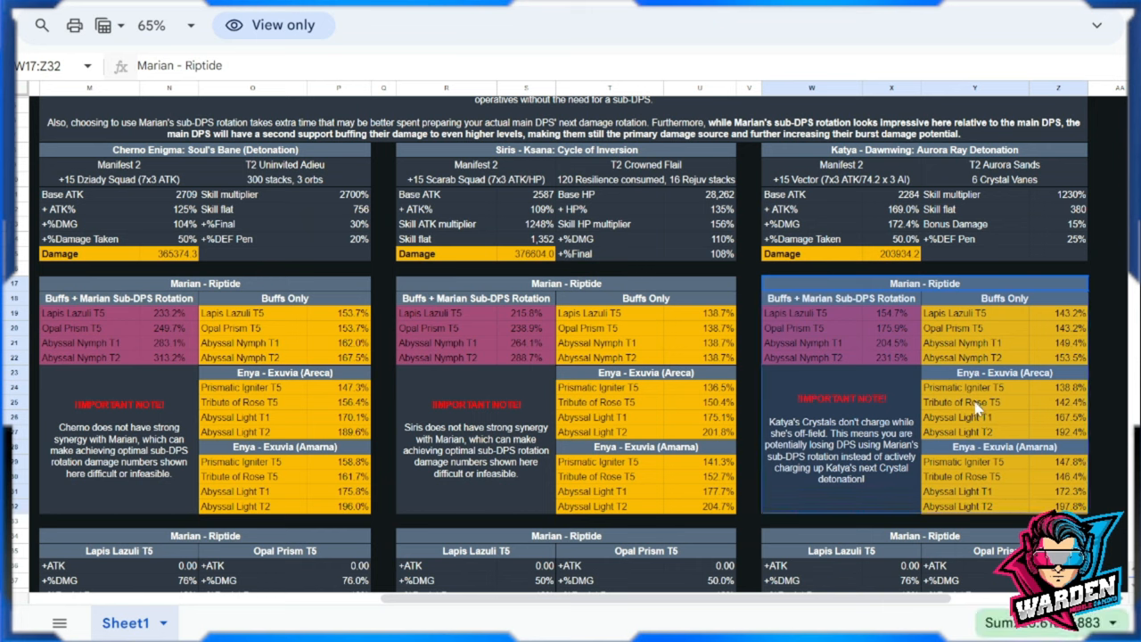
mouse_move(977, 410)
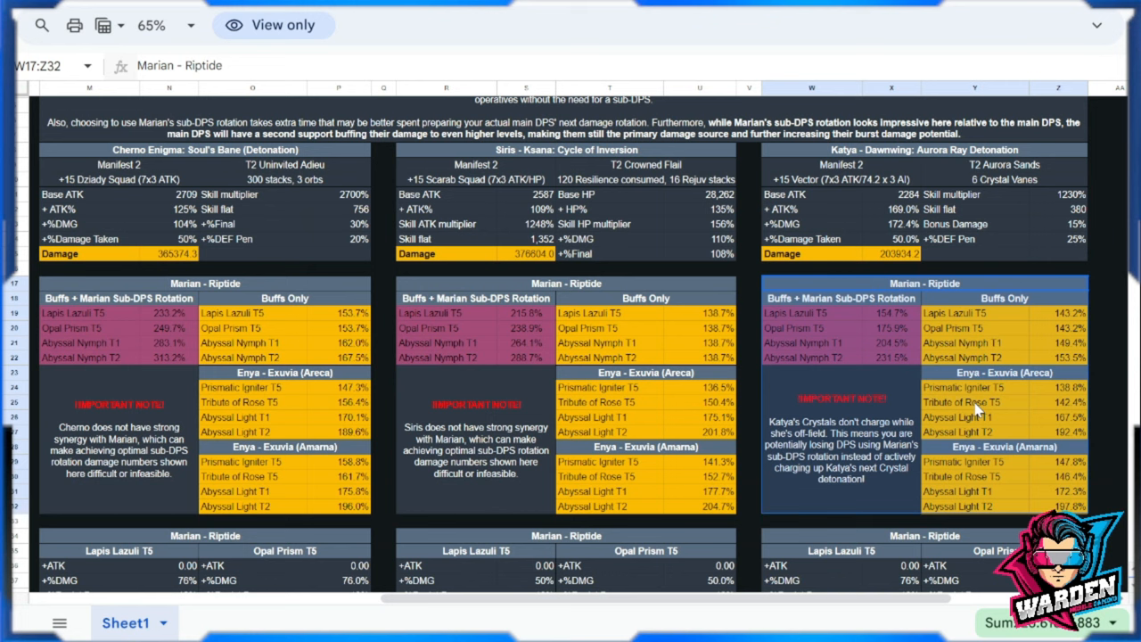
click(890, 343)
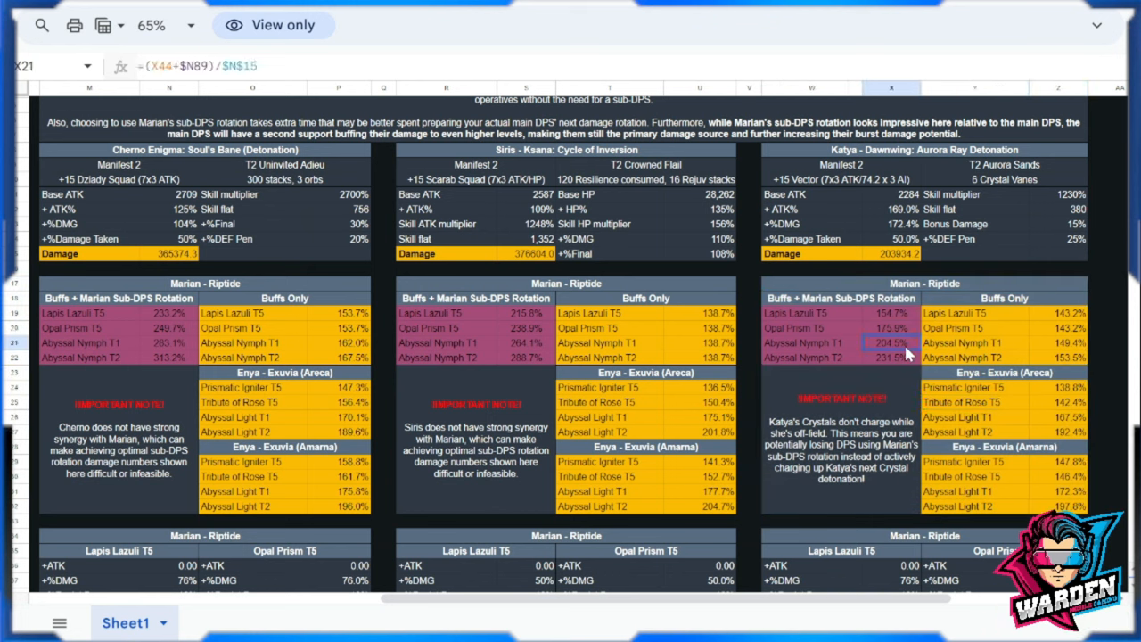
click(924, 149)
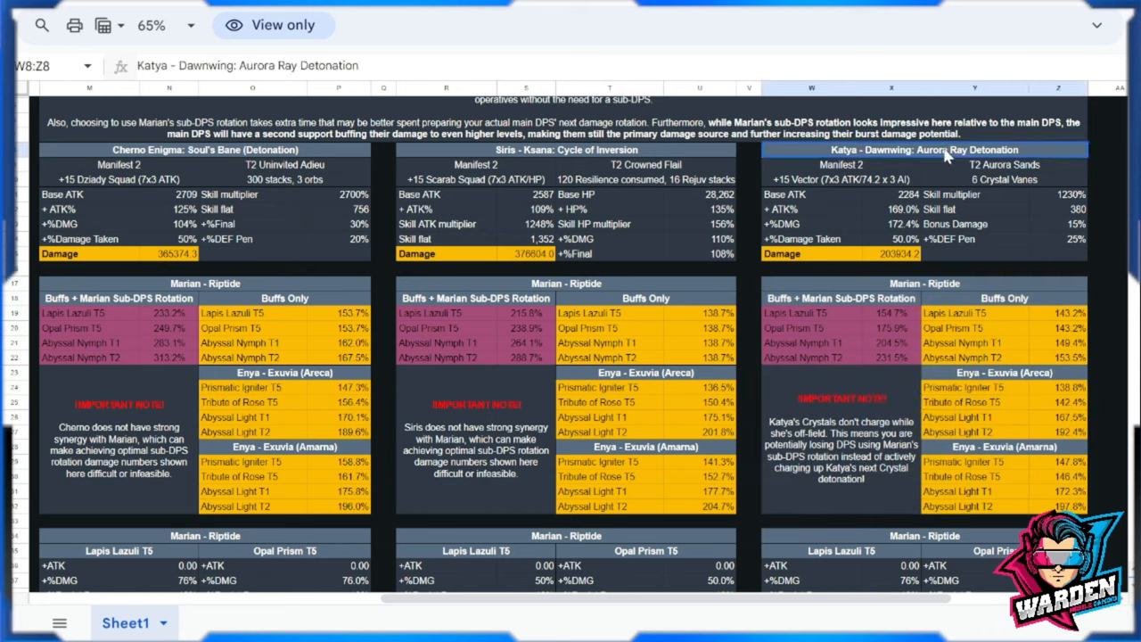
mouse_move(934, 159)
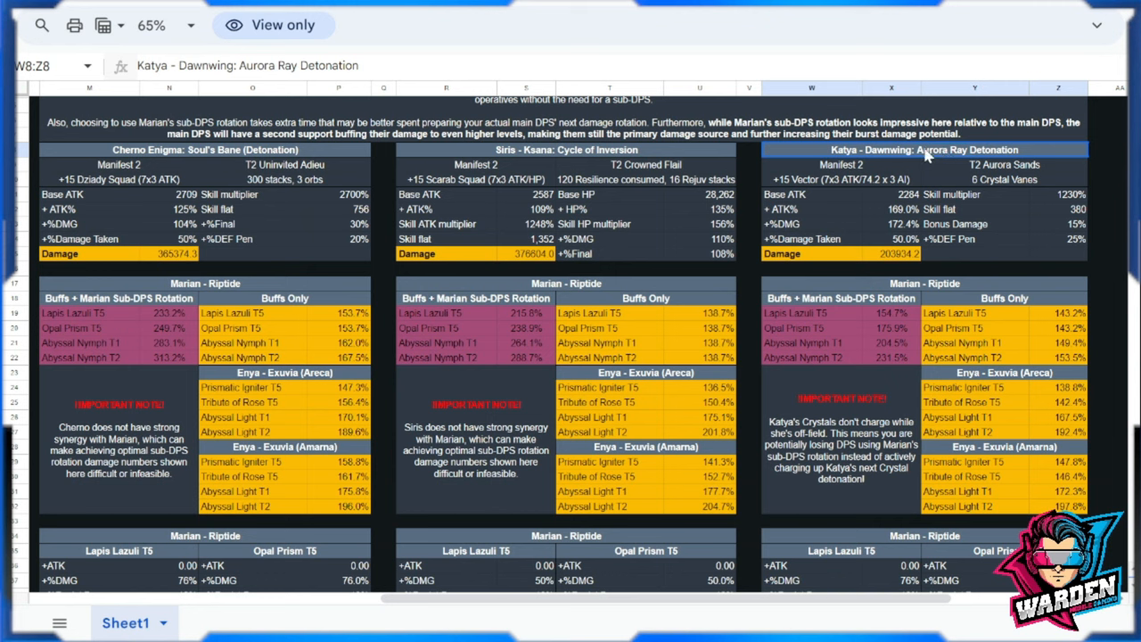
mouse_move(952, 286)
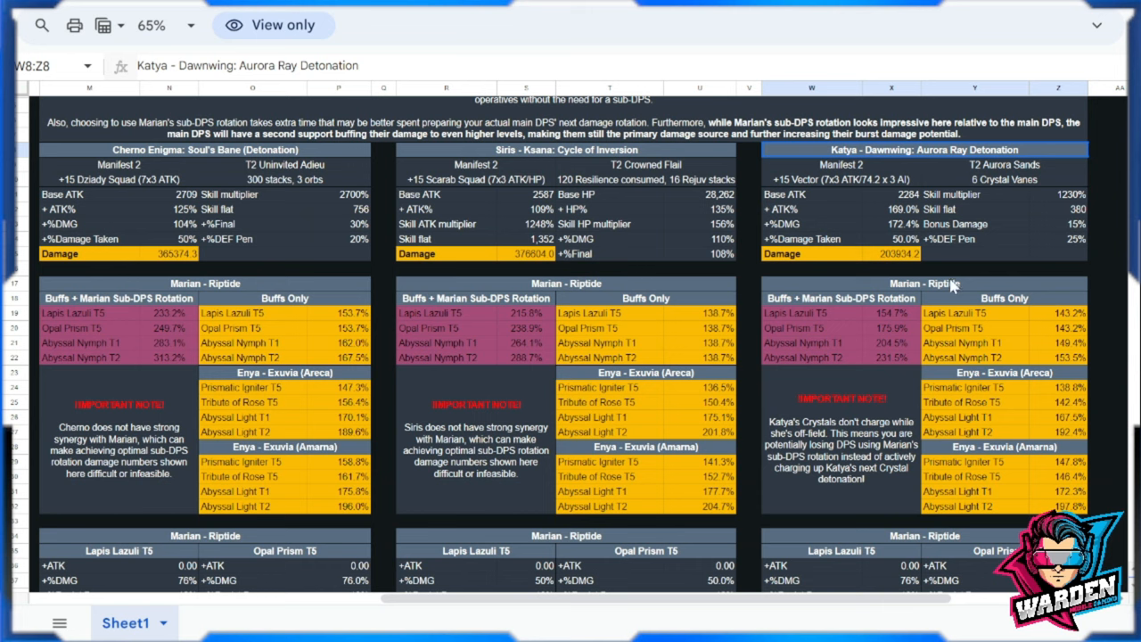
click(925, 284)
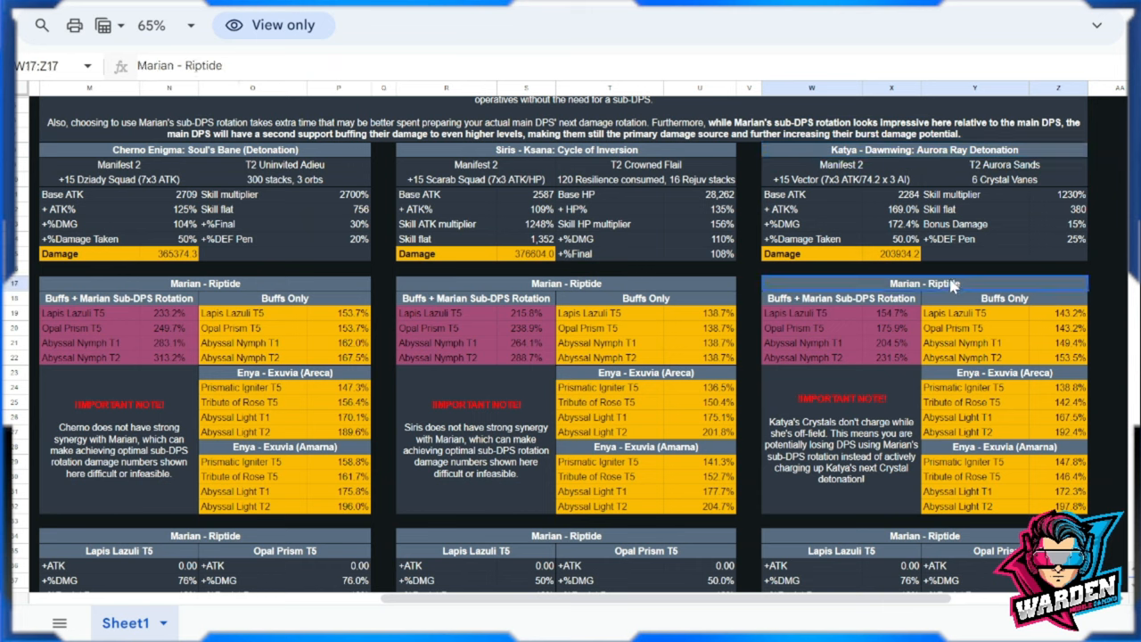
click(1005, 298)
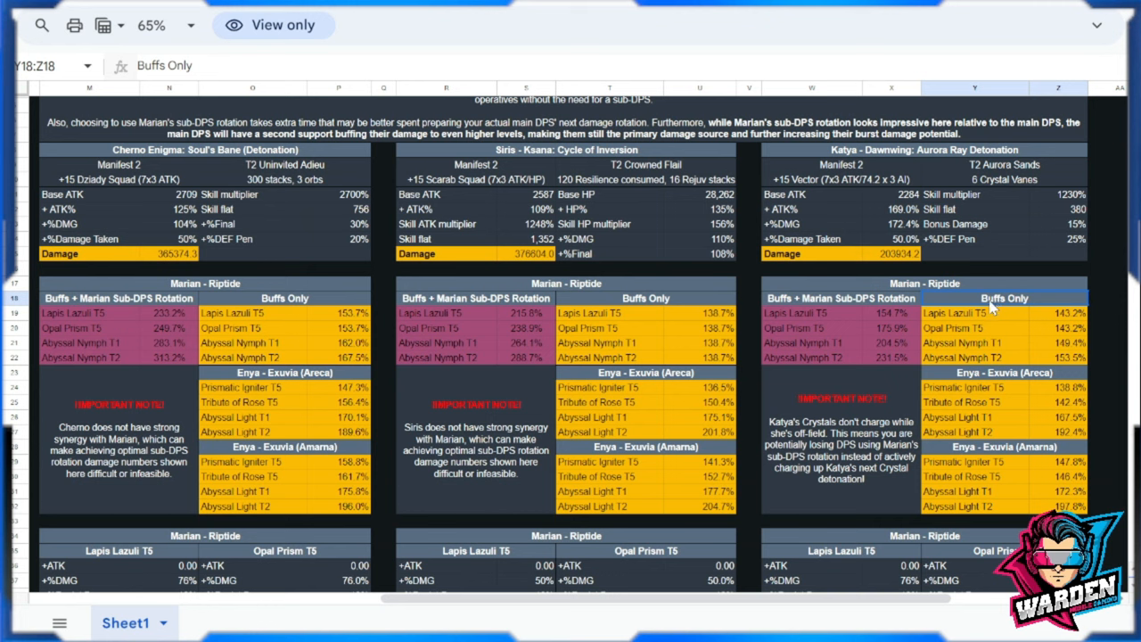
mouse_move(998, 319)
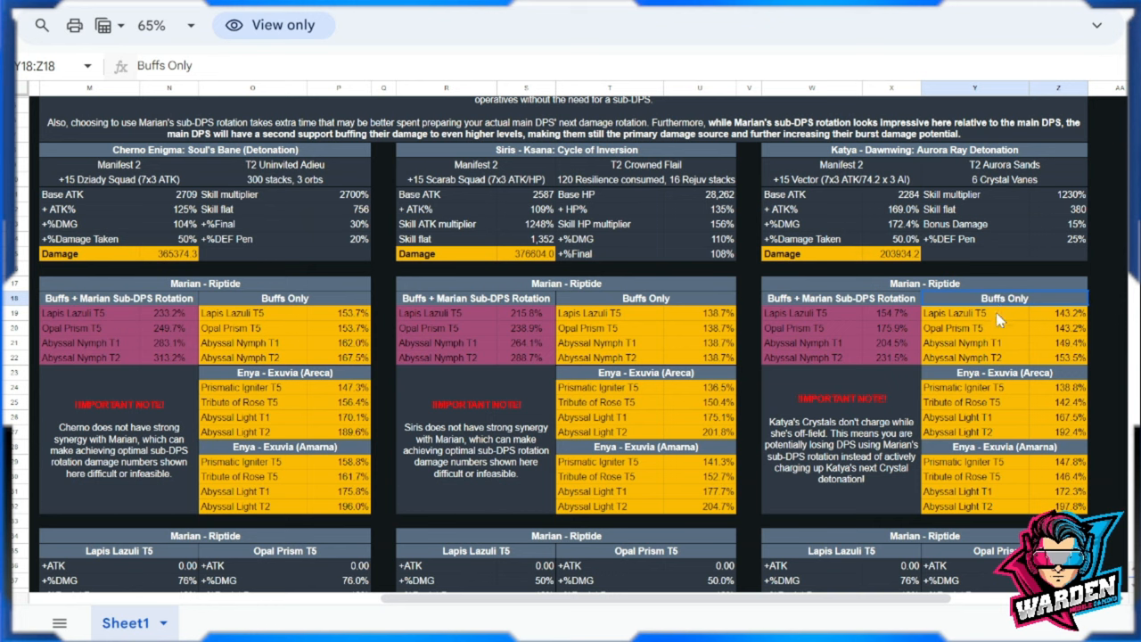
click(974, 313)
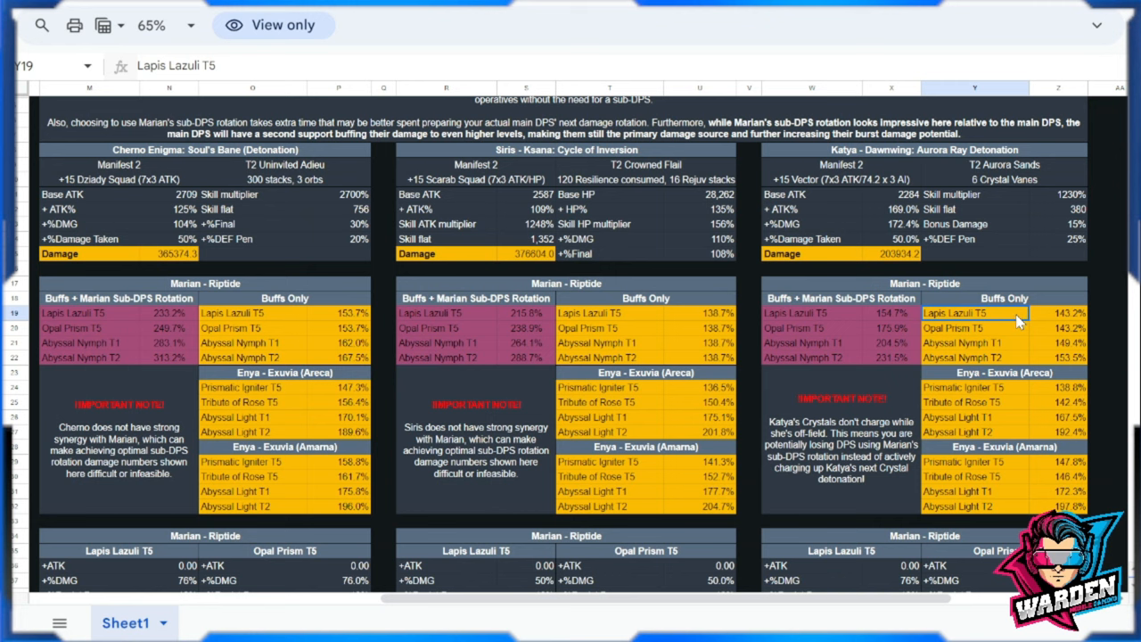
click(1058, 313)
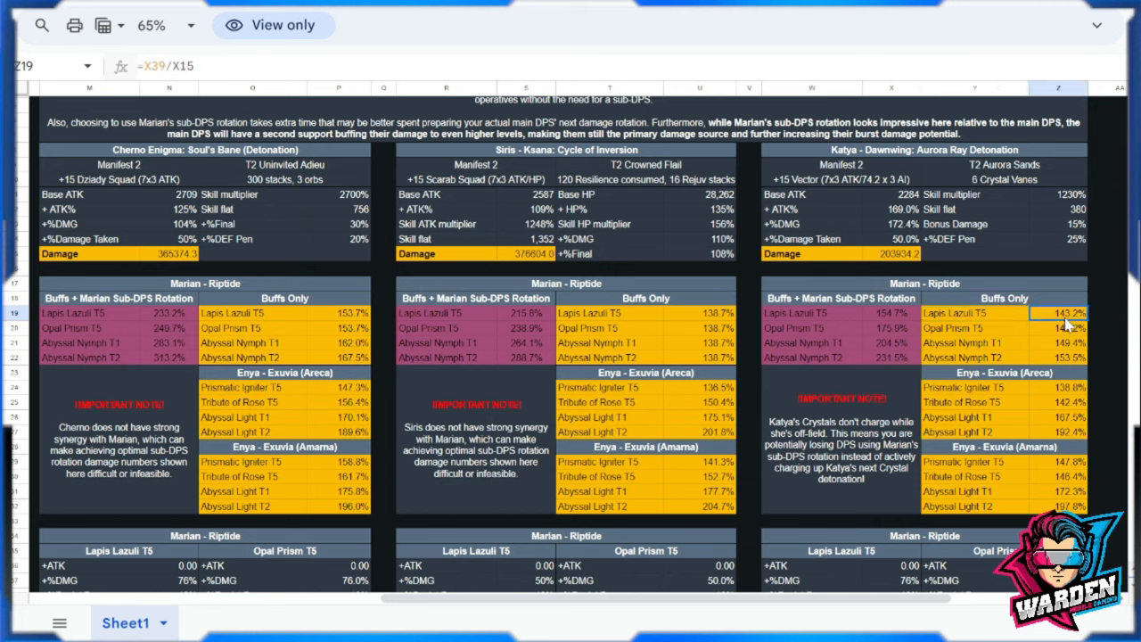
mouse_move(1068, 325)
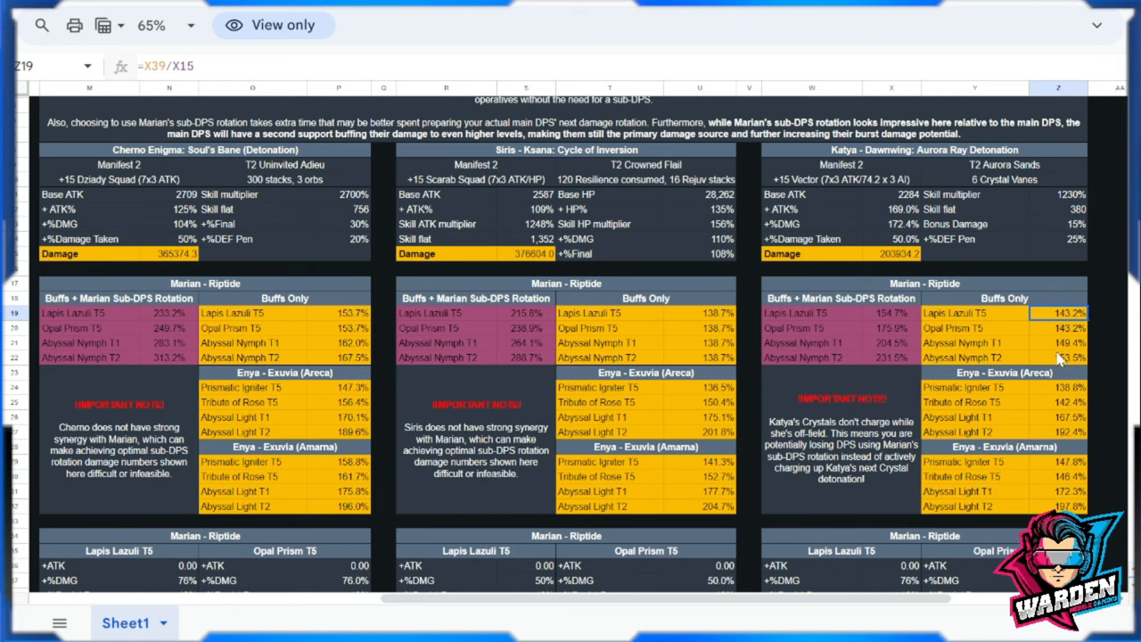
click(973, 313)
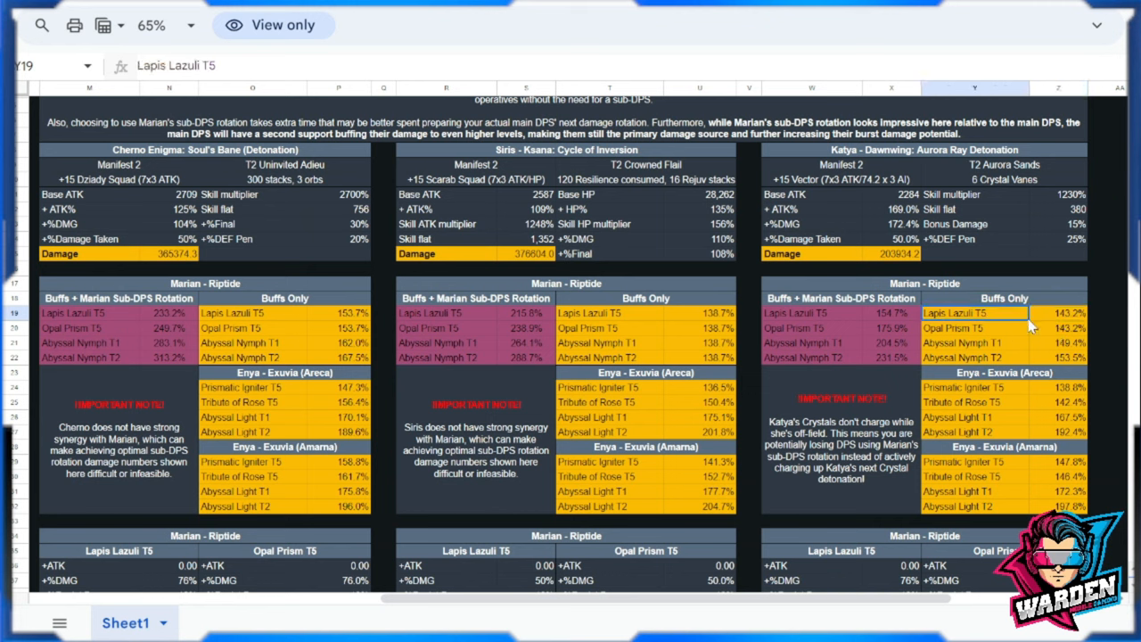
click(974, 356)
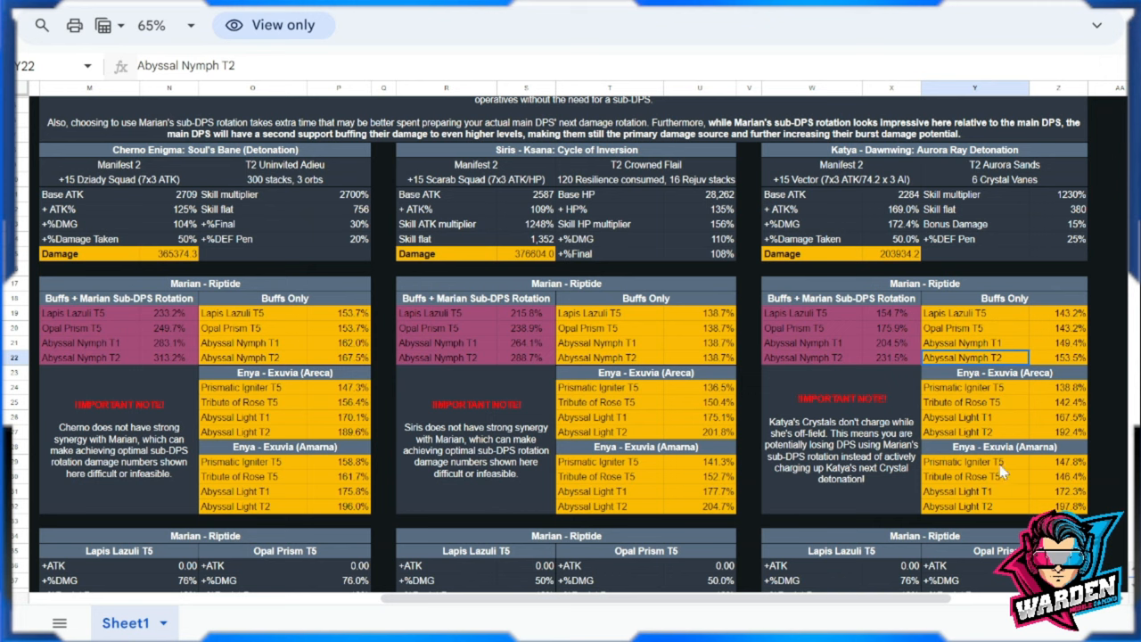
mouse_move(985, 372)
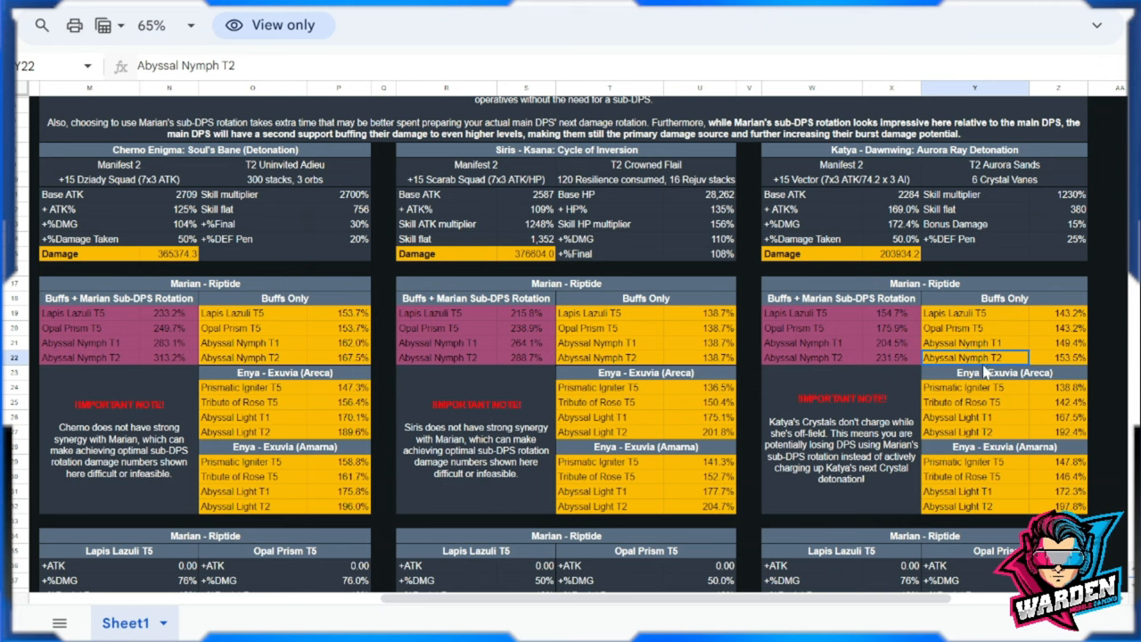
mouse_move(1019, 473)
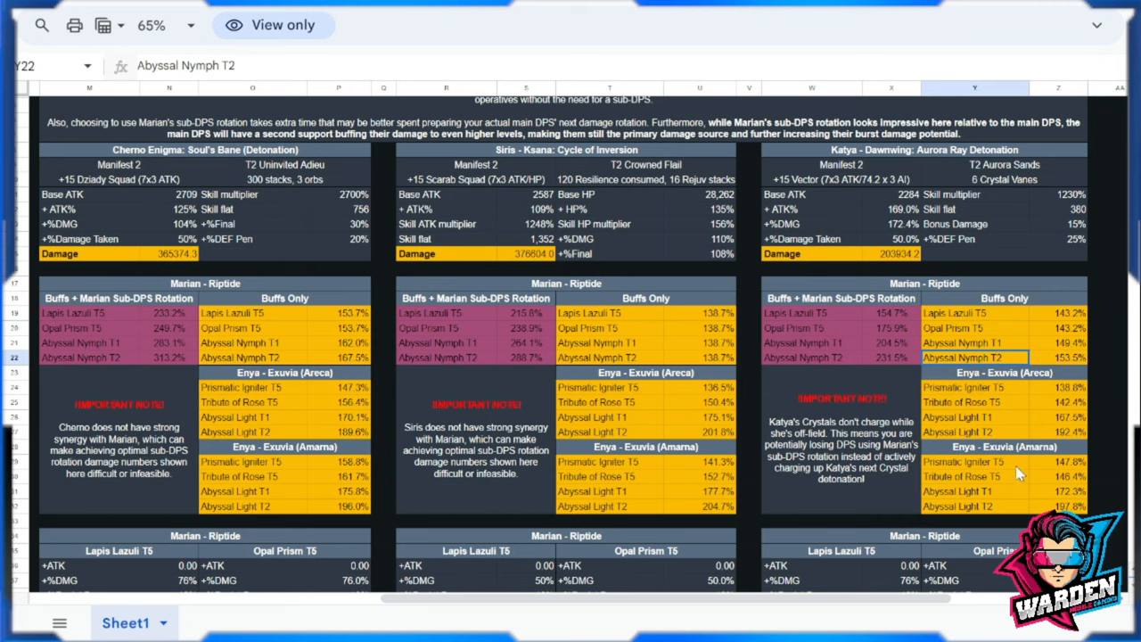
click(974, 388)
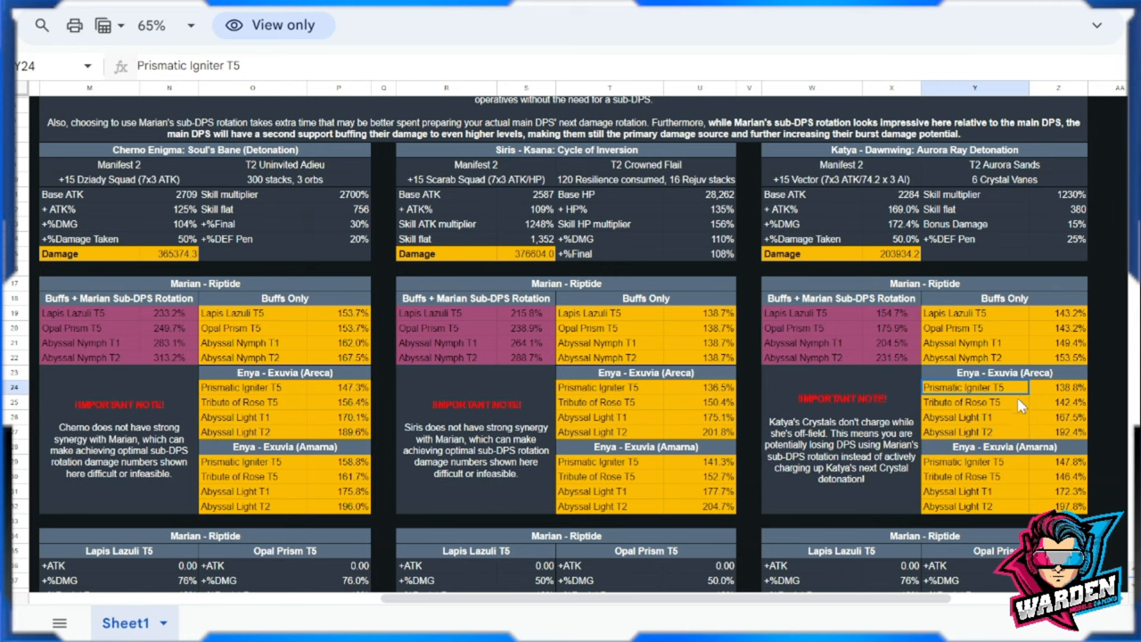
click(1058, 387)
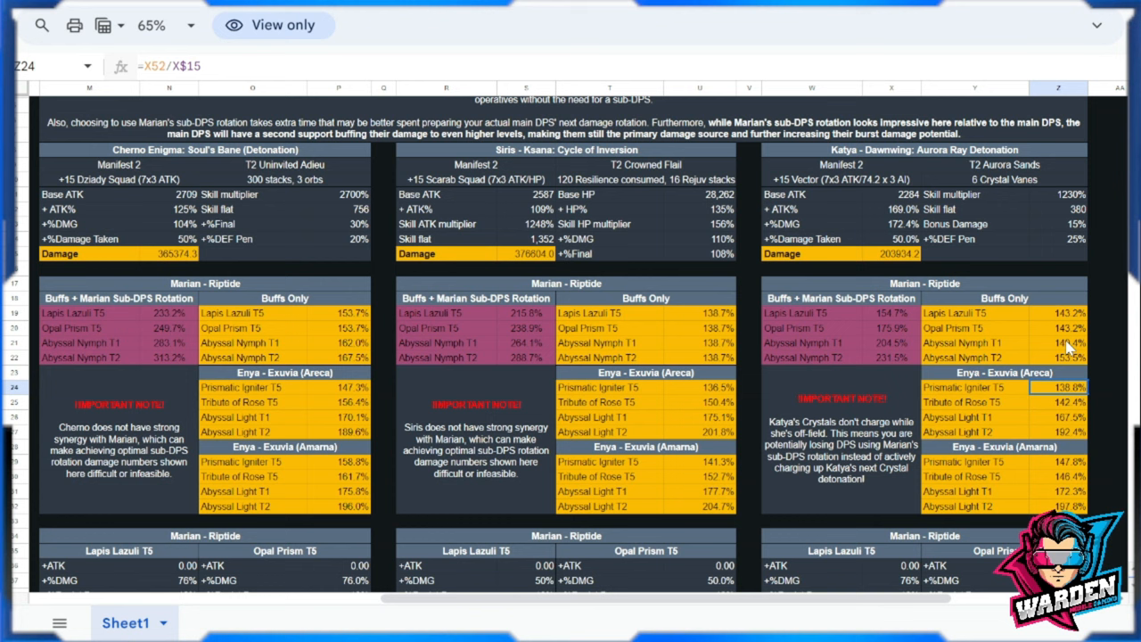
mouse_move(1017, 509)
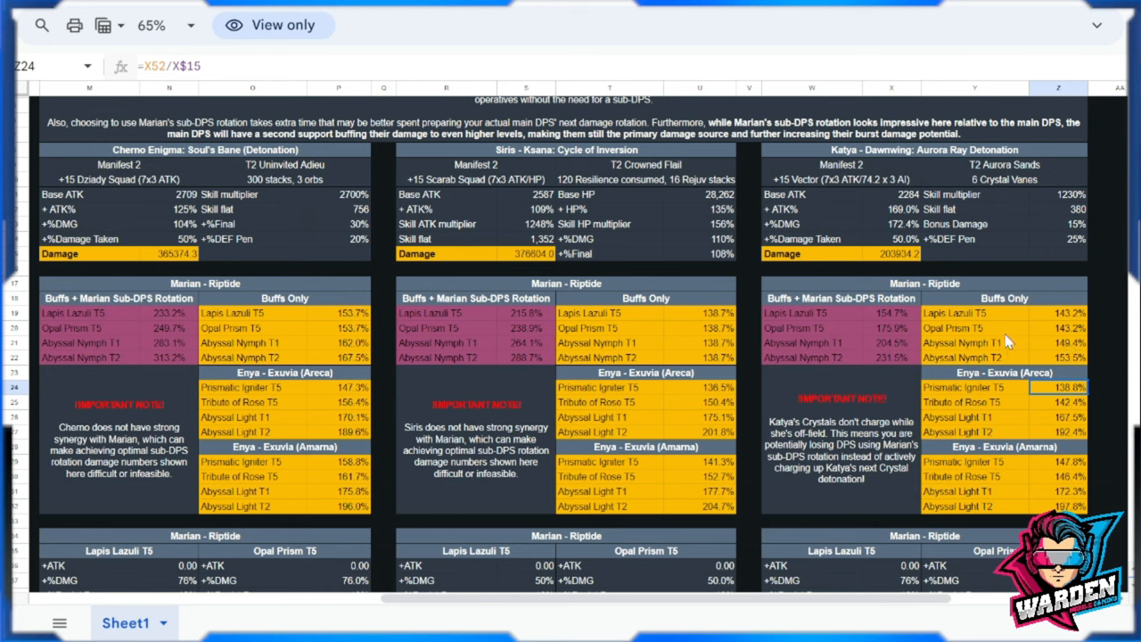
mouse_move(911, 302)
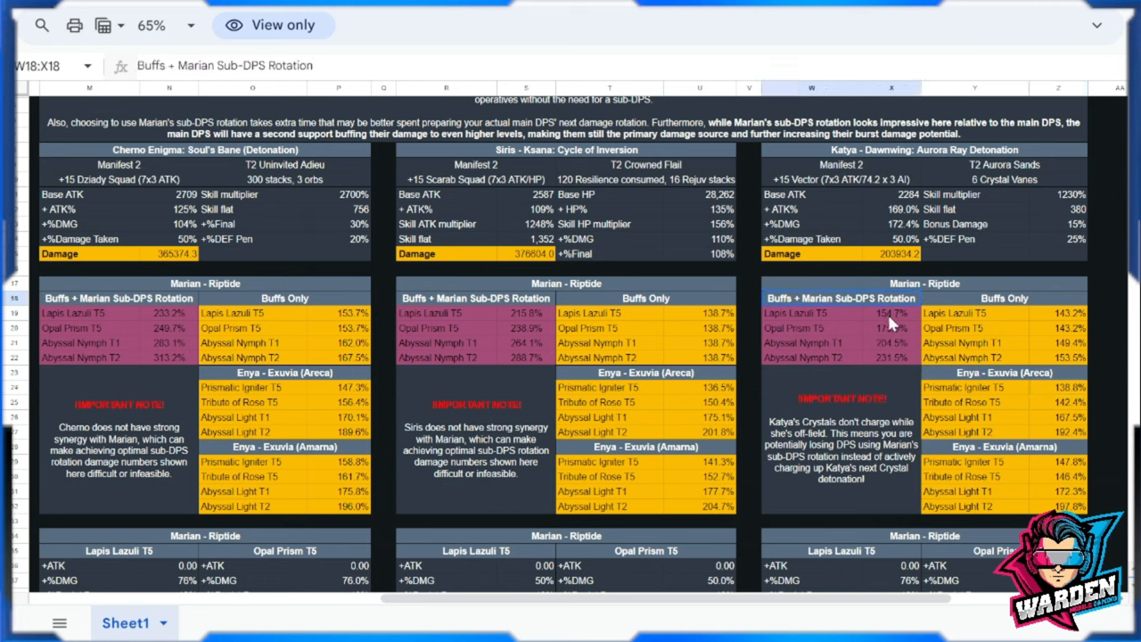
click(890, 343)
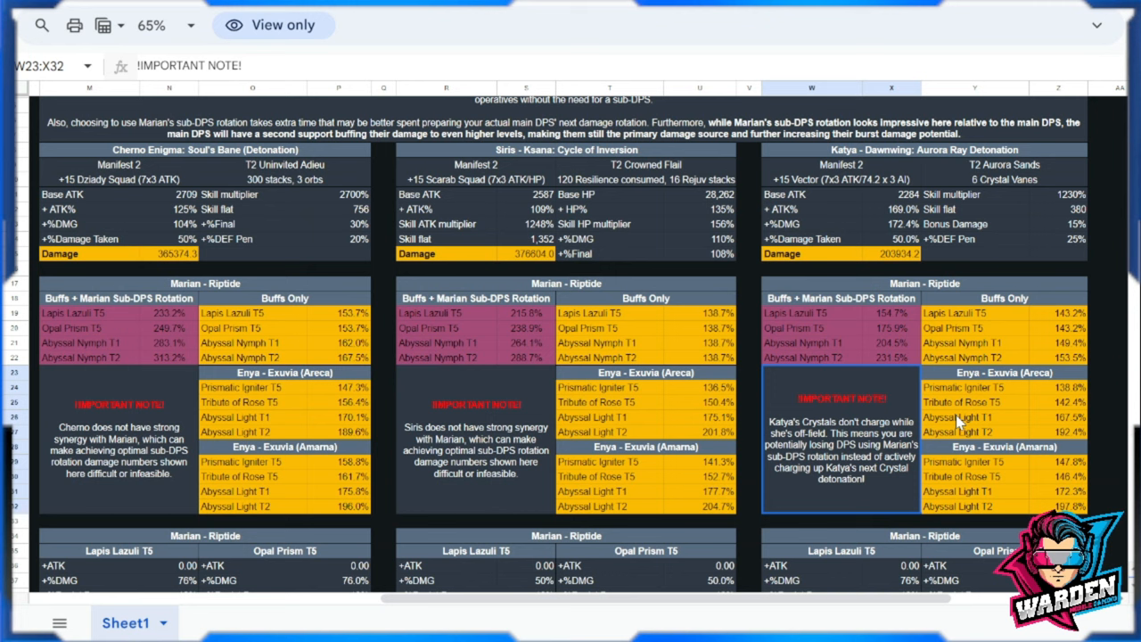
mouse_move(898, 452)
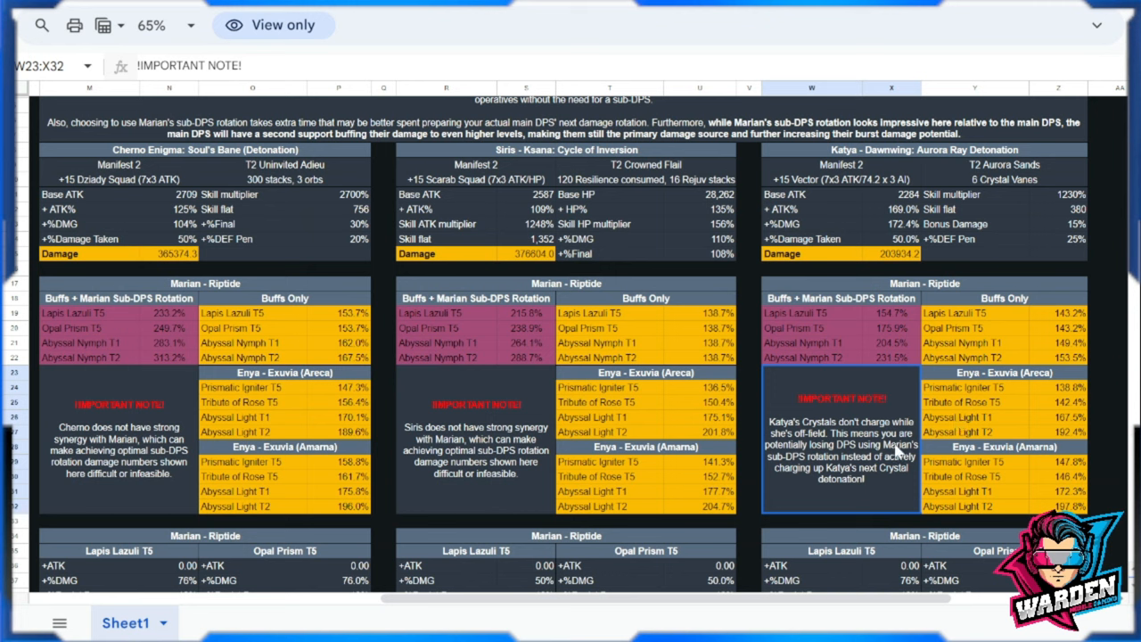
mouse_move(899, 452)
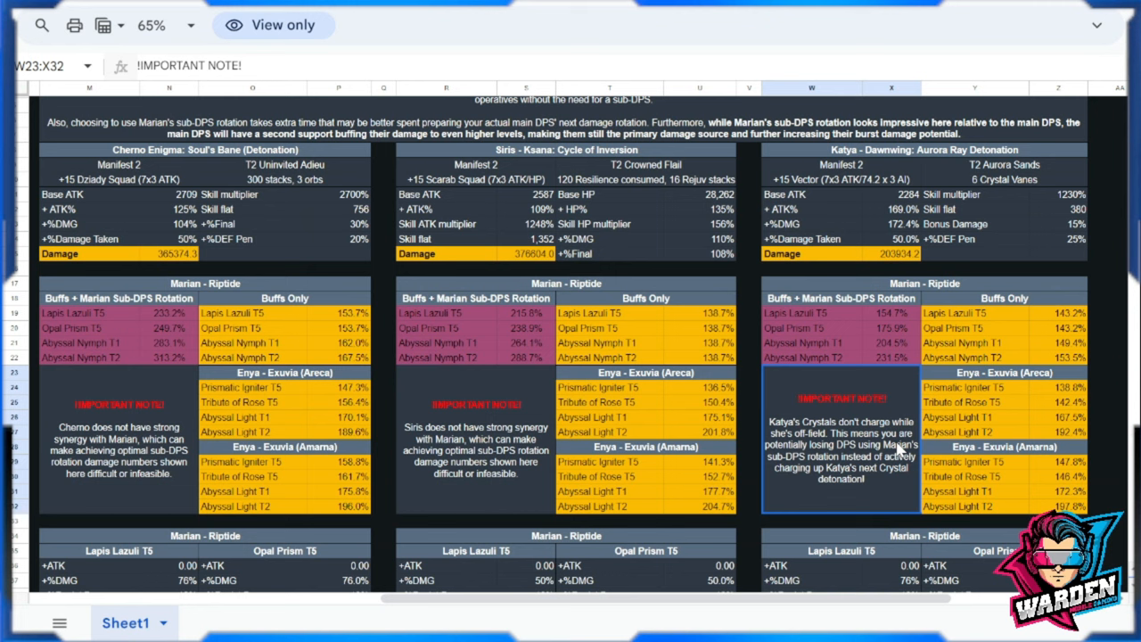
mouse_move(901, 451)
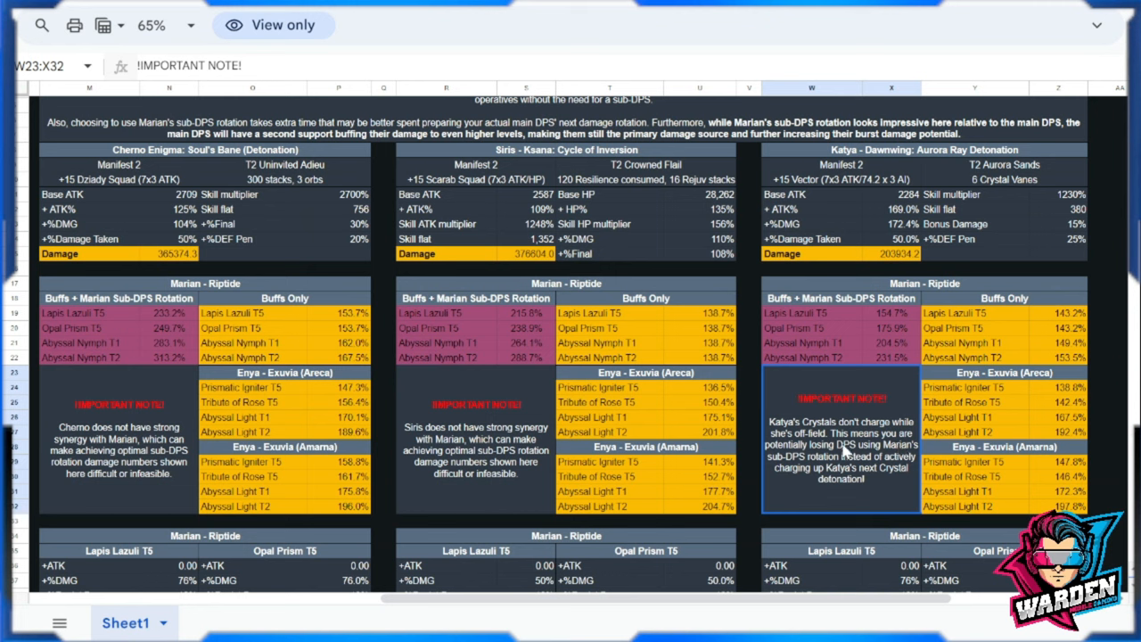
mouse_move(847, 451)
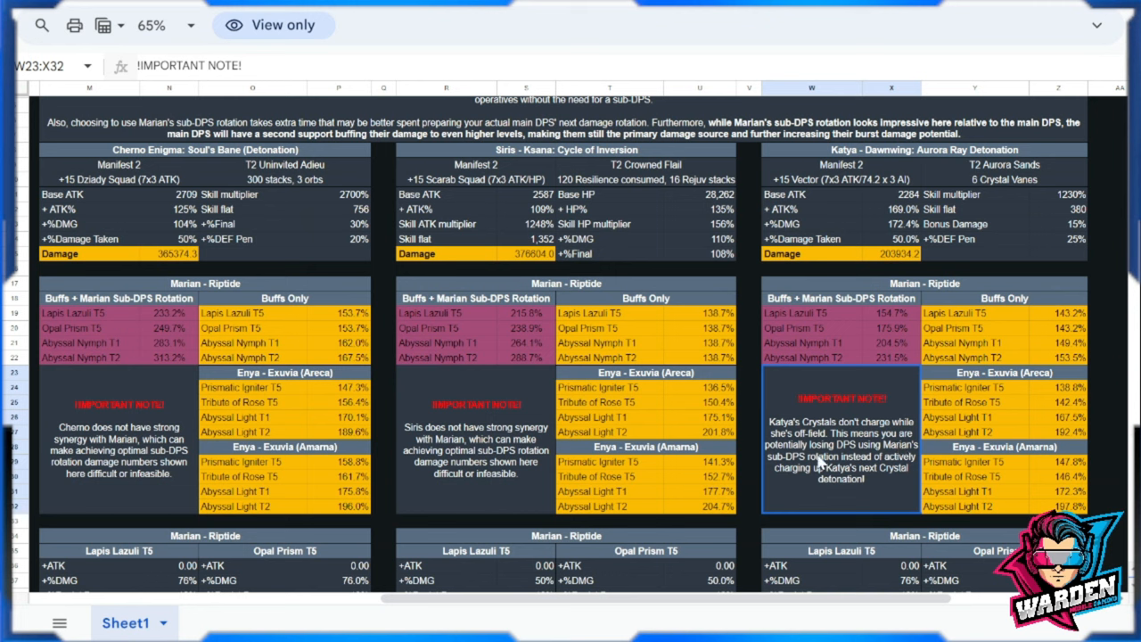
mouse_move(910, 459)
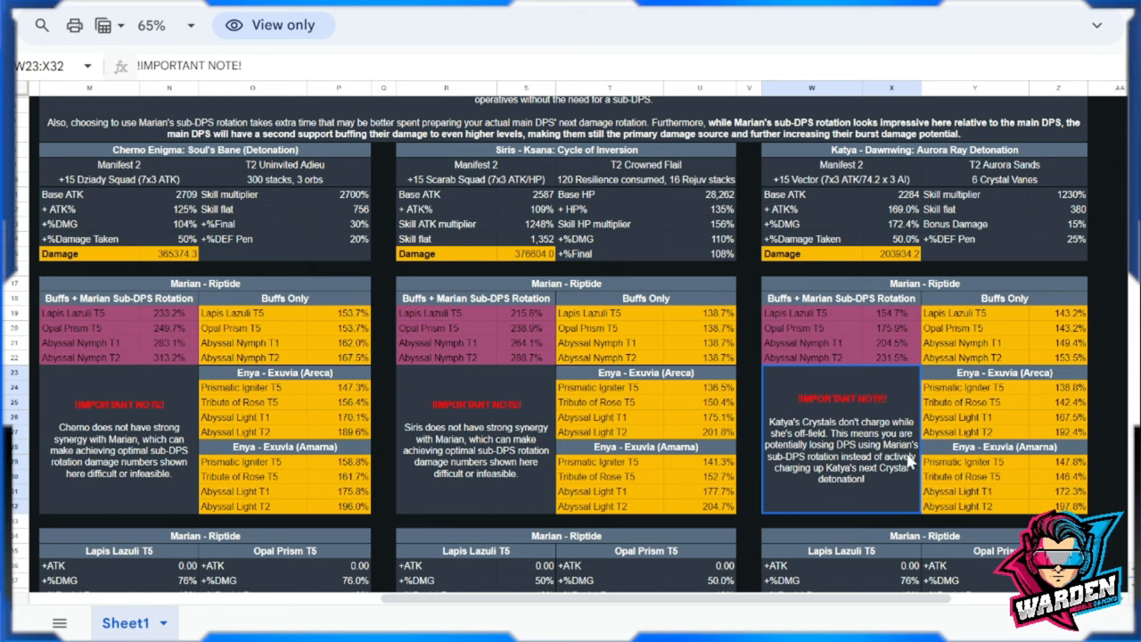
mouse_move(887, 471)
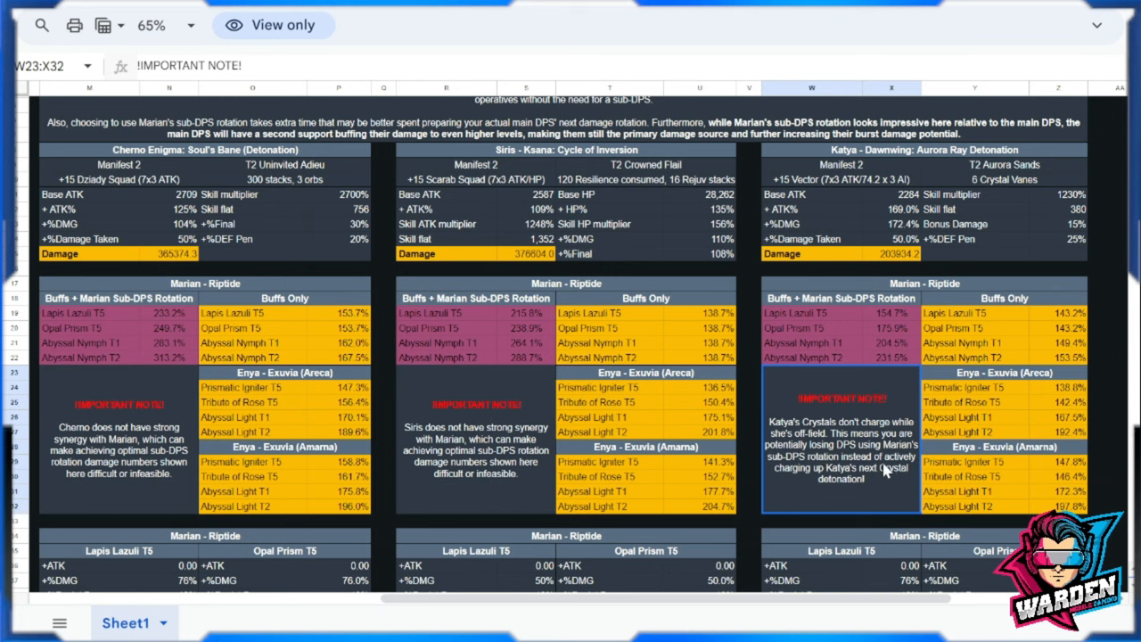
mouse_move(863, 482)
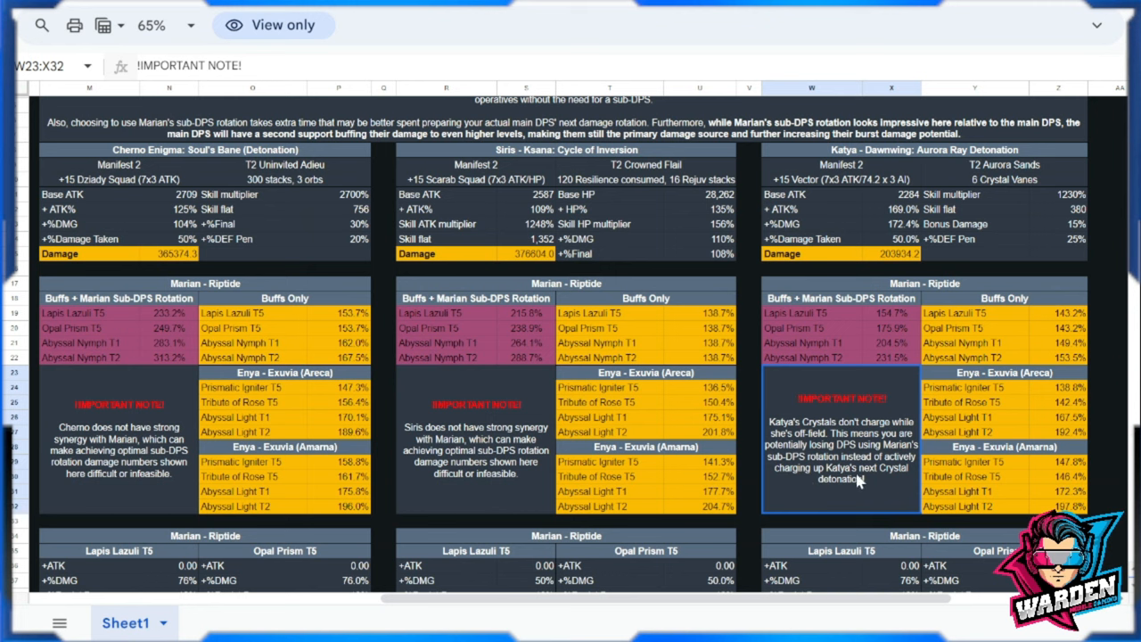
mouse_move(872, 495)
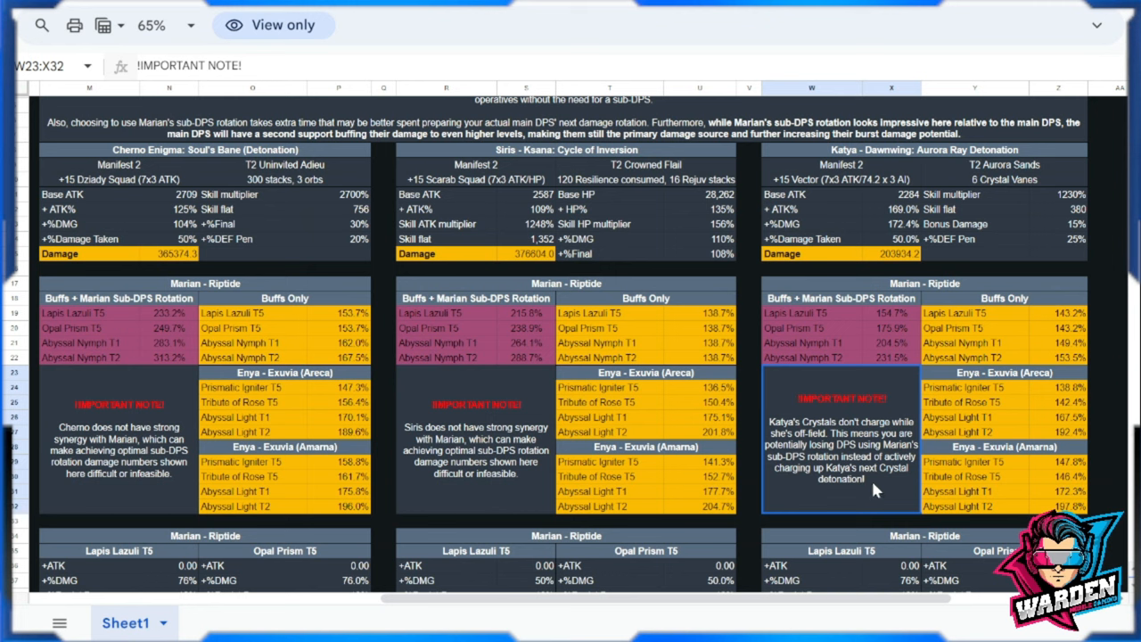
click(700, 417)
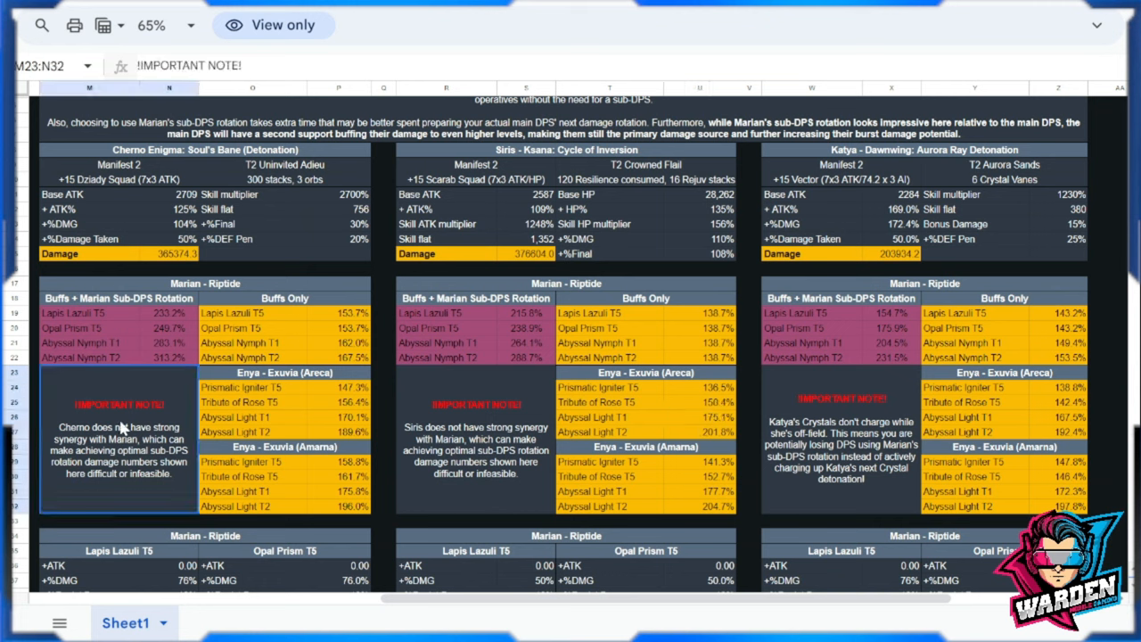
click(475, 437)
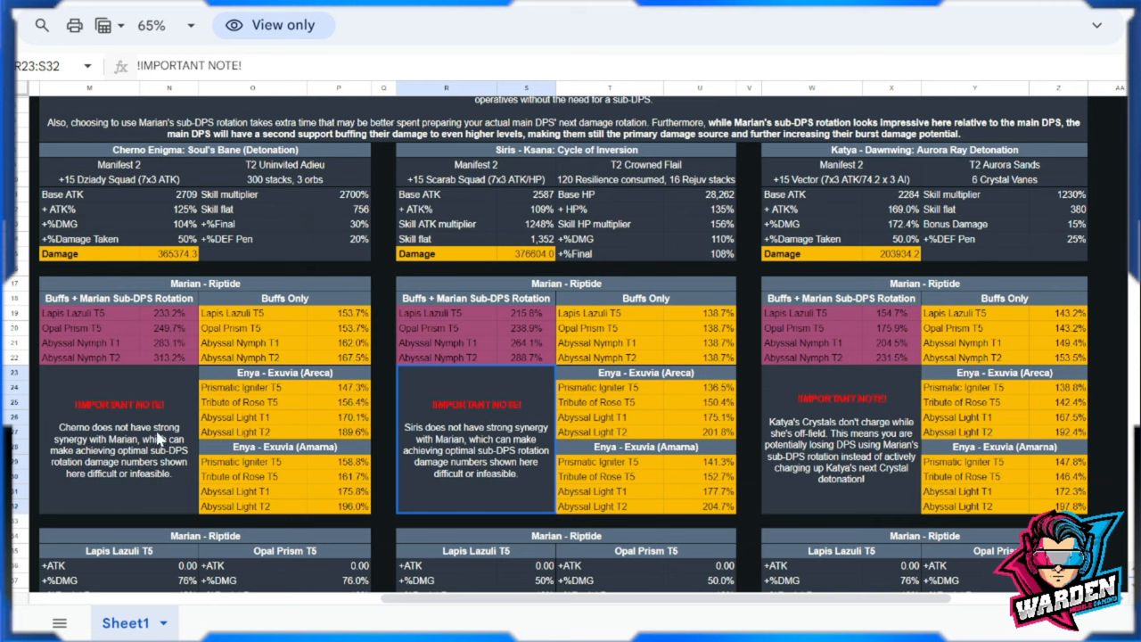
mouse_move(480, 458)
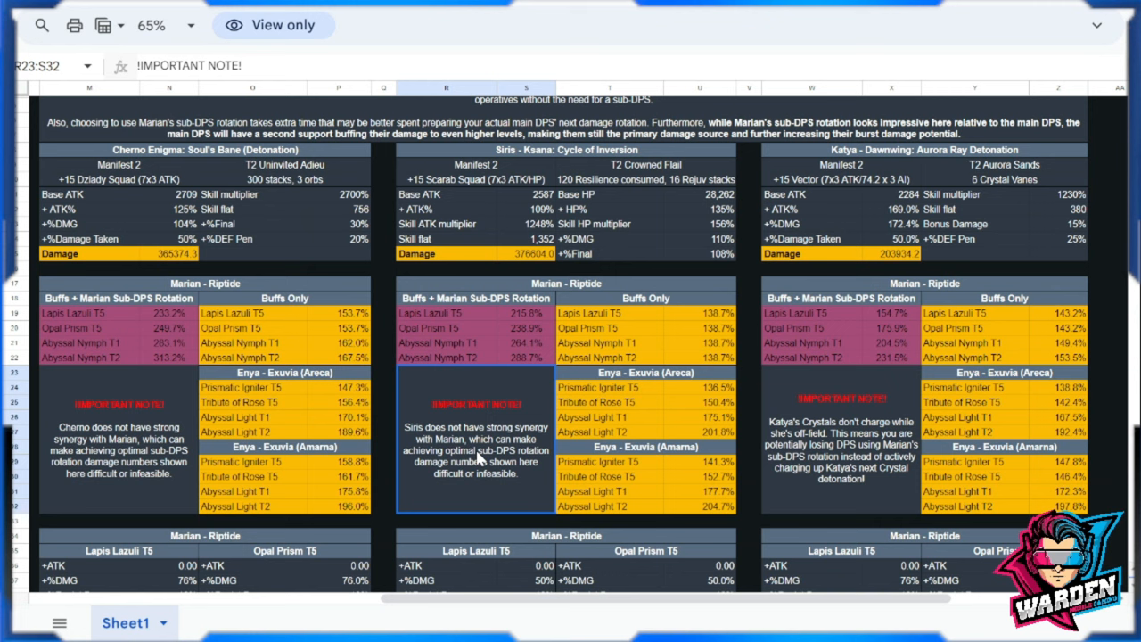
mouse_move(511, 449)
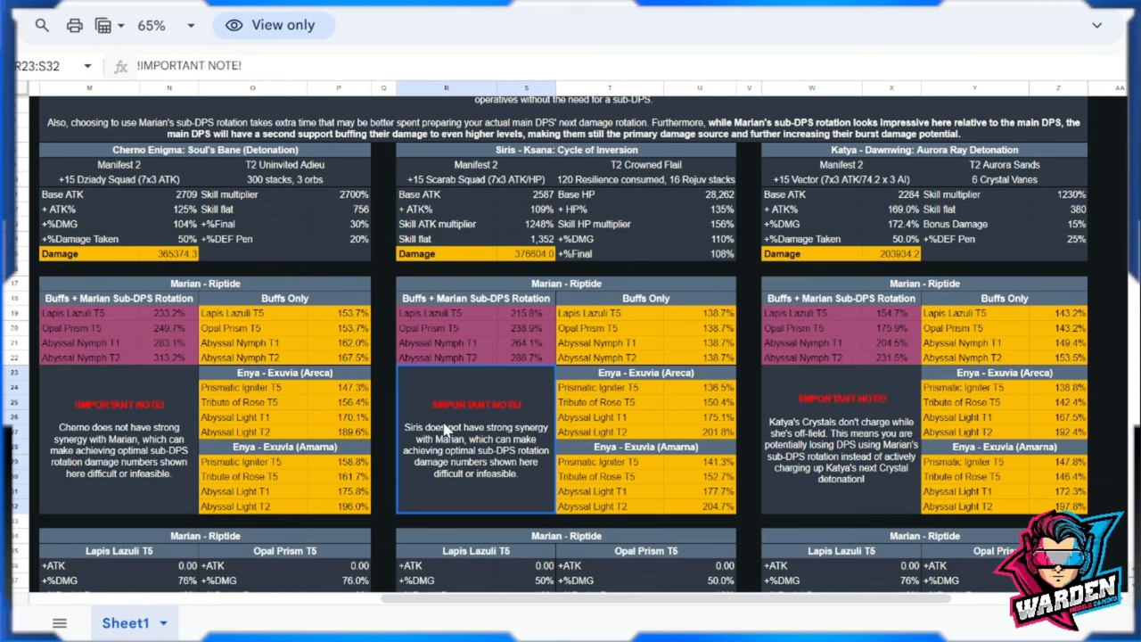
click(975, 432)
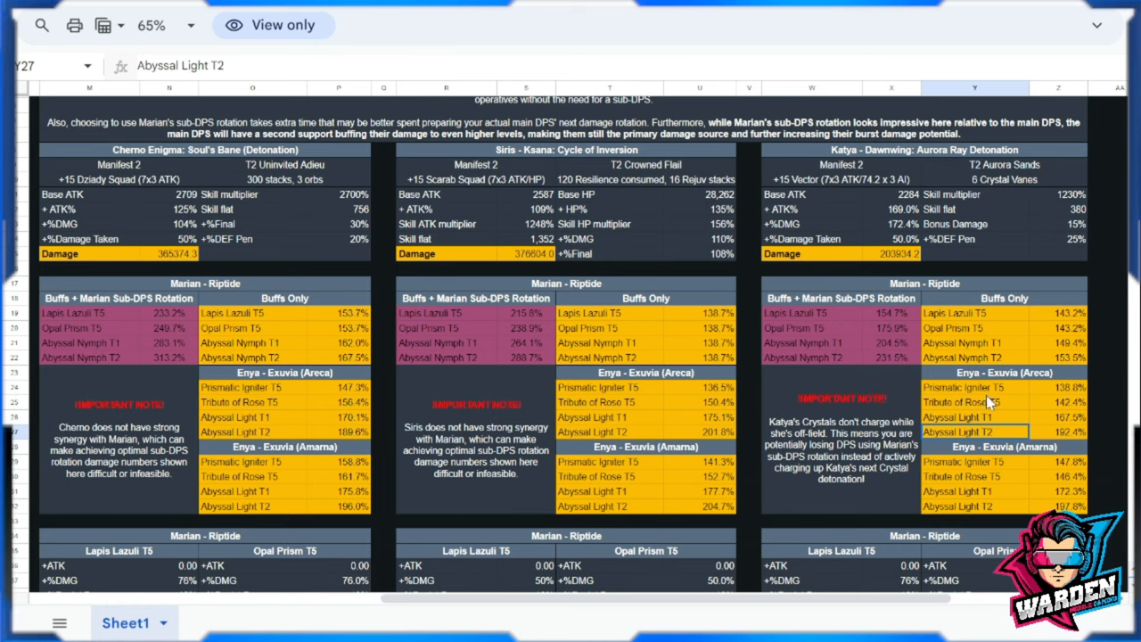
mouse_move(990, 402)
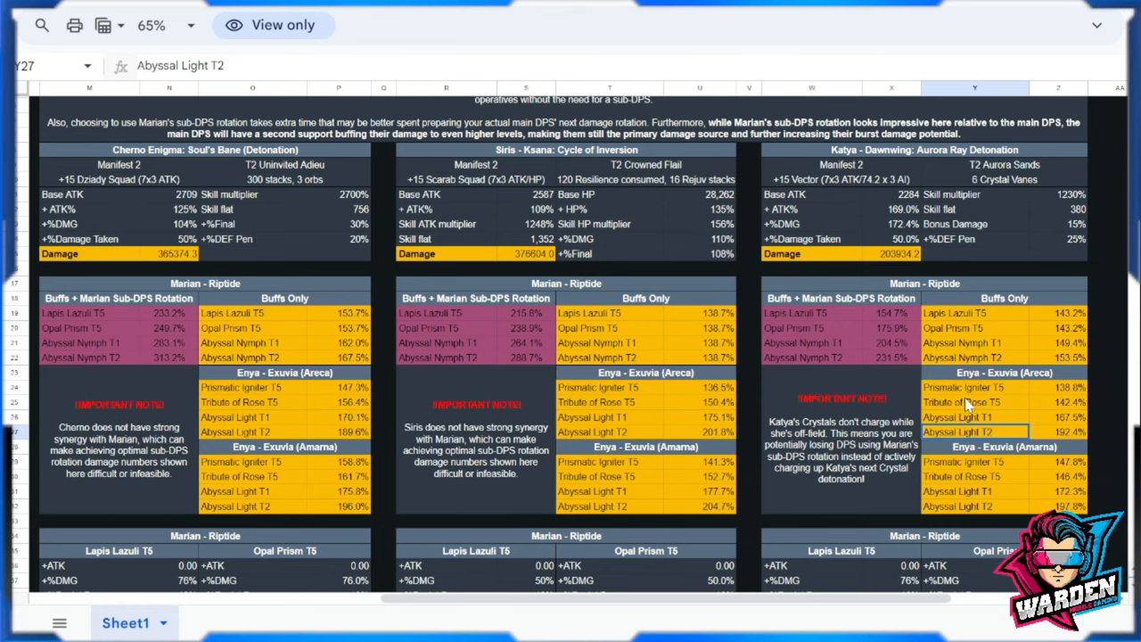
Scroll to Katya's tables and view the Lapis Lazuli T5 and Opal Prism T5 damage formulas.
scroll(down, 3)
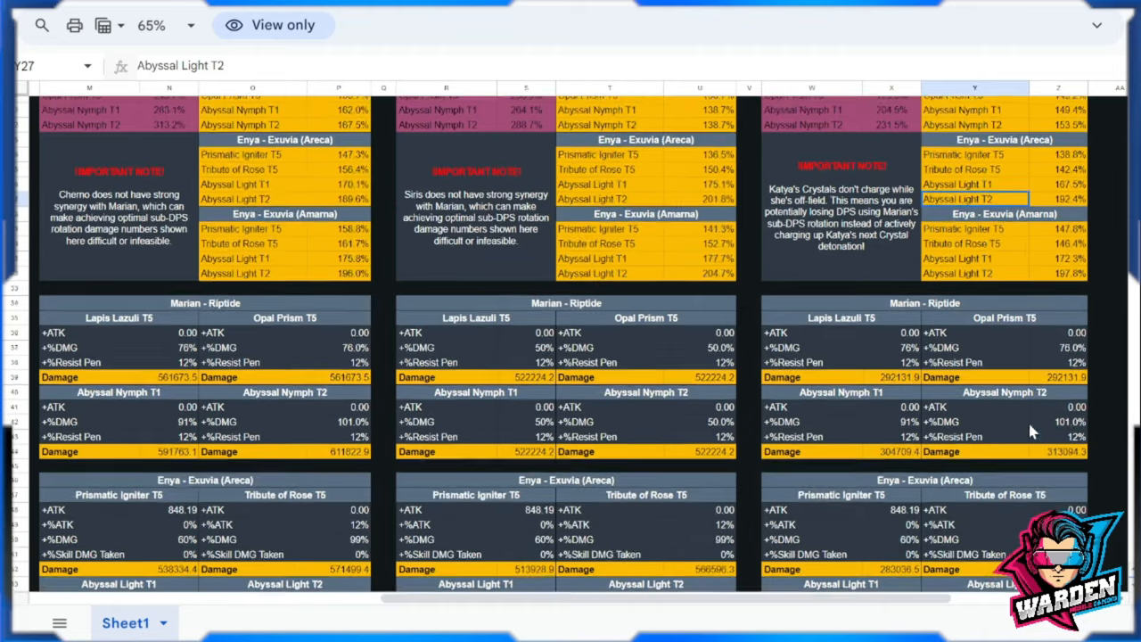
scroll(down, 3)
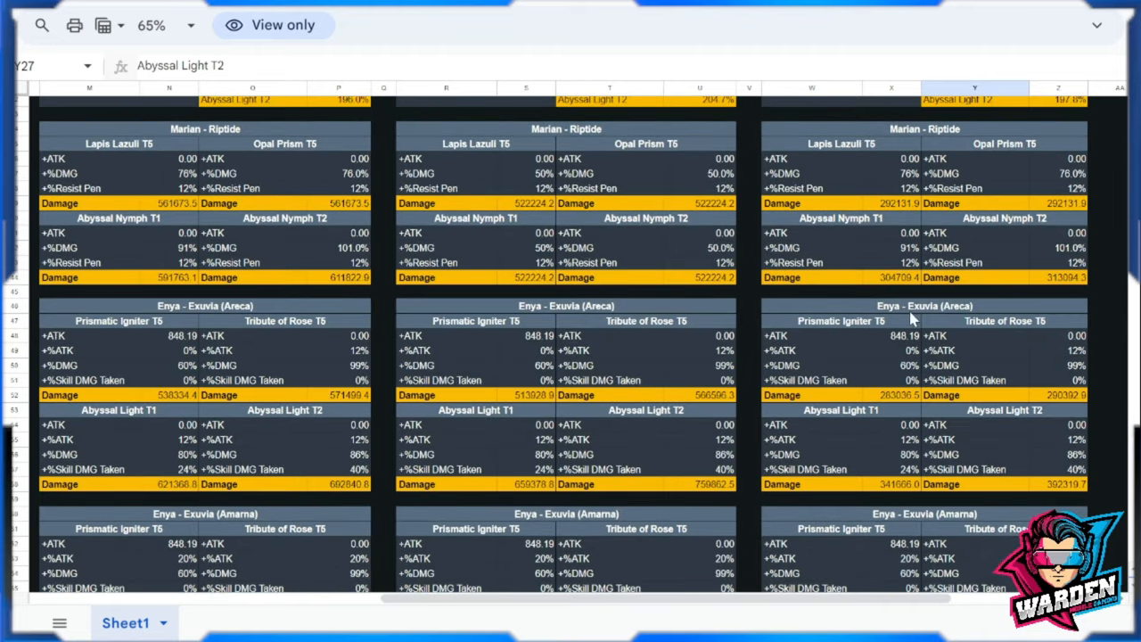
mouse_move(913, 214)
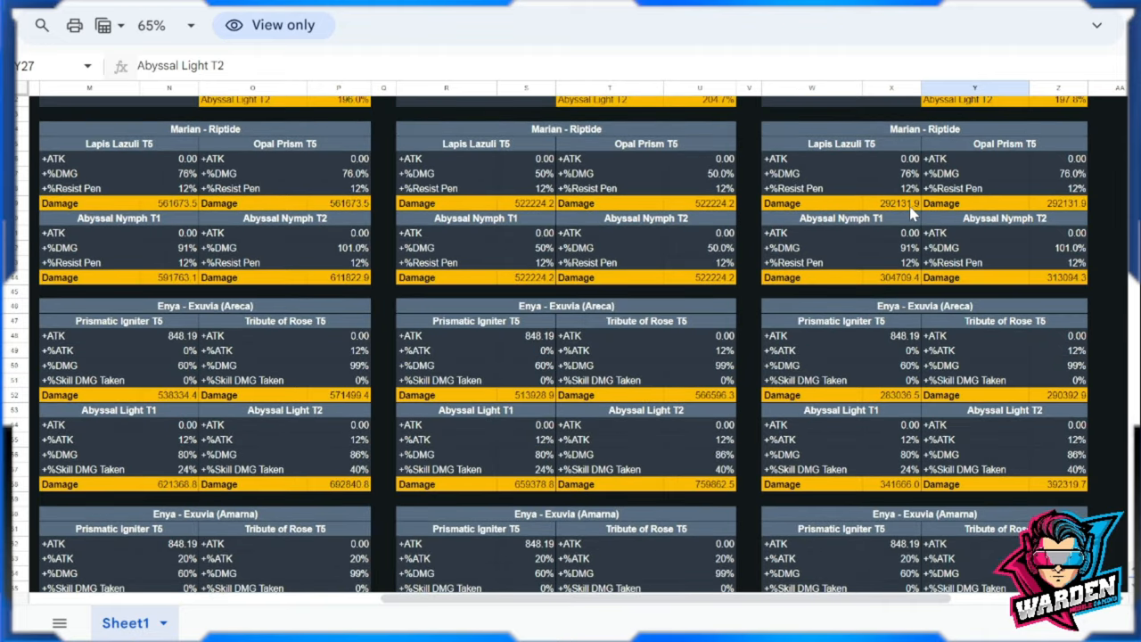
mouse_move(869, 150)
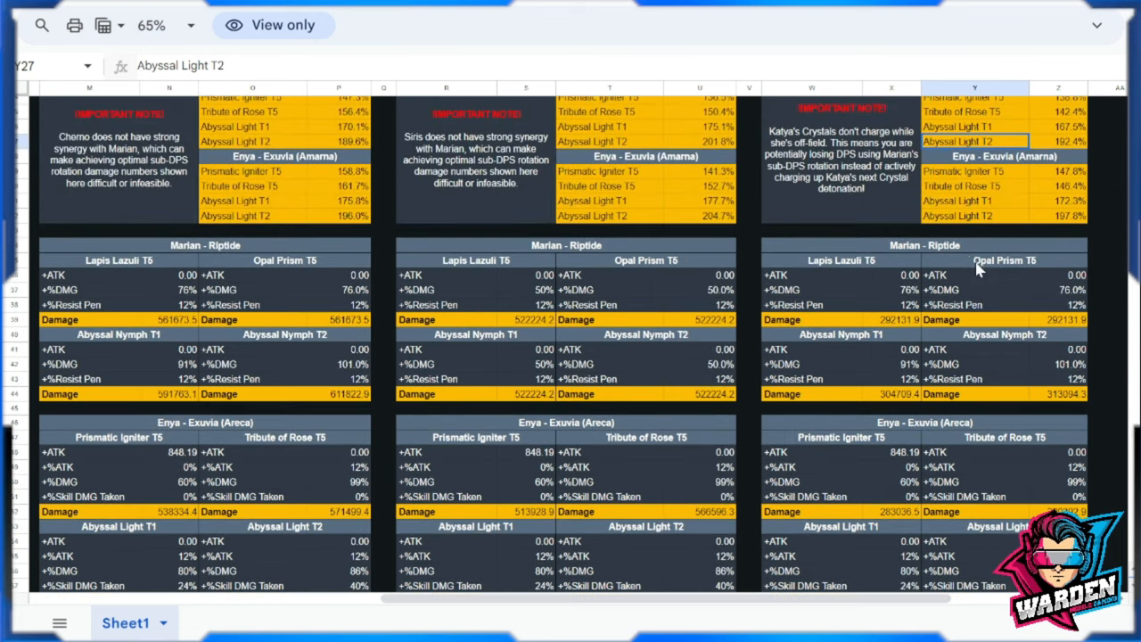
mouse_move(1012, 283)
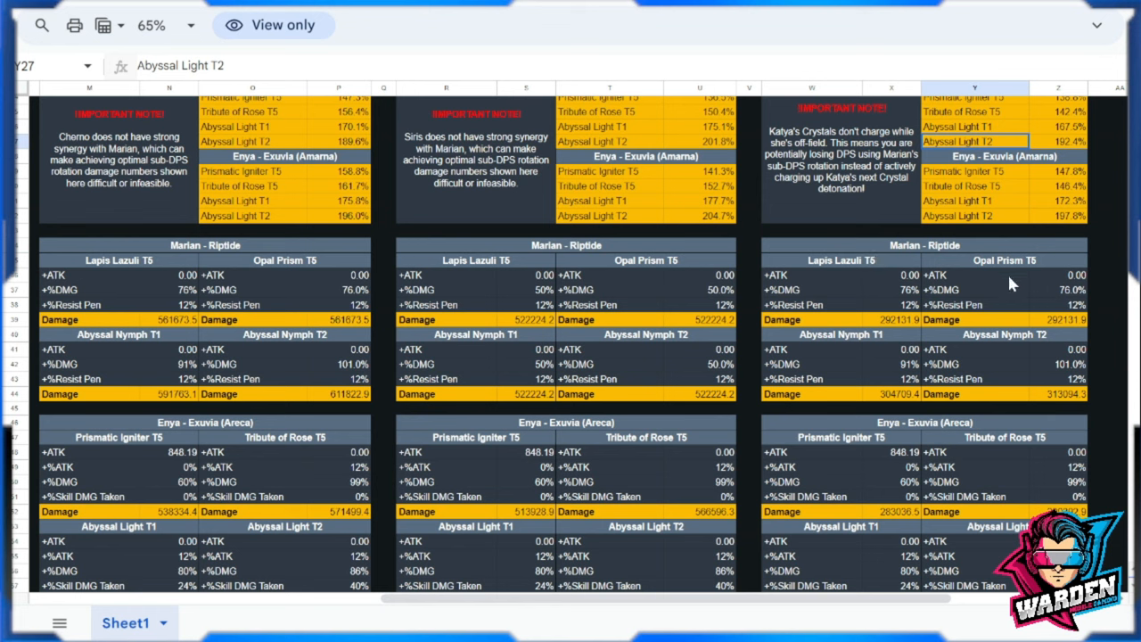
mouse_move(879, 399)
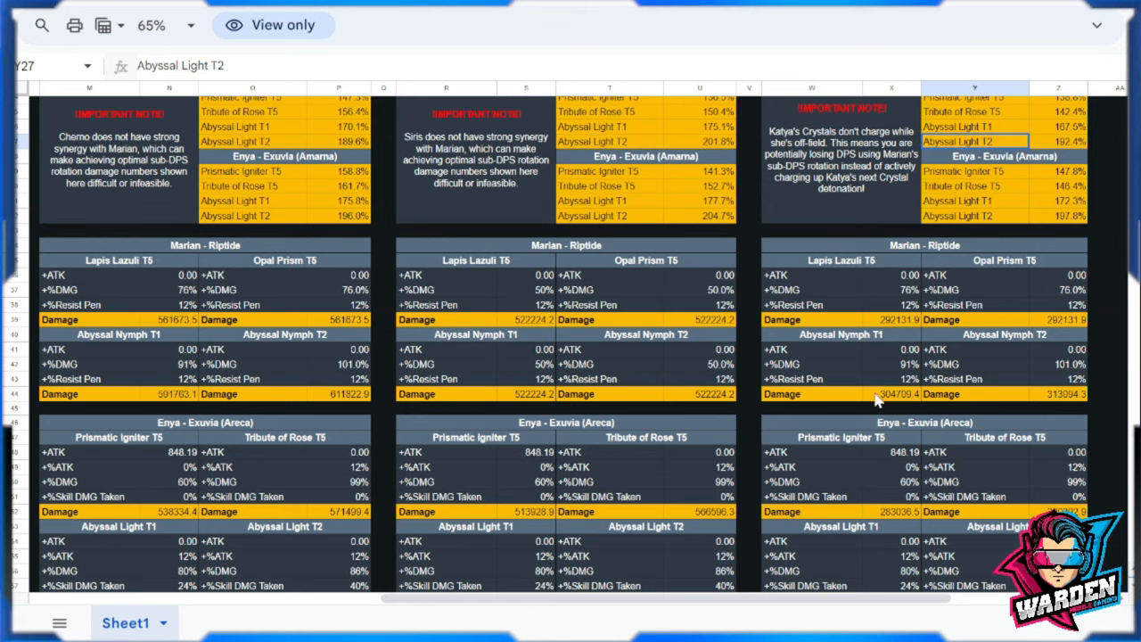
click(975, 395)
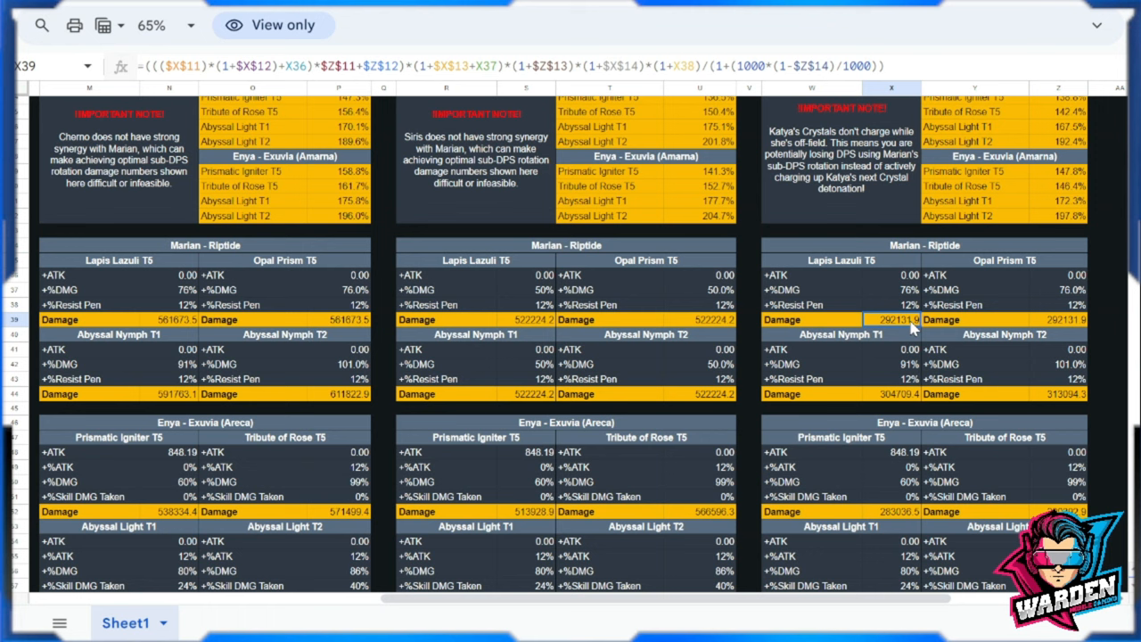
mouse_move(916, 348)
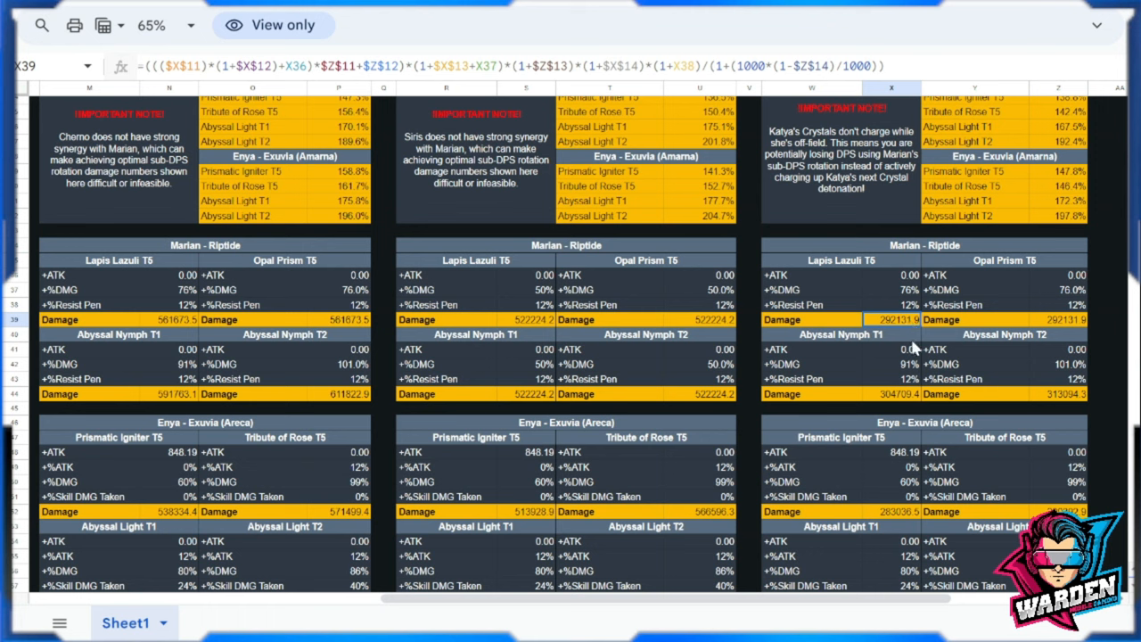
mouse_move(1061, 369)
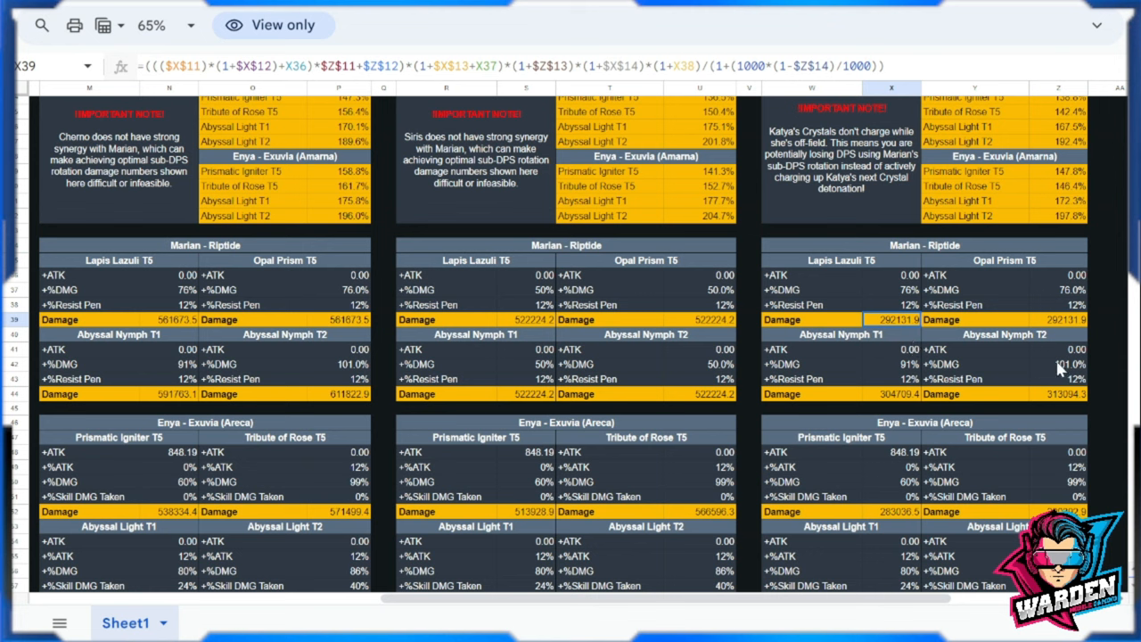
click(1058, 319)
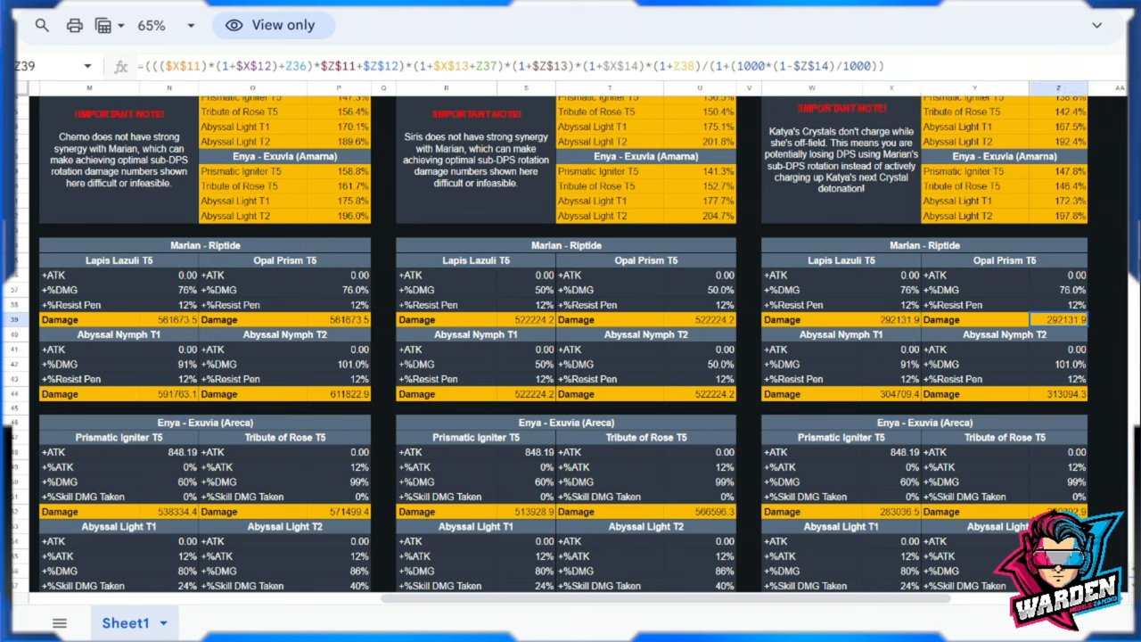
Inspect the Prismatic Igniter, Lapis Lazuli, Opal Prism and Tribute of Rose T5 tables.
scroll(down, 3)
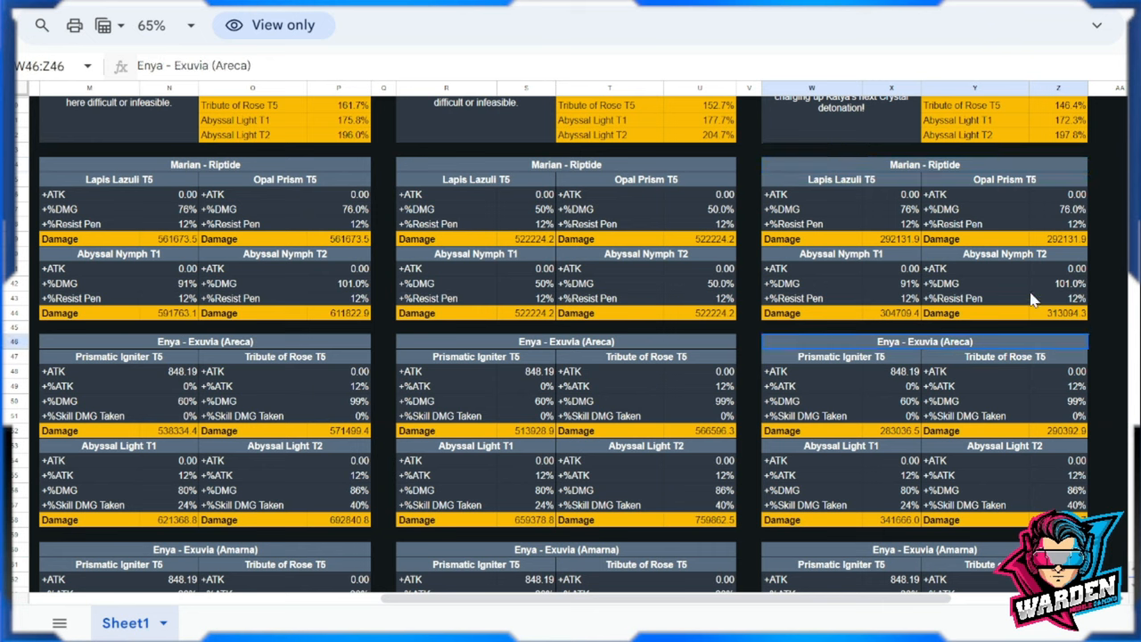
mouse_move(864, 240)
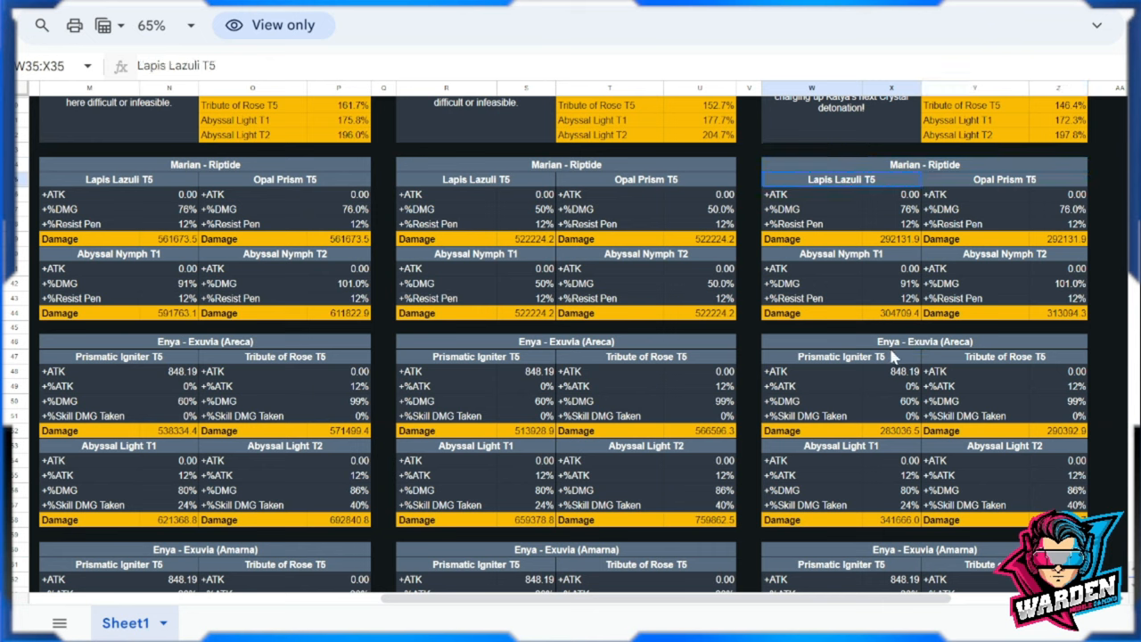
click(841, 356)
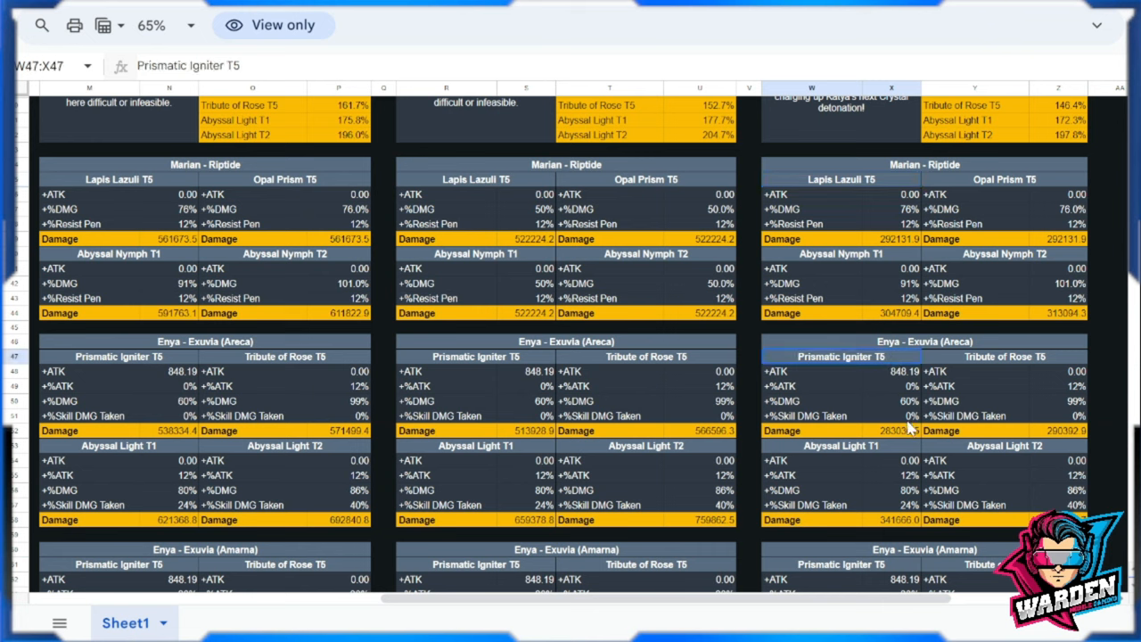
click(892, 239)
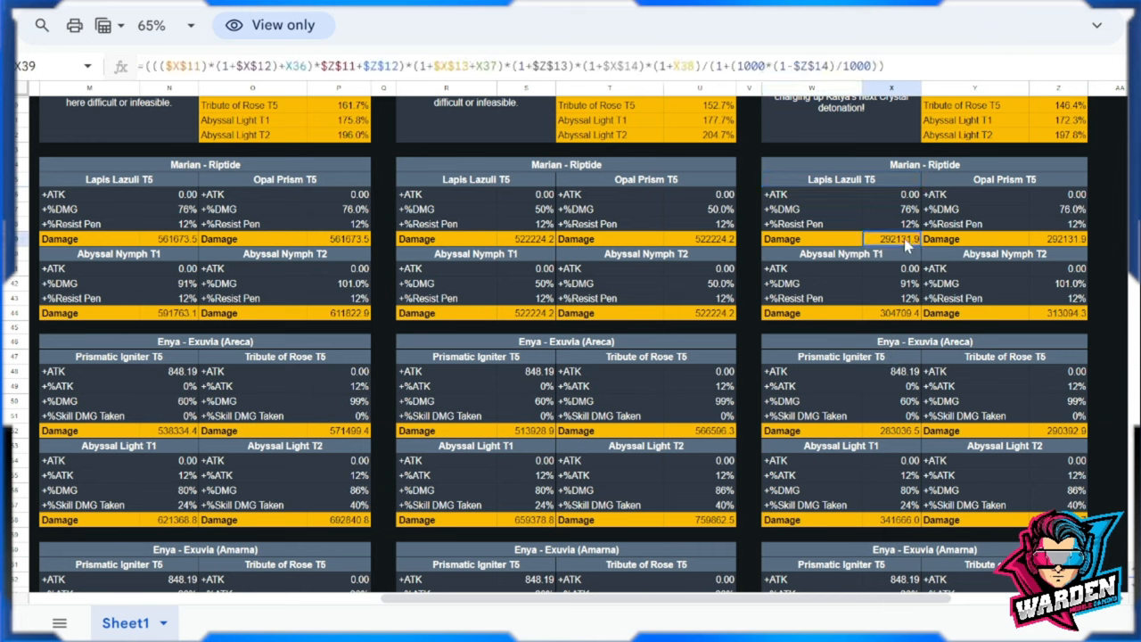
click(975, 238)
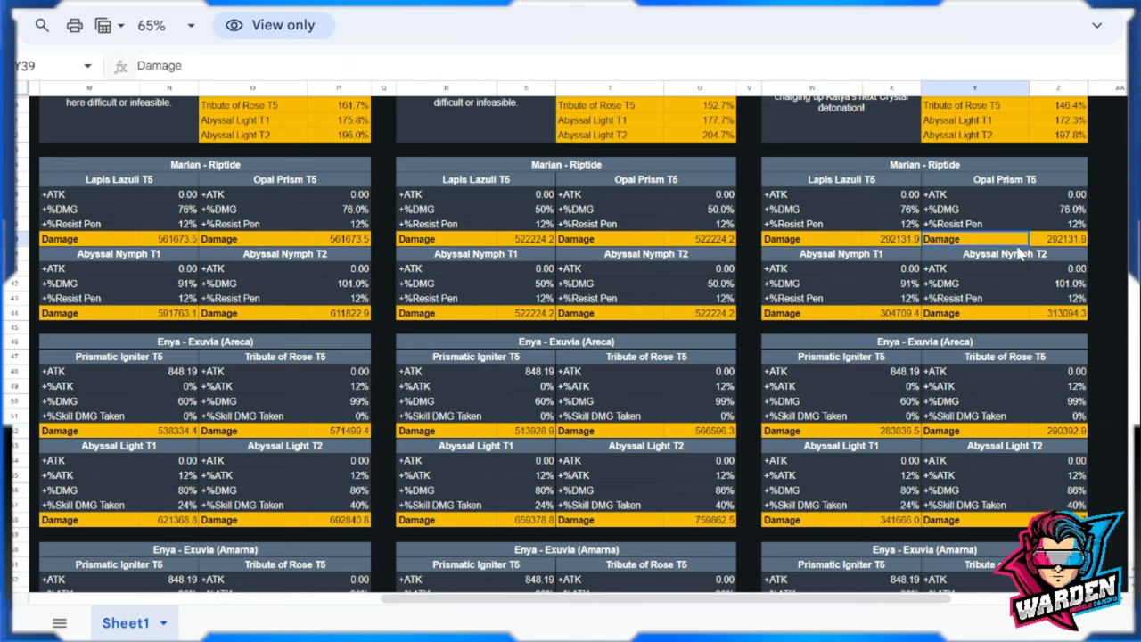
click(1005, 179)
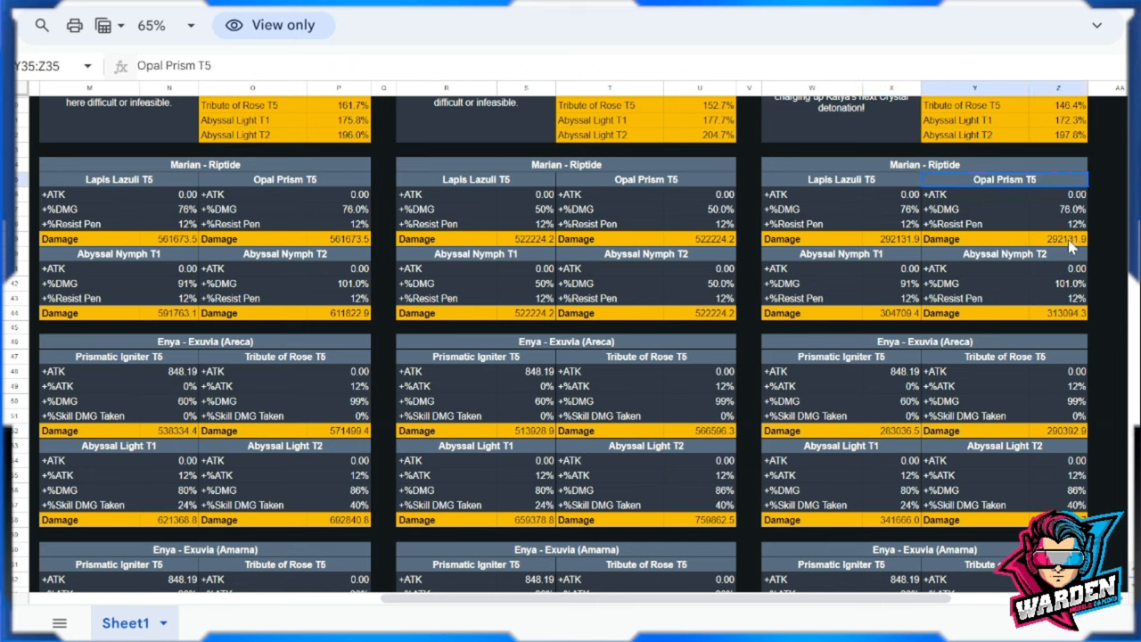
click(1059, 415)
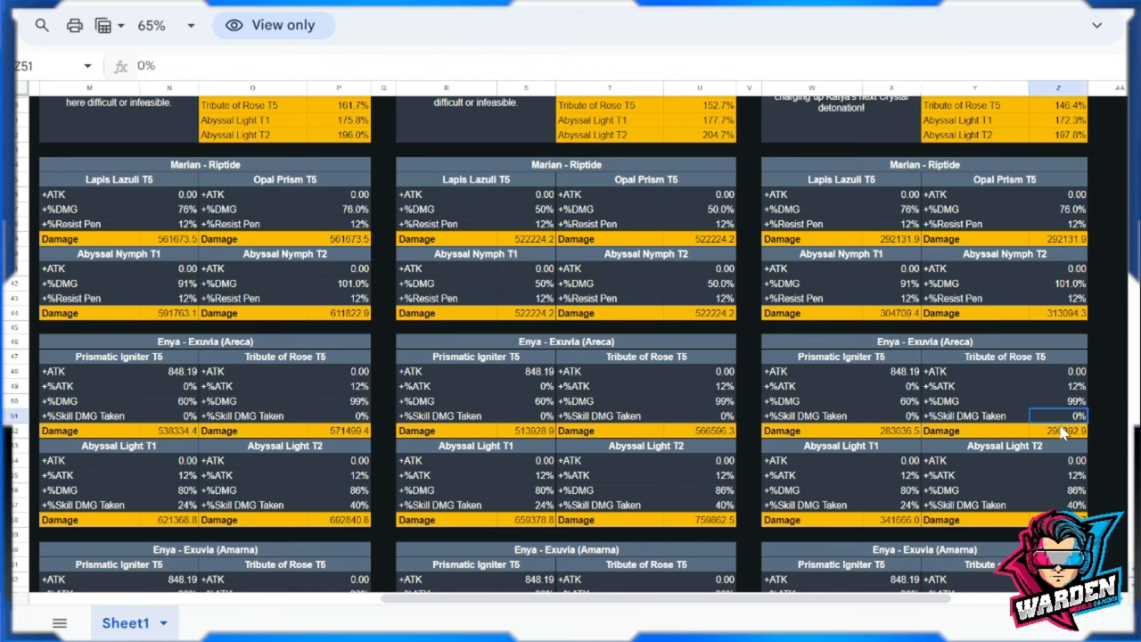
click(1004, 356)
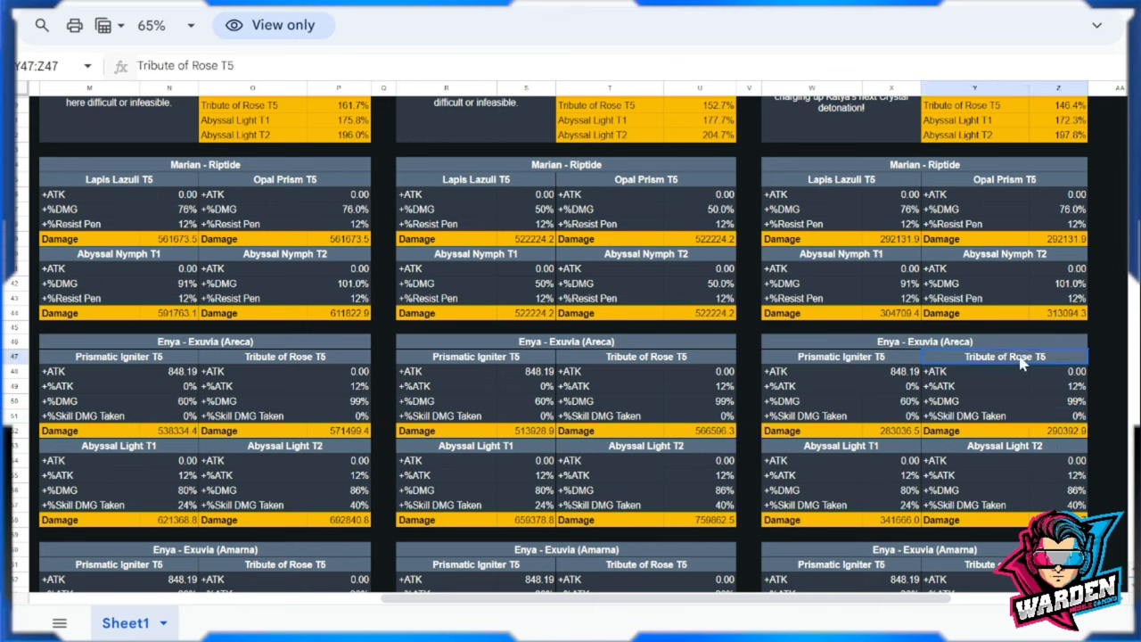
mouse_move(974, 267)
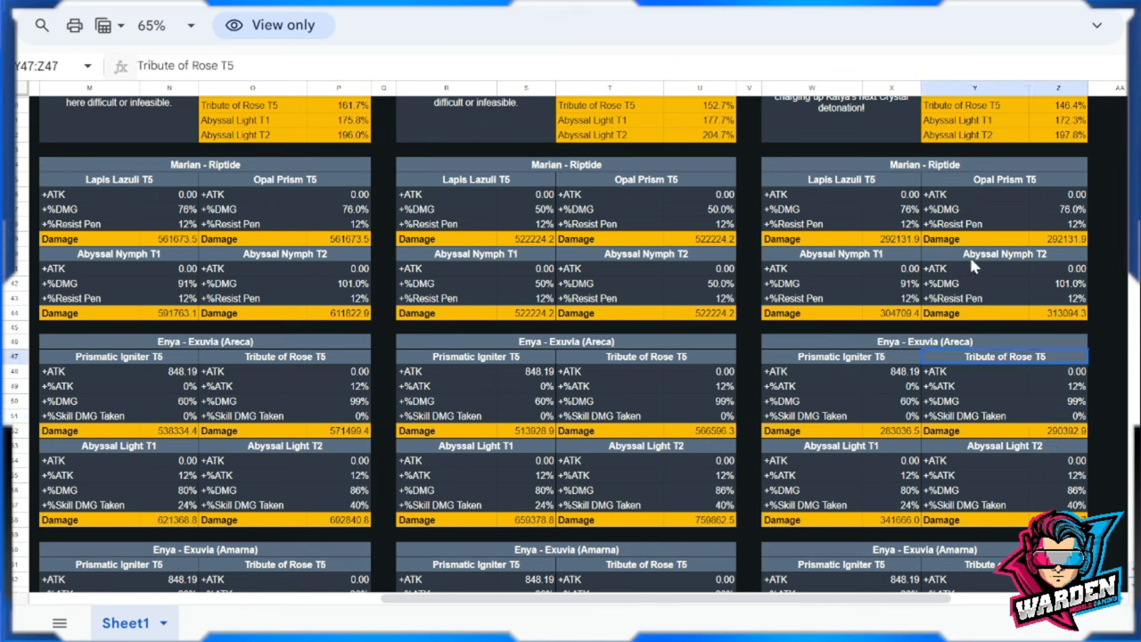
mouse_move(924, 468)
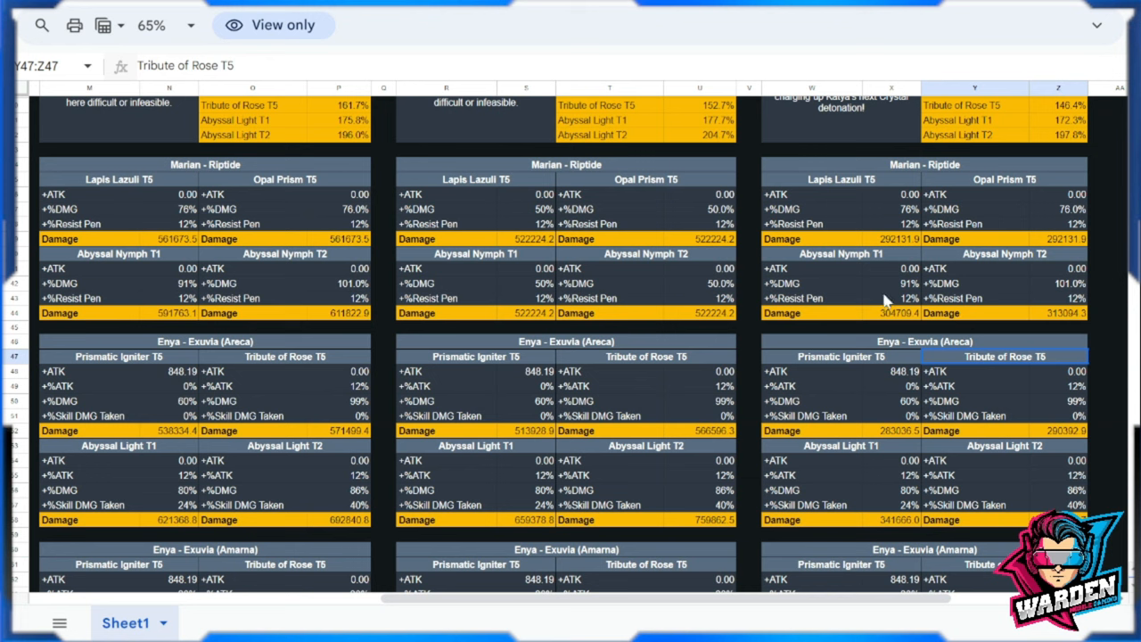
Check the Abyssal Nymph and Abyssal Light T1 and T2 headings and damage formulas.
click(840, 254)
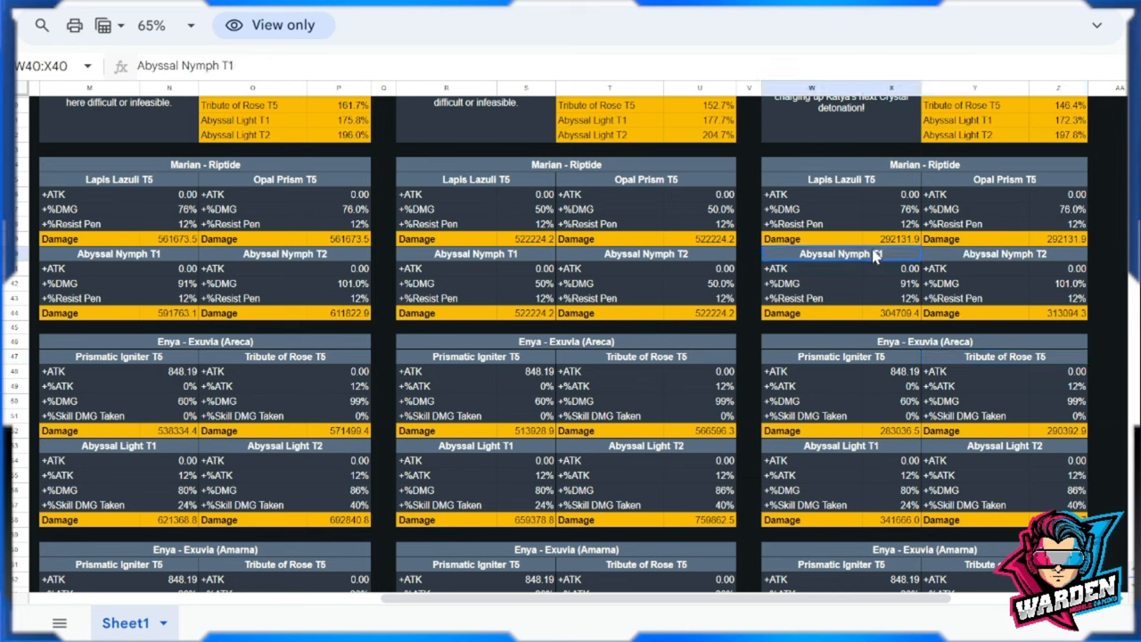
mouse_move(896, 324)
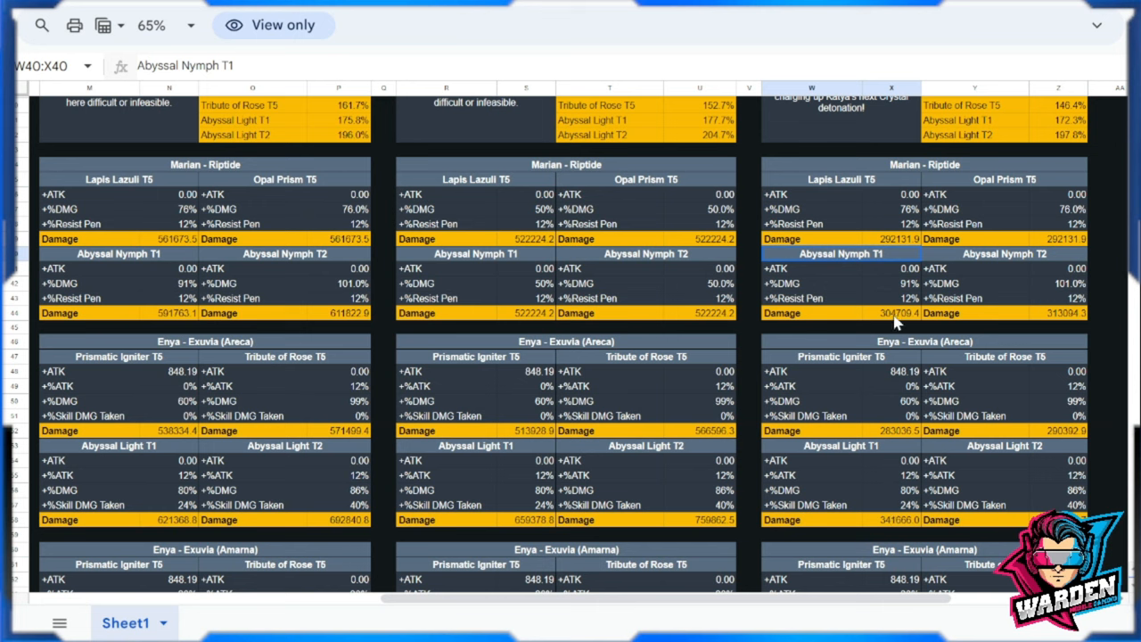
click(892, 313)
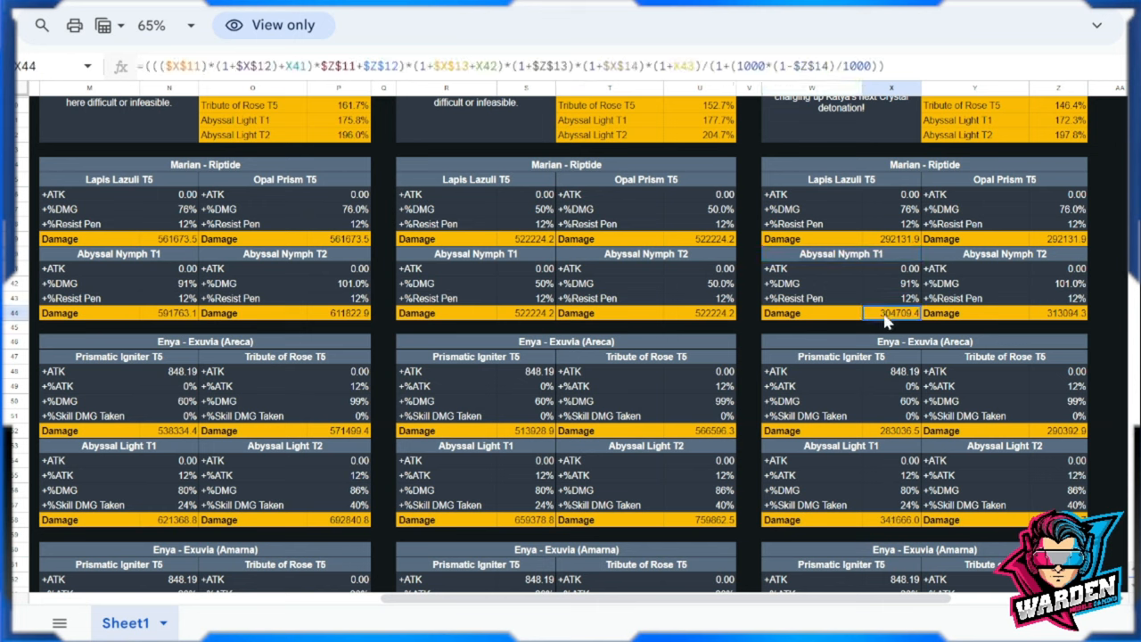
click(892, 520)
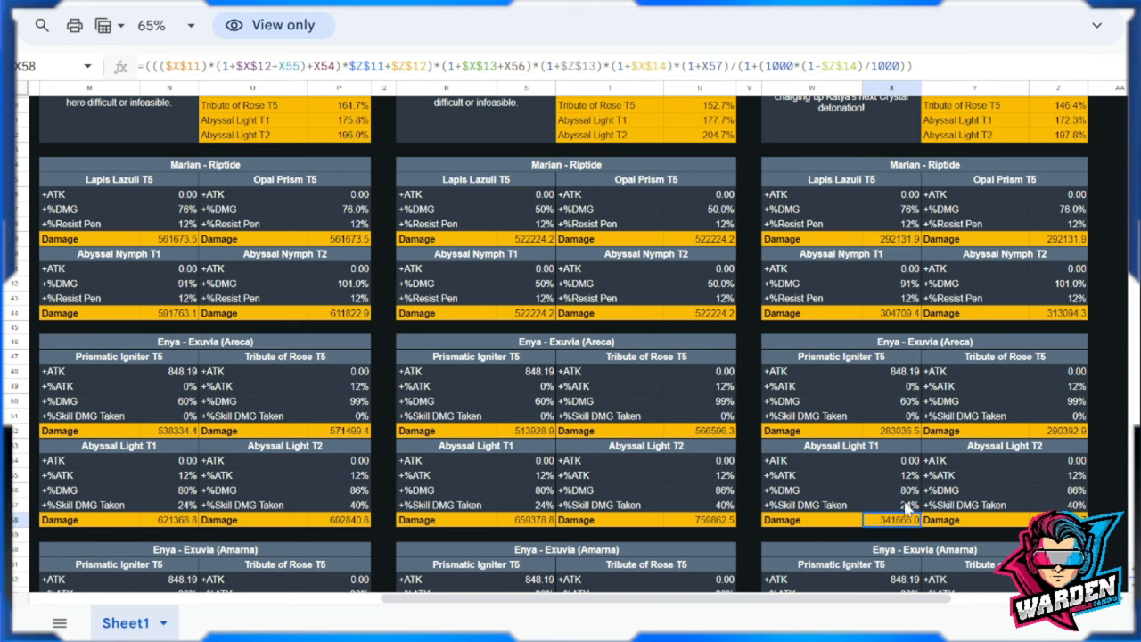
mouse_move(1025, 324)
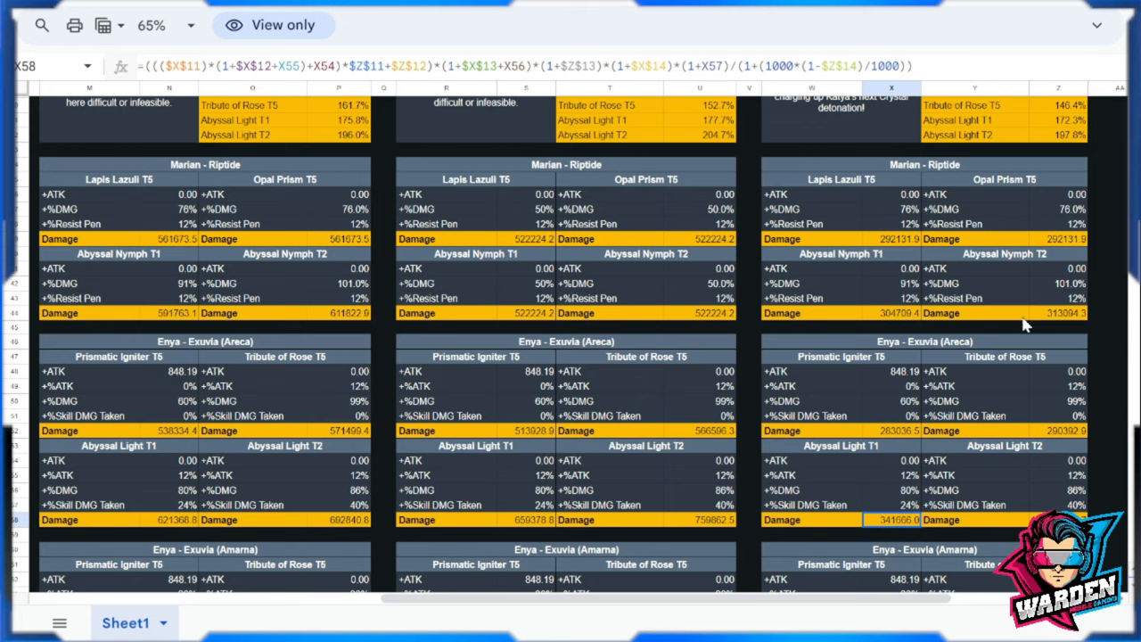
click(1057, 298)
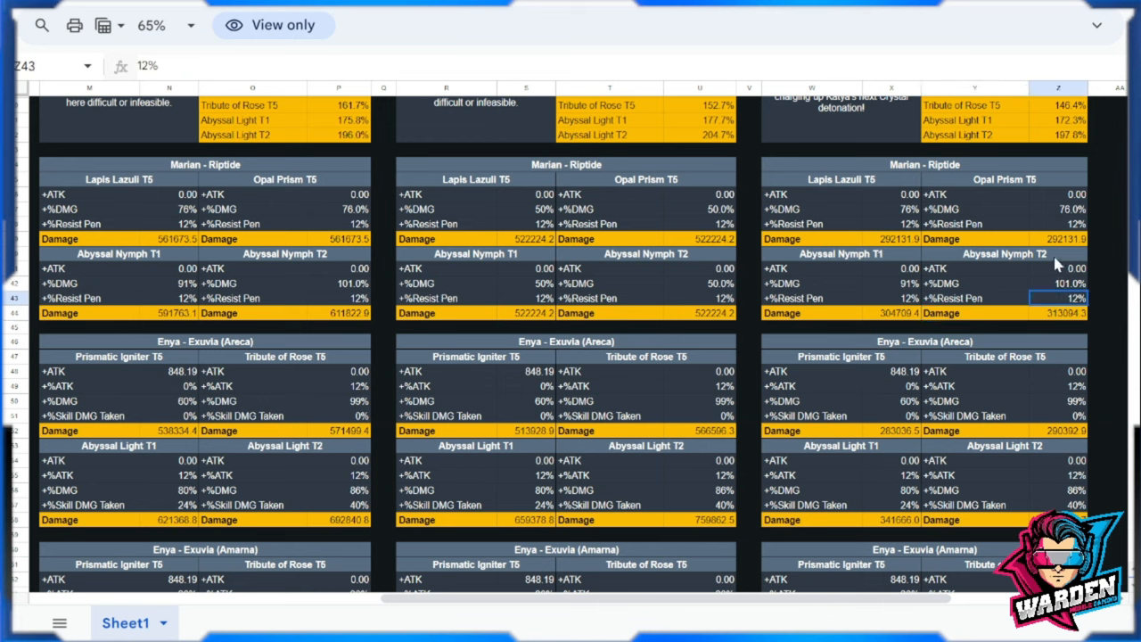
click(1005, 253)
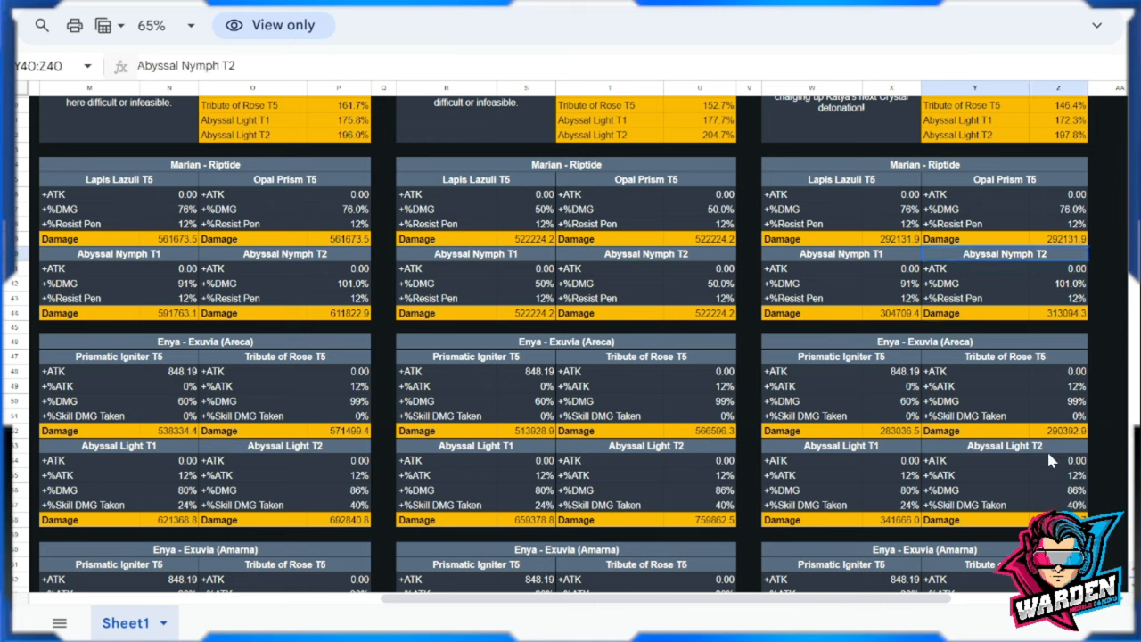
click(1005, 446)
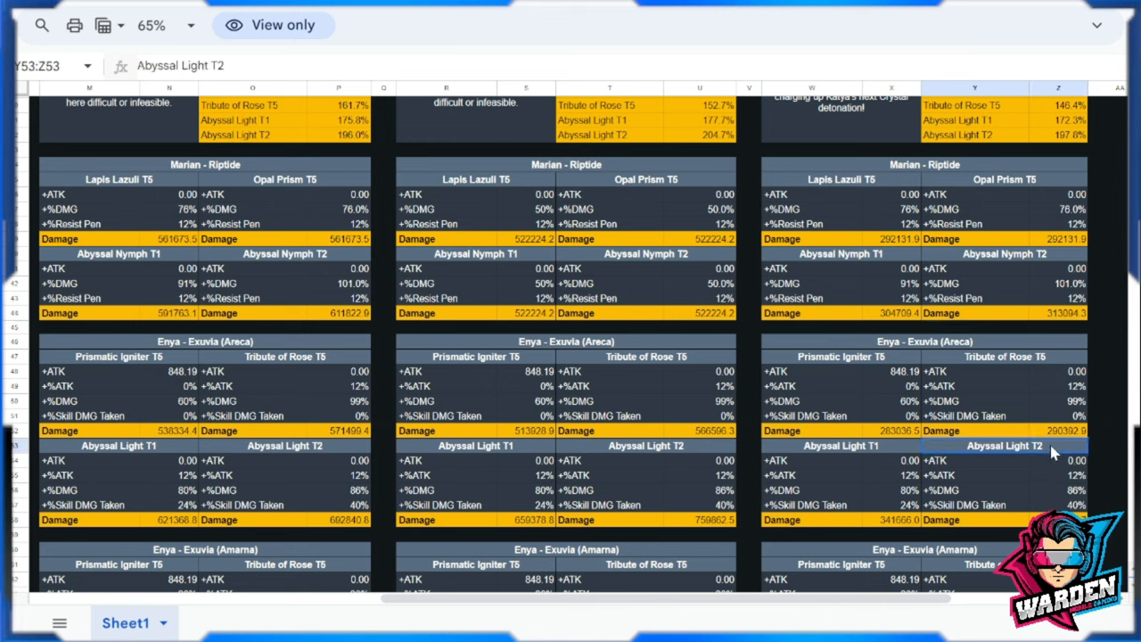
click(1057, 313)
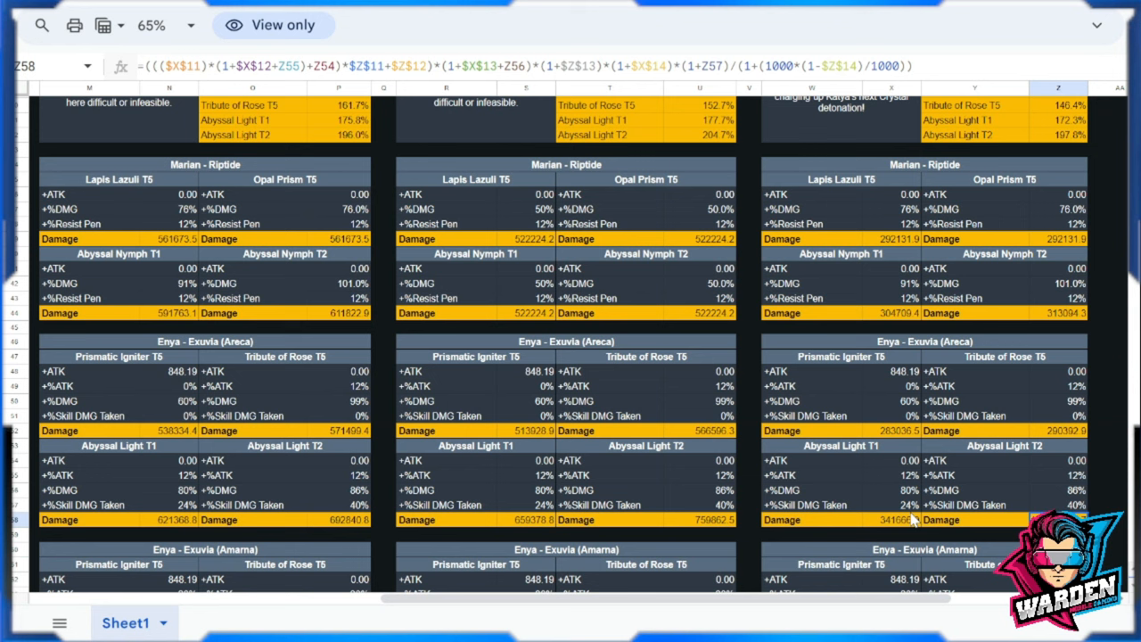
mouse_move(794, 452)
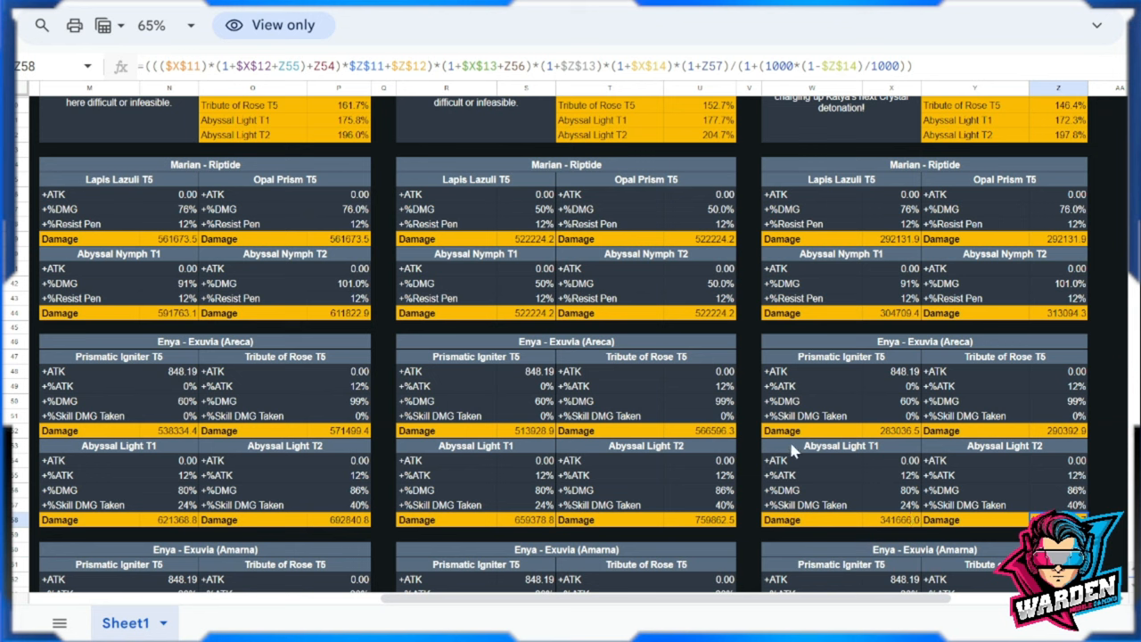
mouse_move(428, 352)
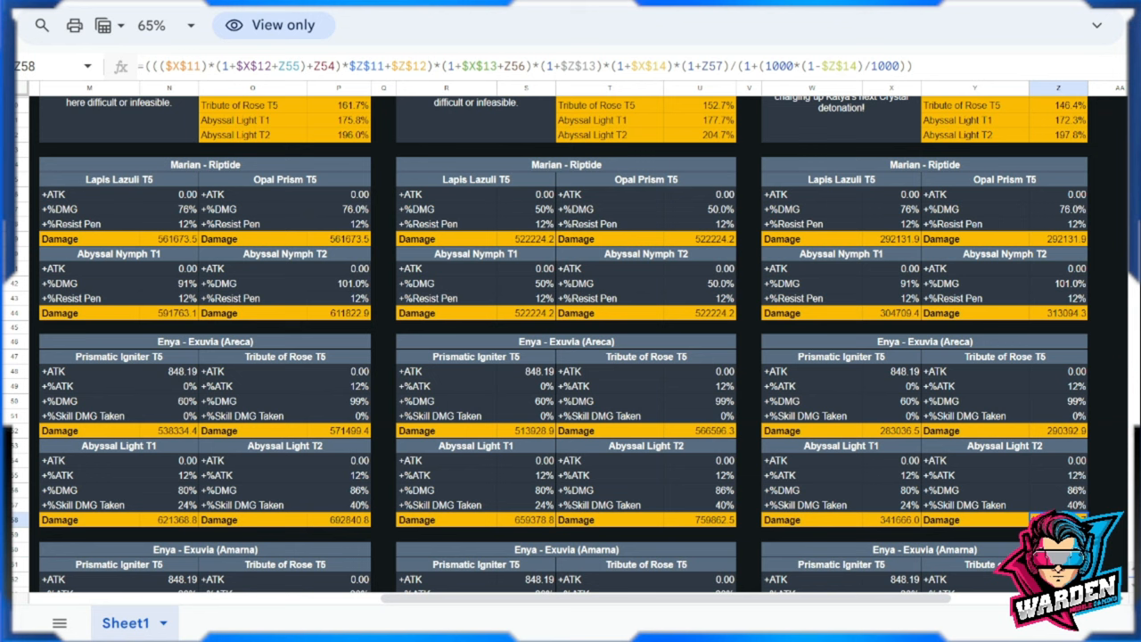
mouse_move(787, 475)
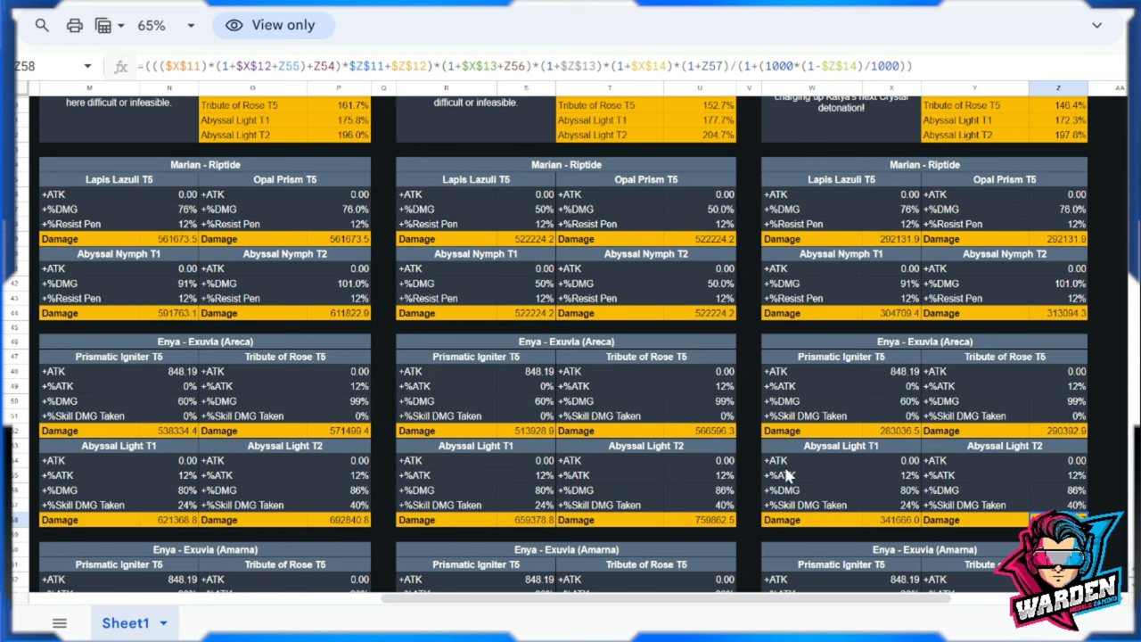
mouse_move(674, 417)
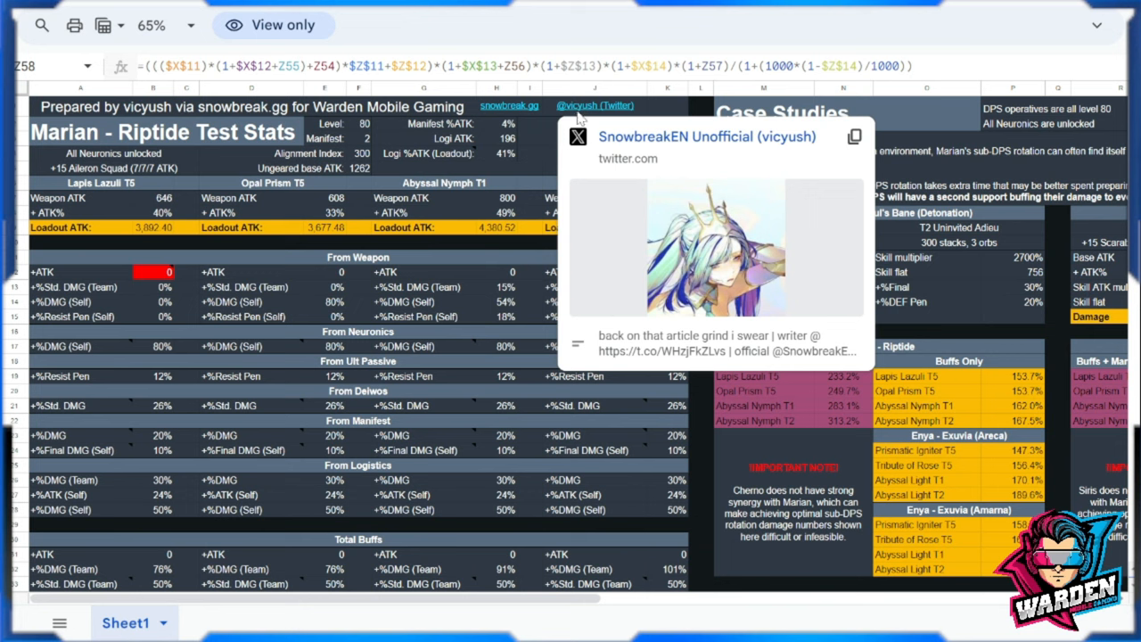
mouse_move(632, 150)
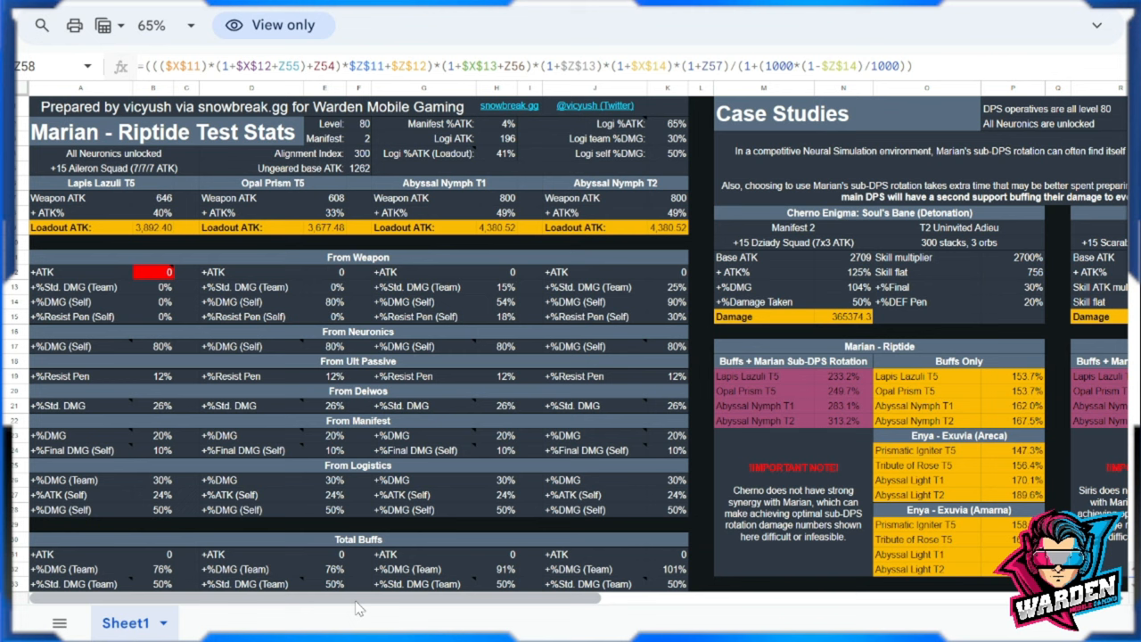
mouse_move(511, 609)
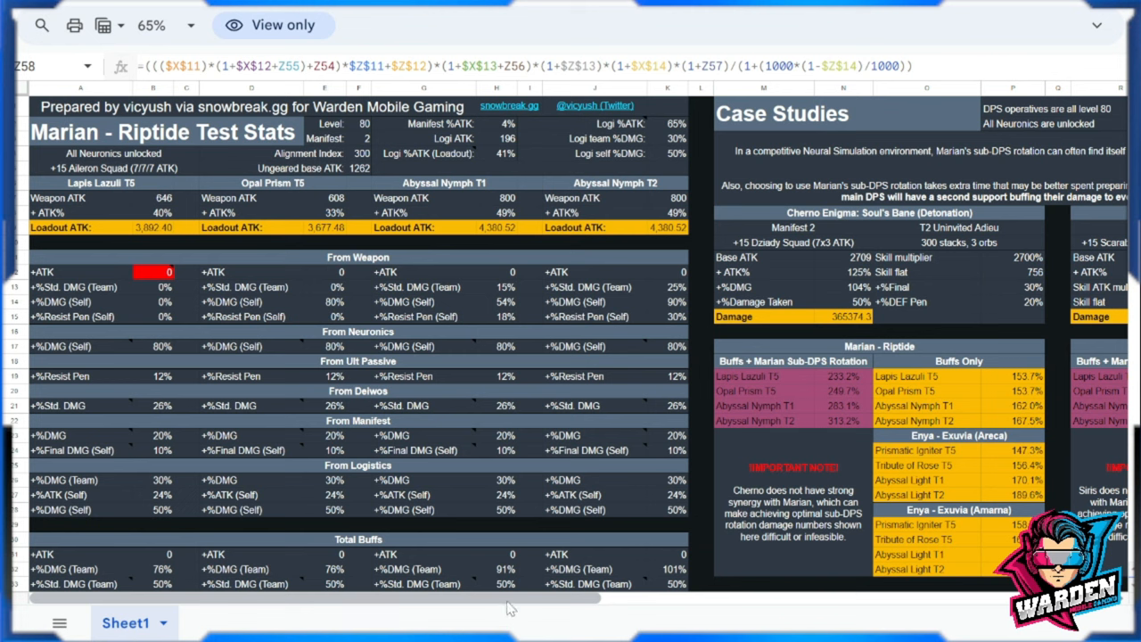
mouse_move(535, 557)
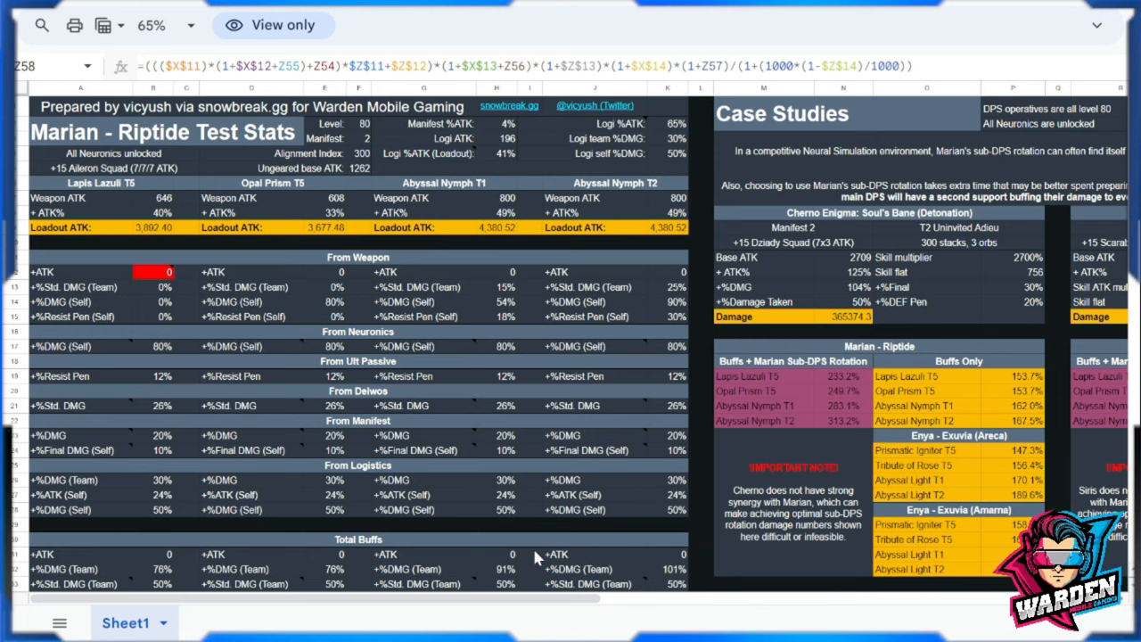
mouse_move(576, 397)
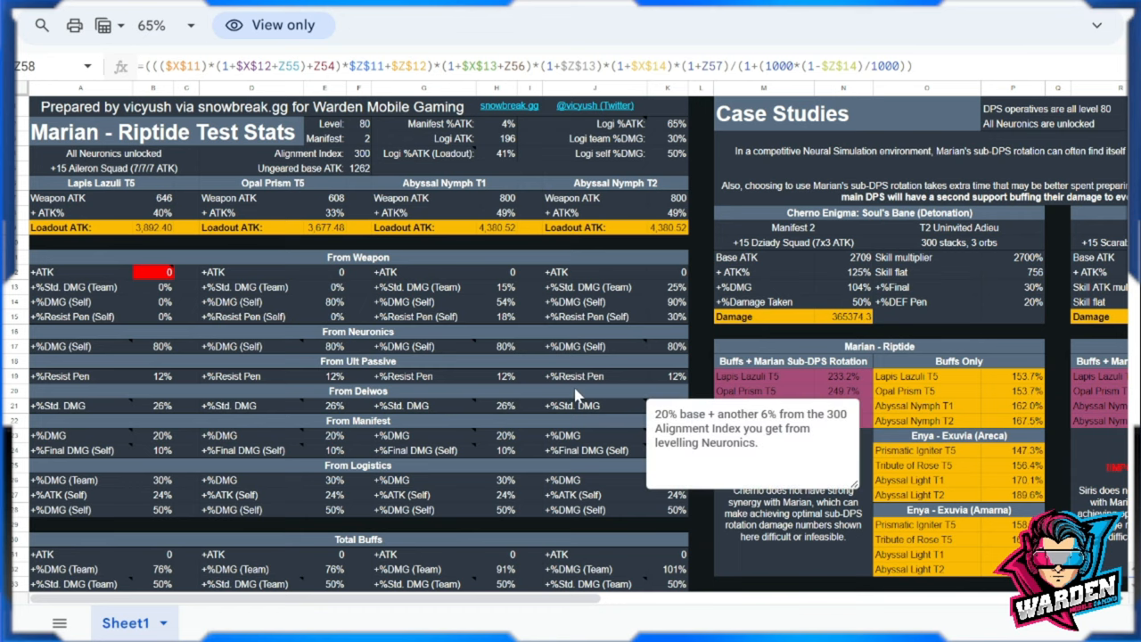